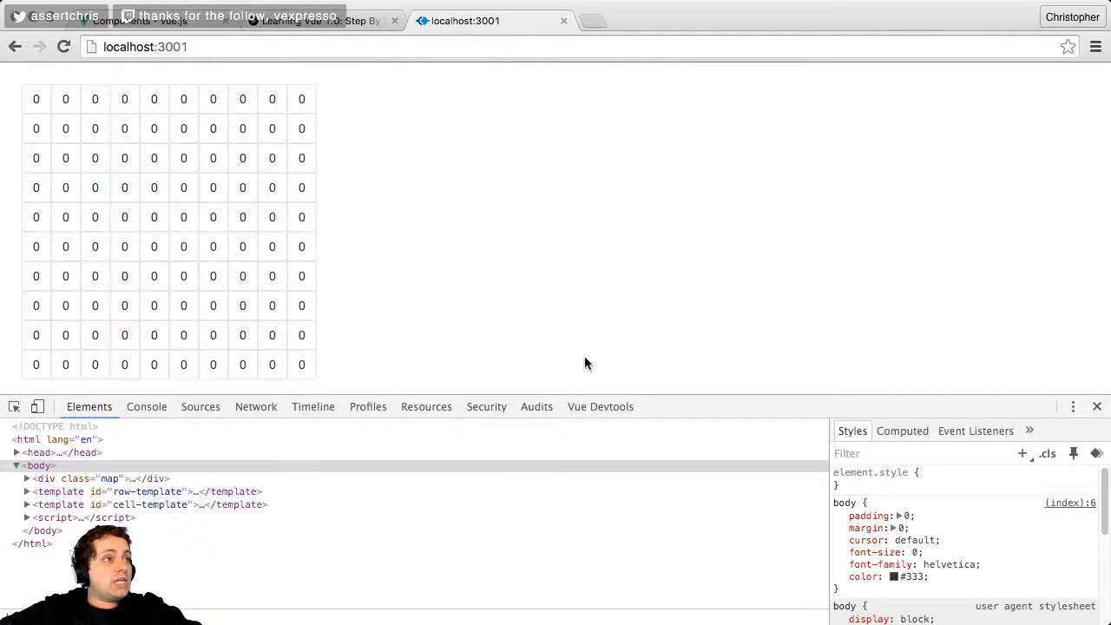
mouse_move(520, 325)
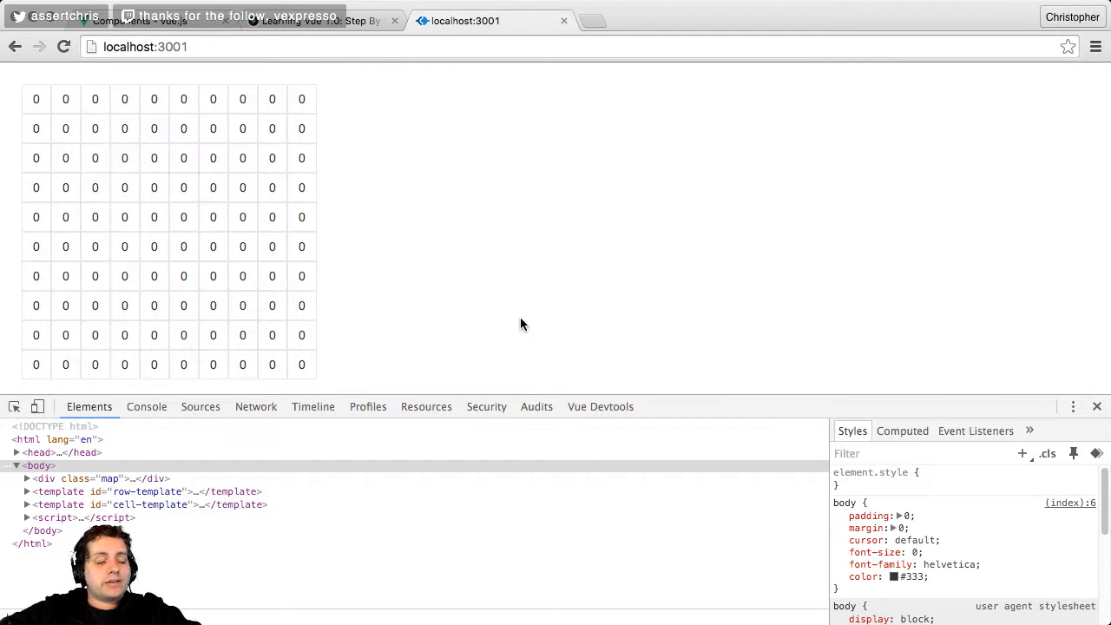
mouse_move(276, 235)
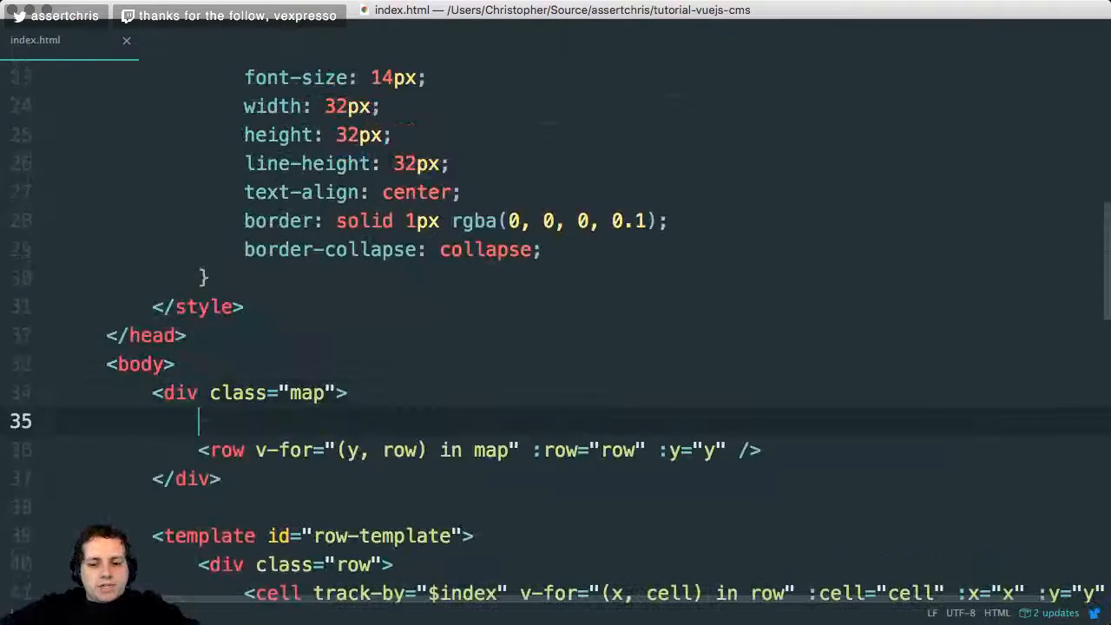
- Add a <player /> element in the map div and a player-template holding a div class="player"
type("<player")
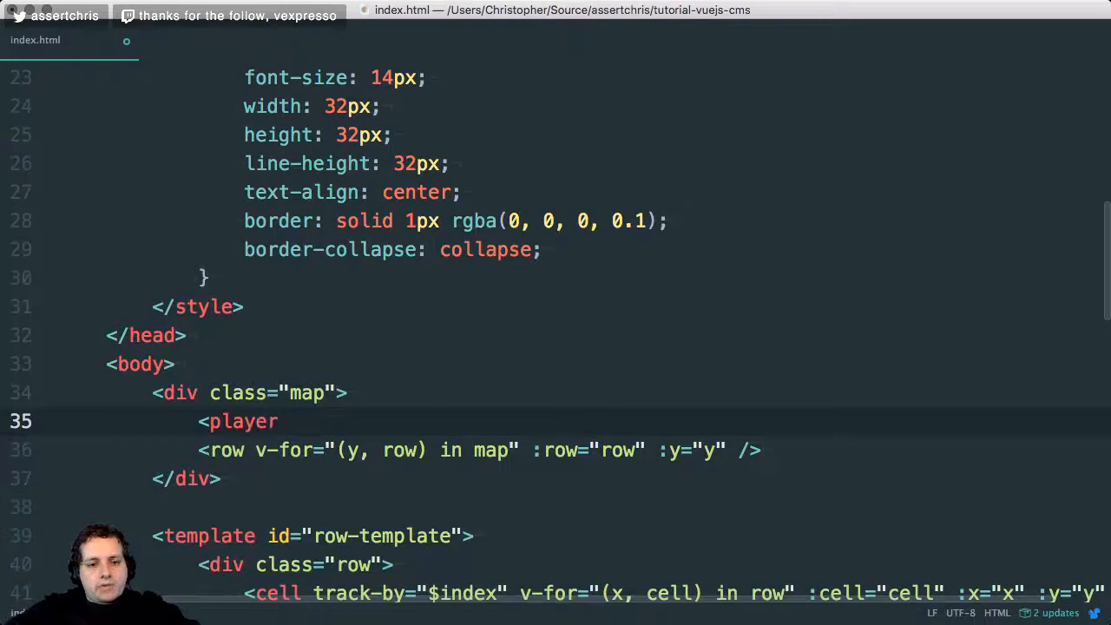
type("/>")
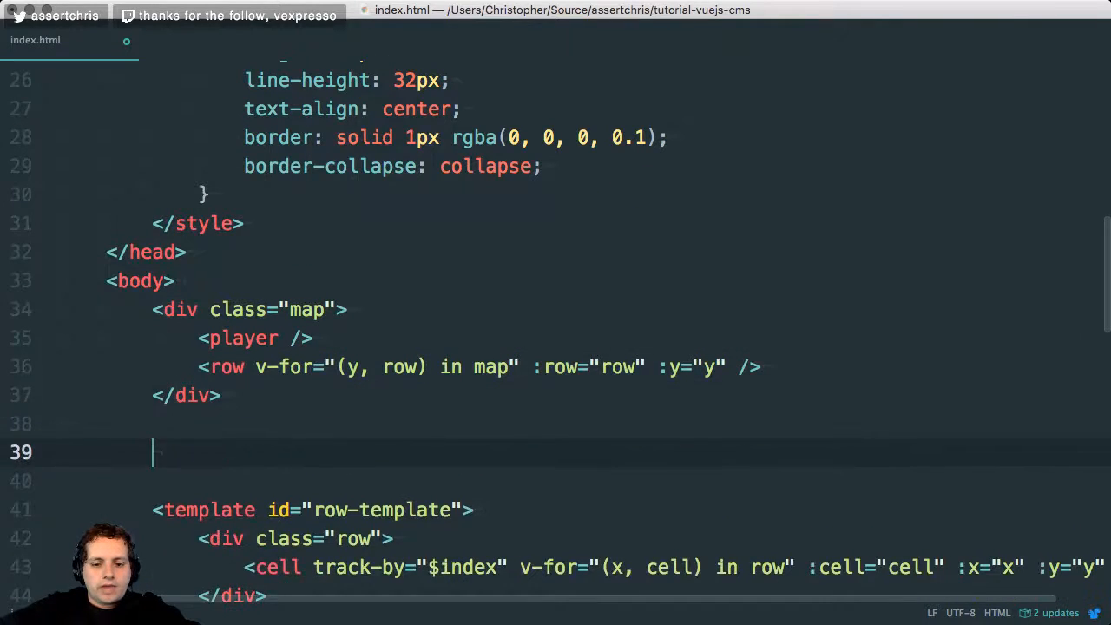
type("<tempal")
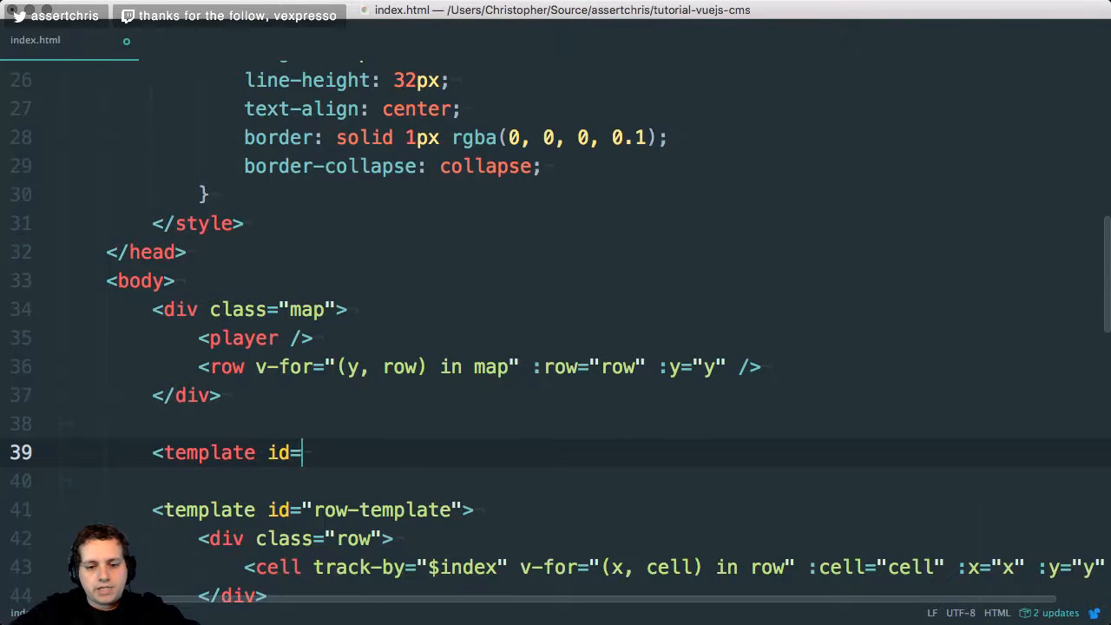
type("\"player-templat\"")
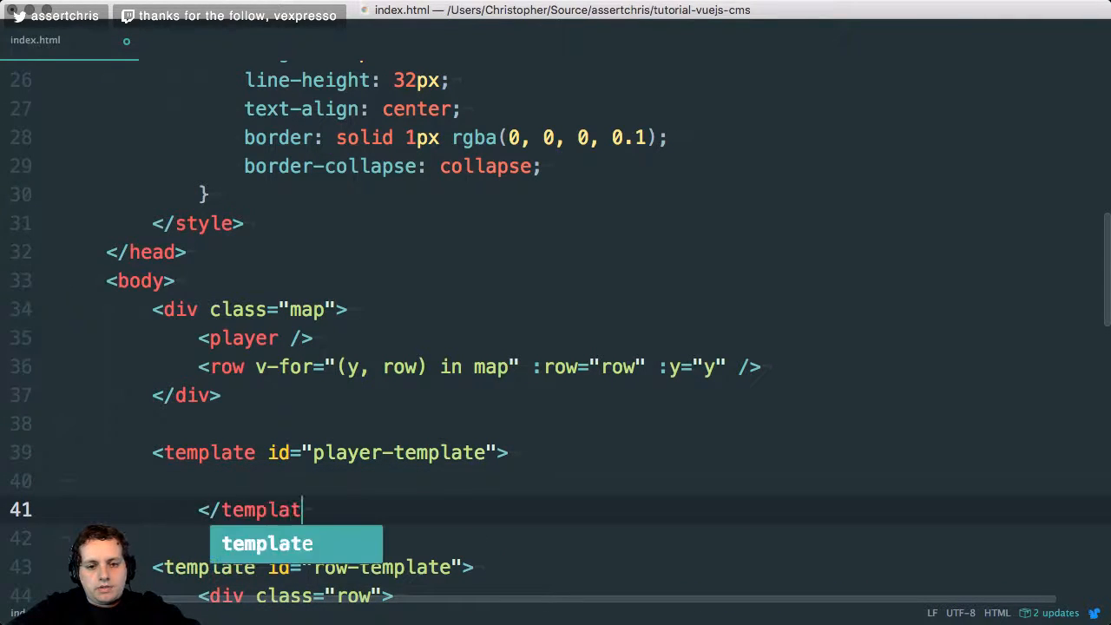
type("<div class=\"play")
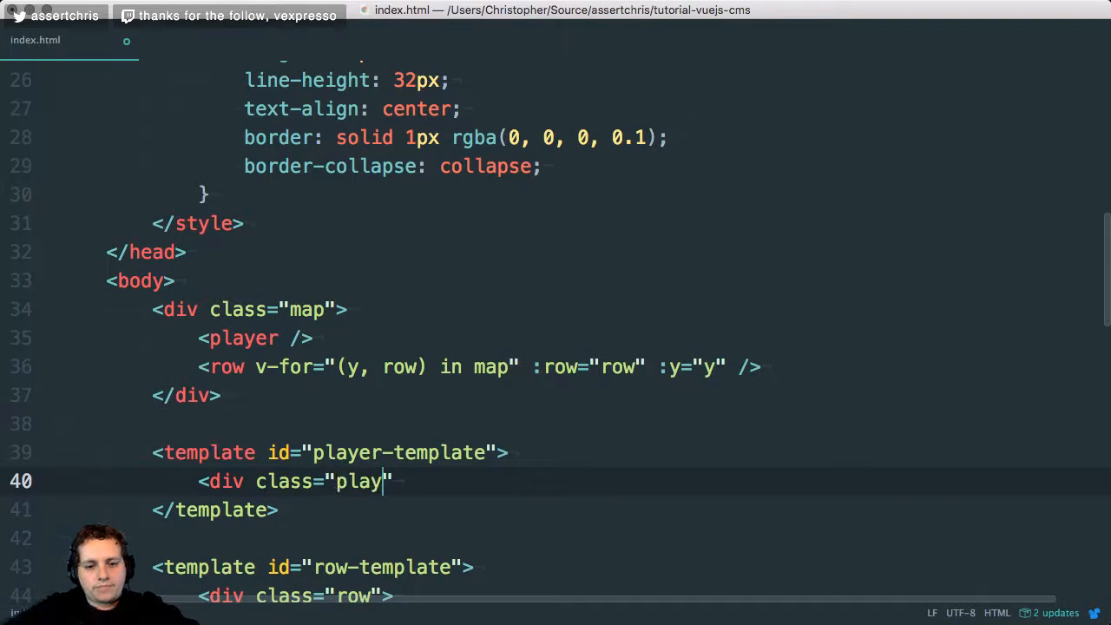
type("er\" />")
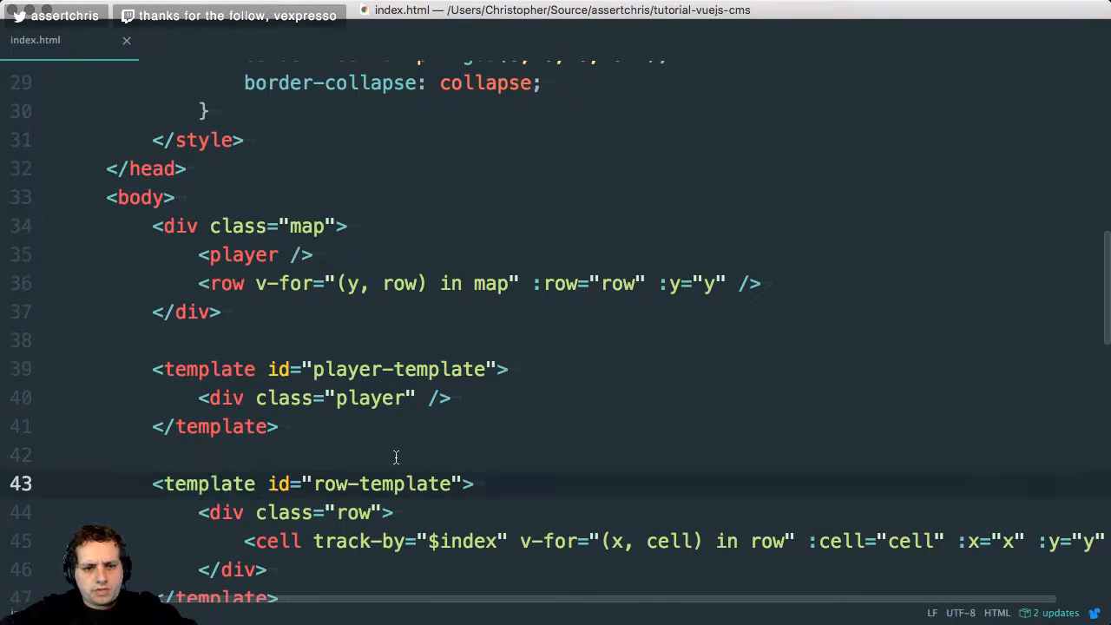
- Begin a Vue.component registration for the player in the script section
scroll("down", 3)
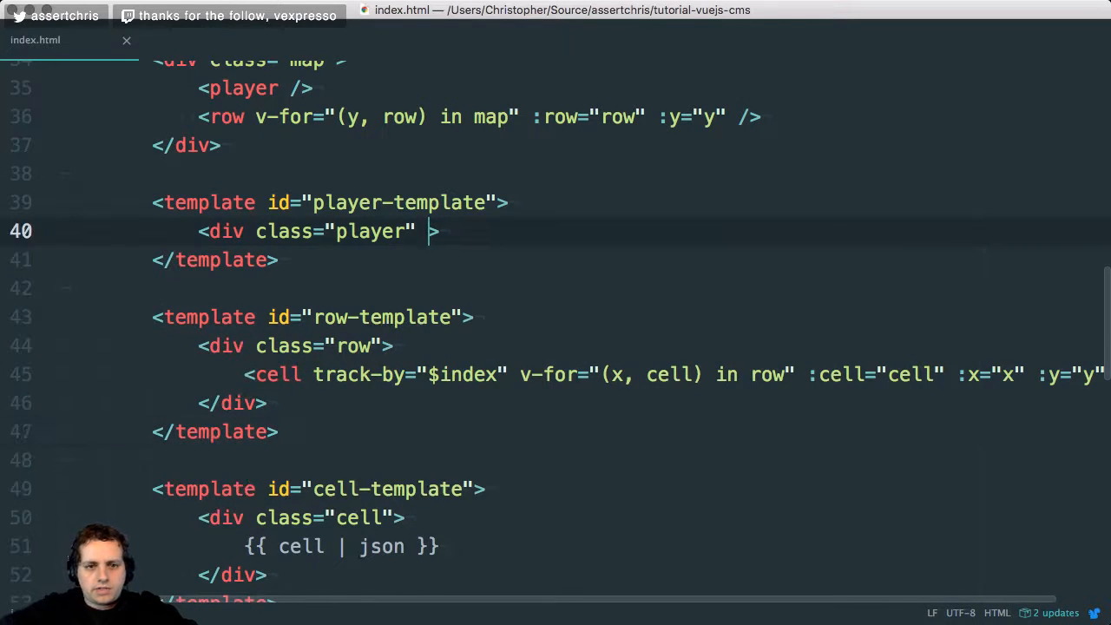
type("/>")
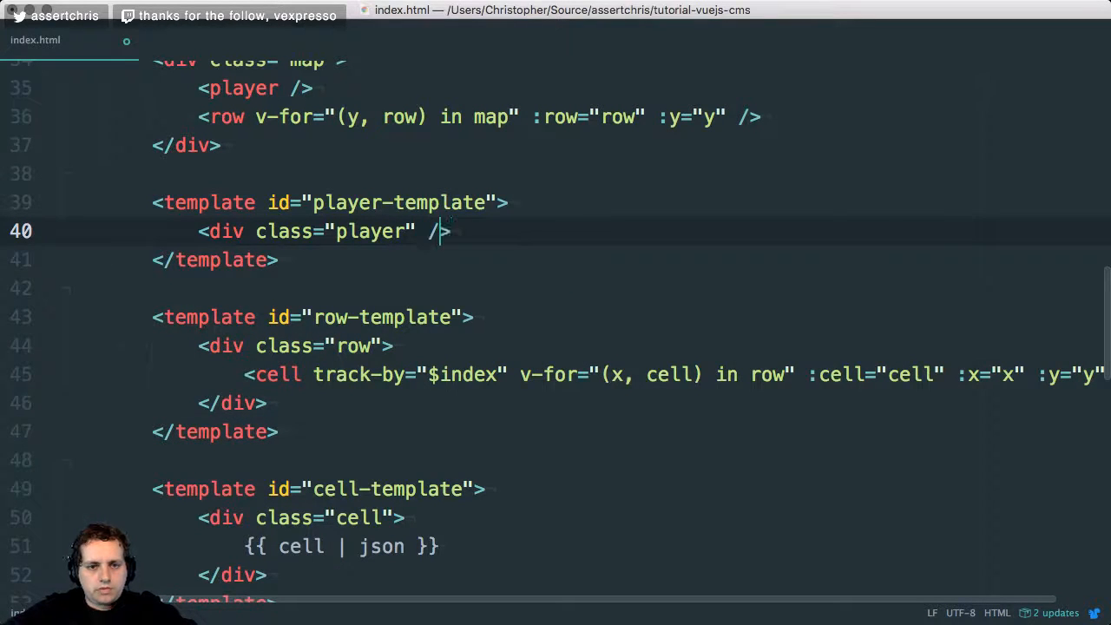
scroll("down", 3)
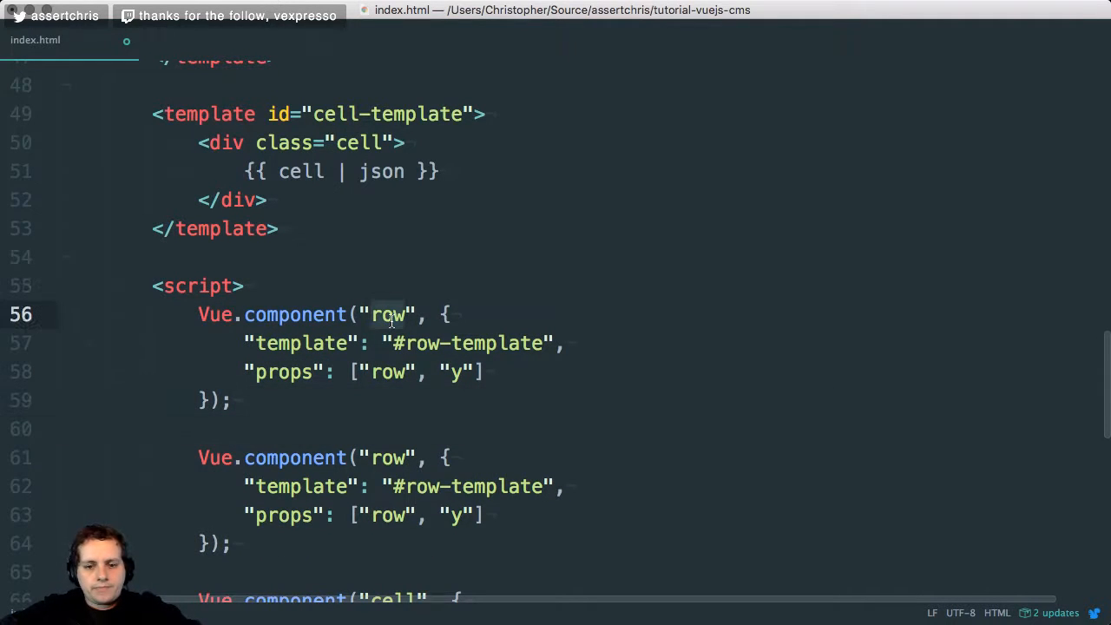
type("pla")
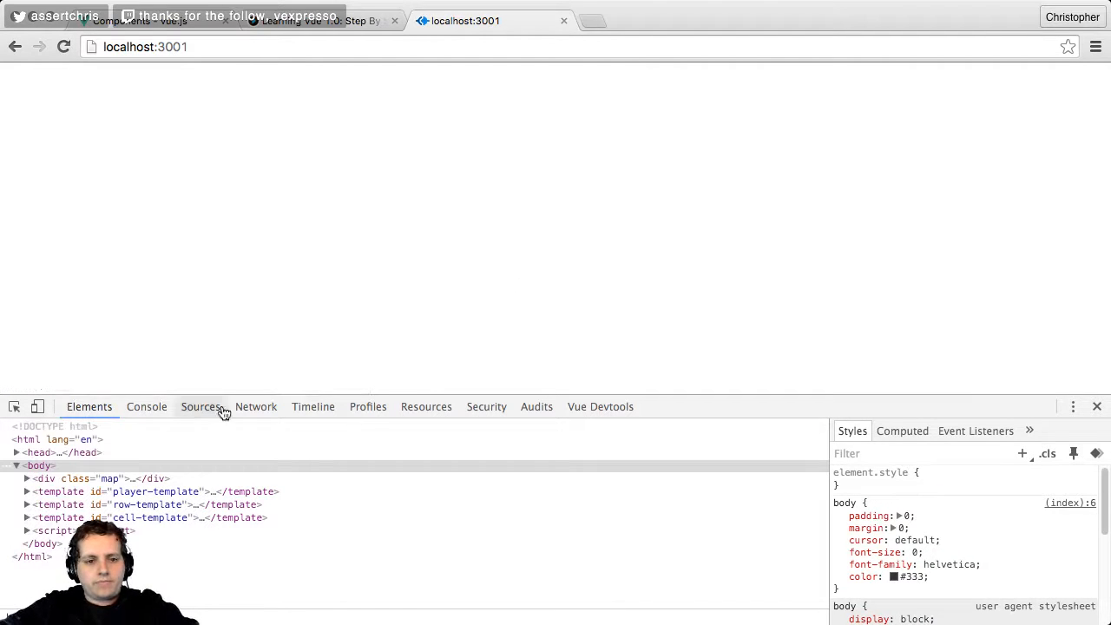
- Give the player div an explicit </div> closing tag, reload the page and check the Vue component tree
left_click(146, 406)
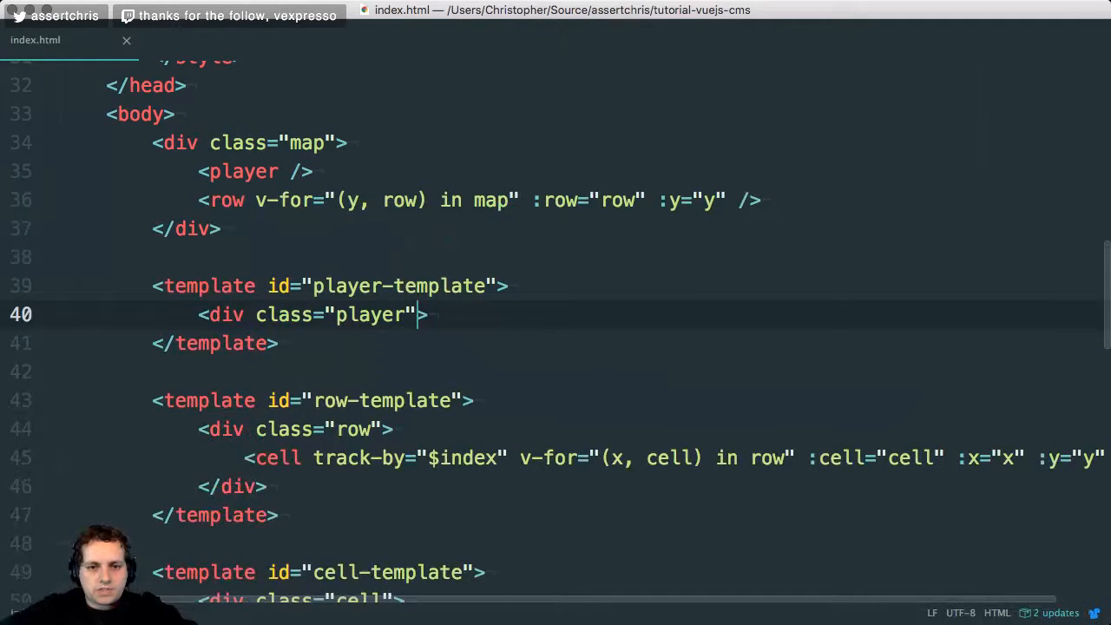
type("></div>")
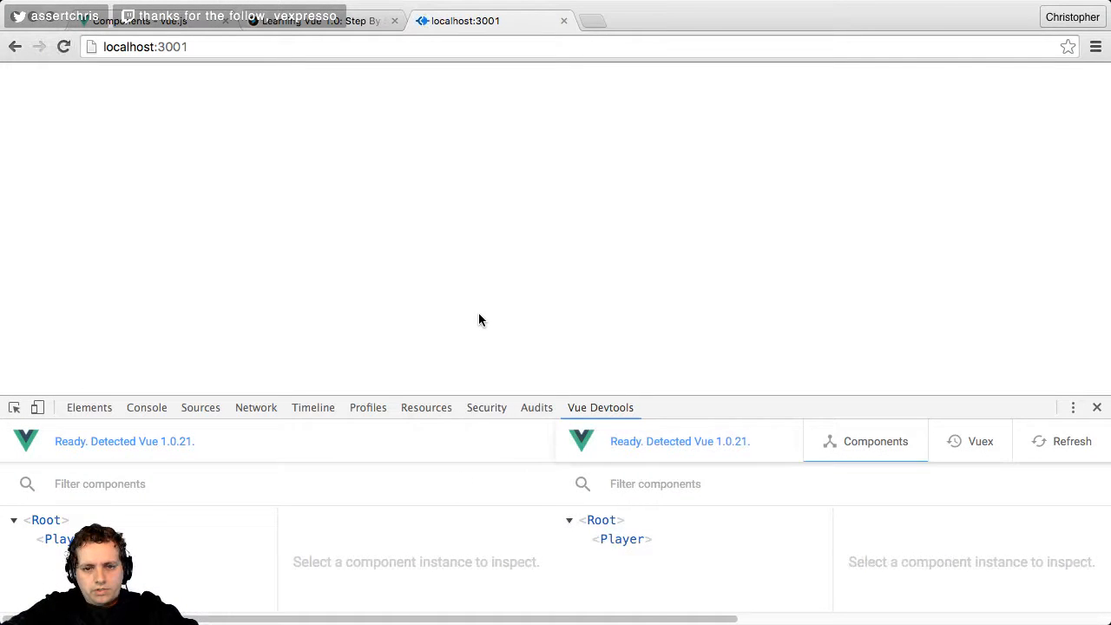
left_click(62, 47)
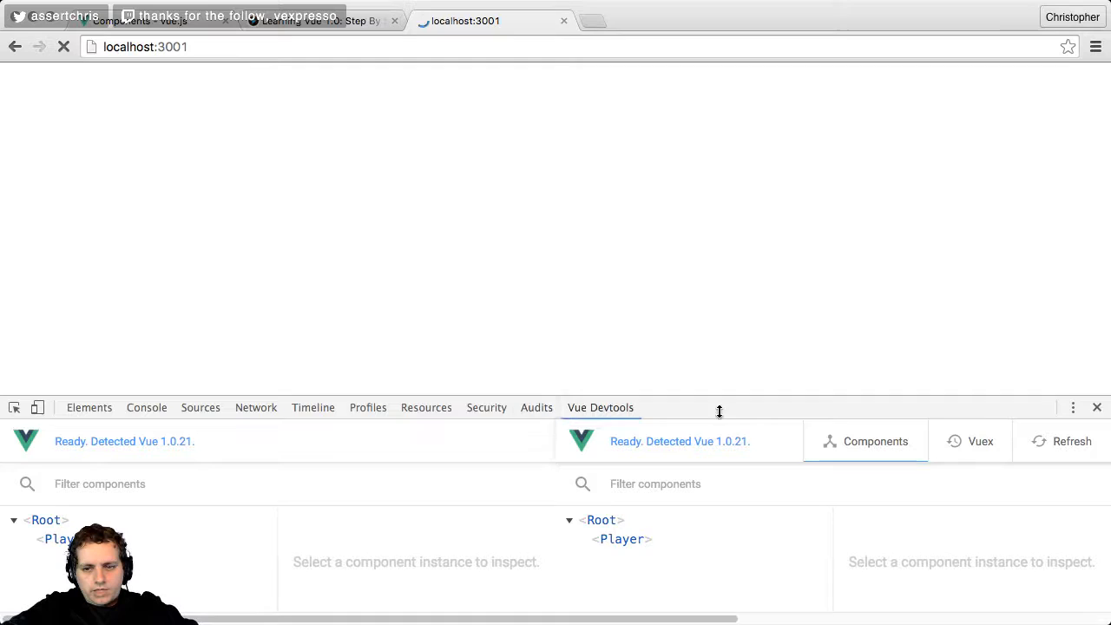
left_click(1097, 406)
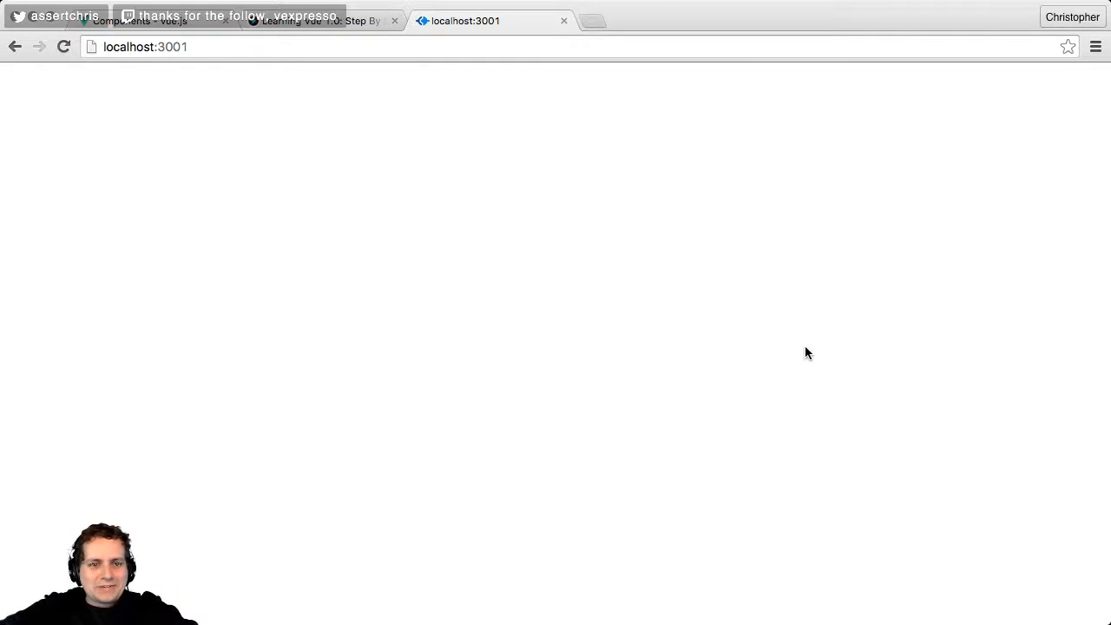
key("F12")
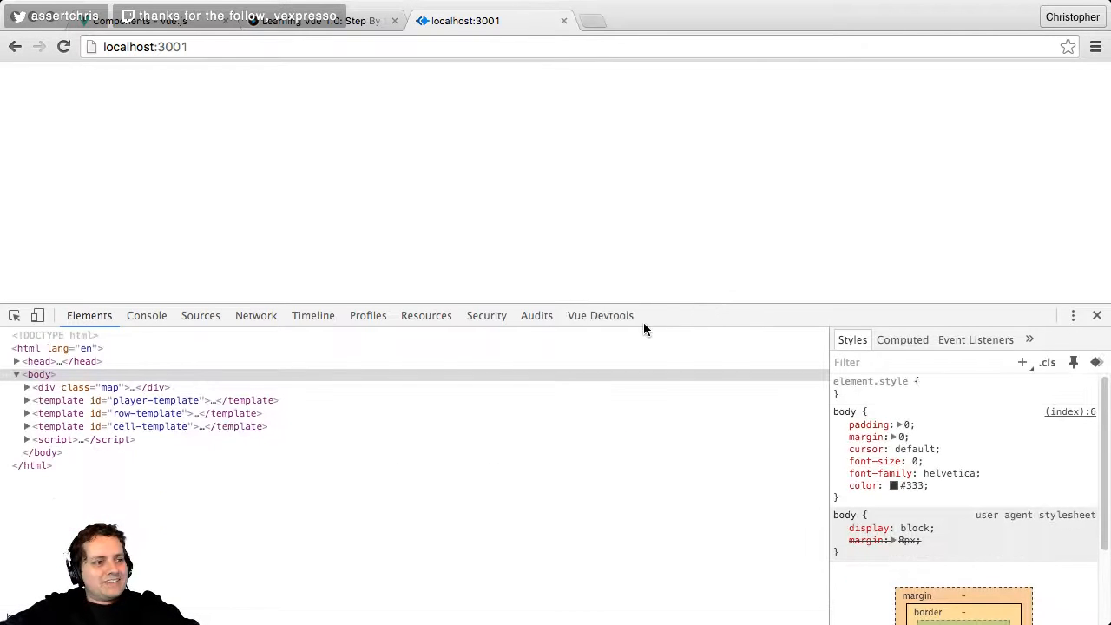
left_click(600, 316)
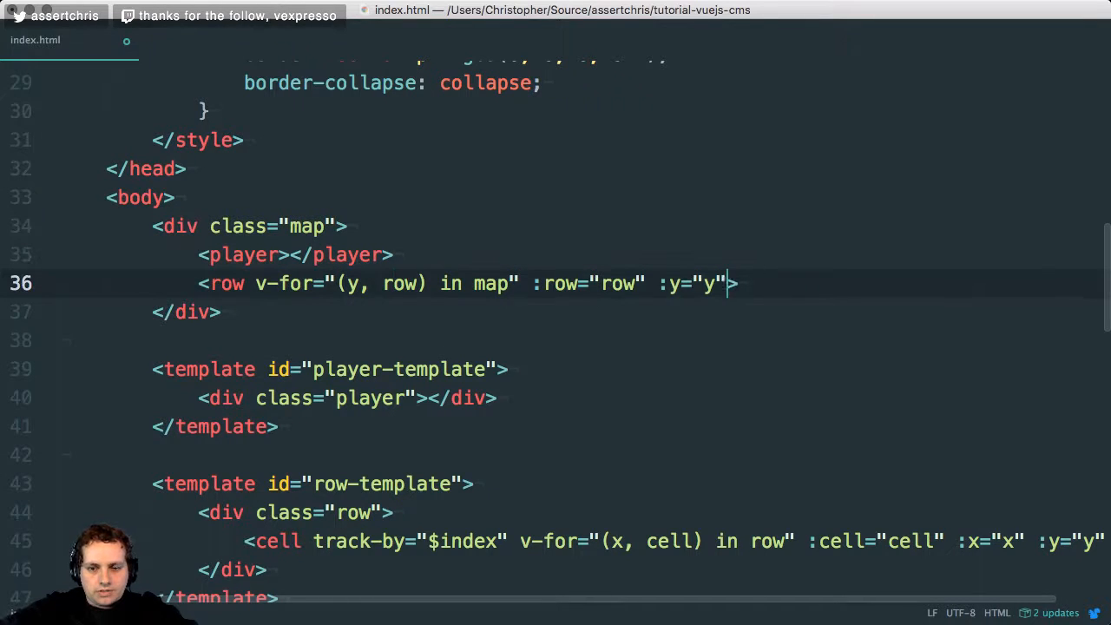
- Close the player and row elements explicitly so the grid renders with Row and Player components
type("<?d")
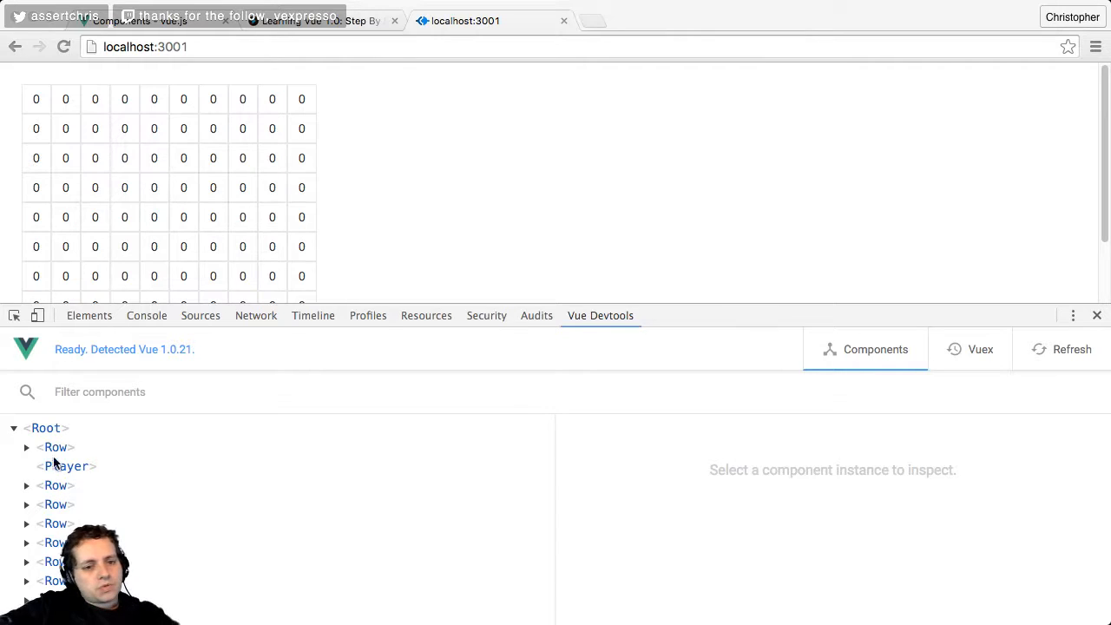
left_click(66, 466)
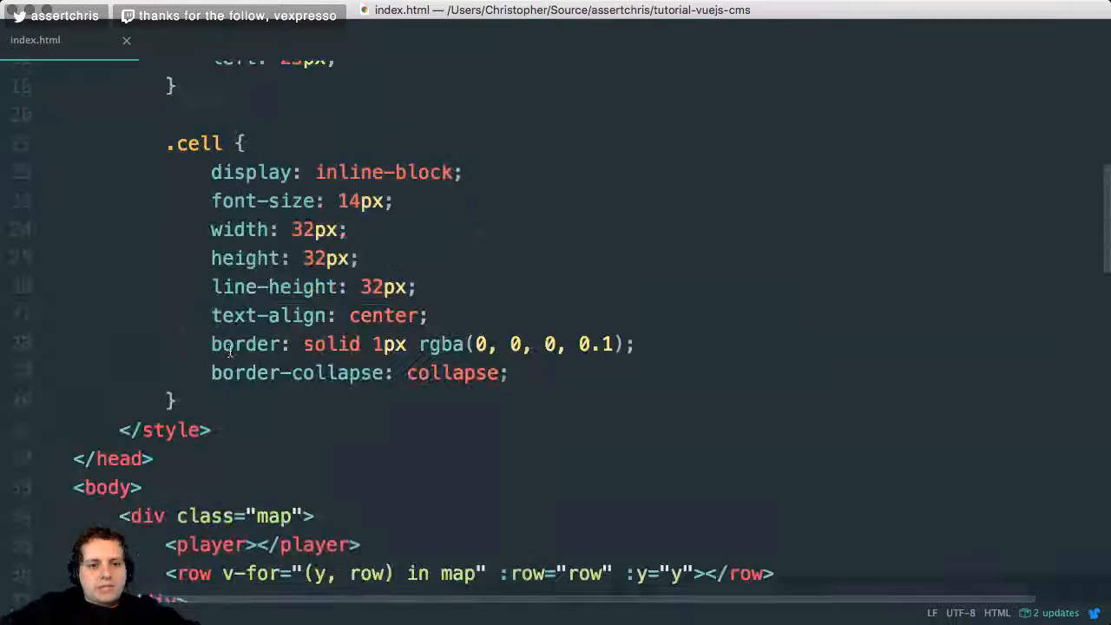
- Add a .player rule reusing the cell's 32px size declarations with background rgba(0,0,0,0.1)
type(".player {")
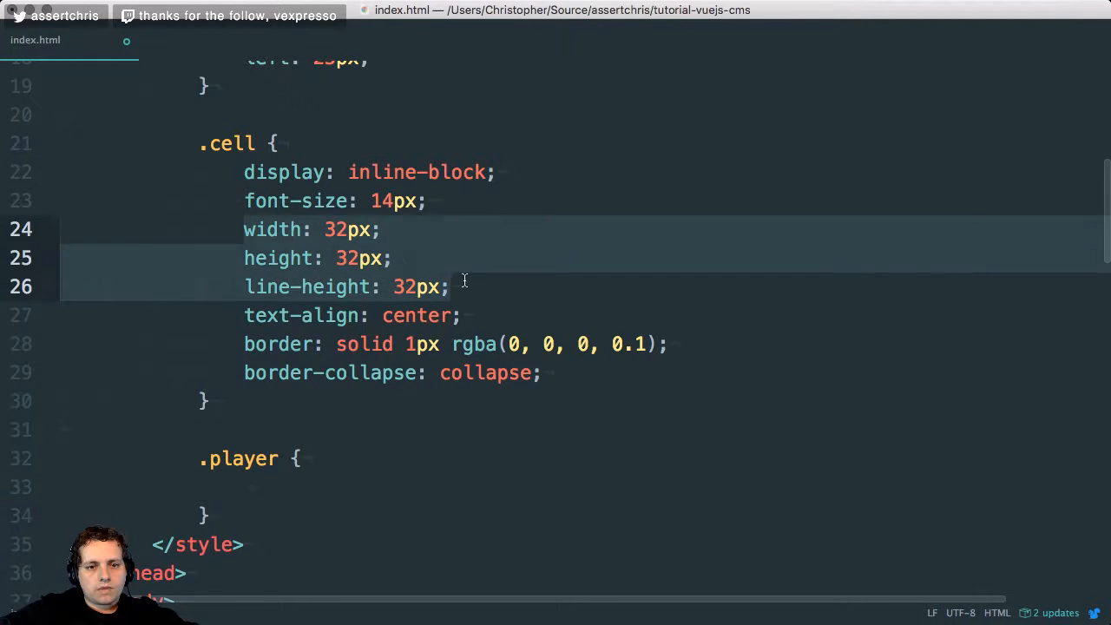
left_click(694, 344)
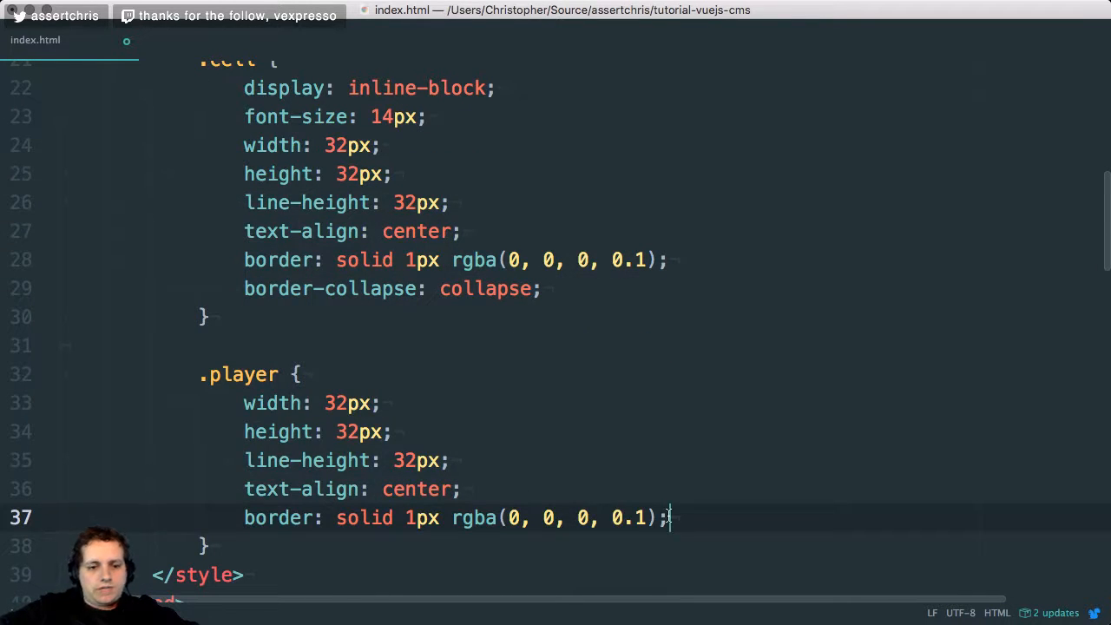
type("background")
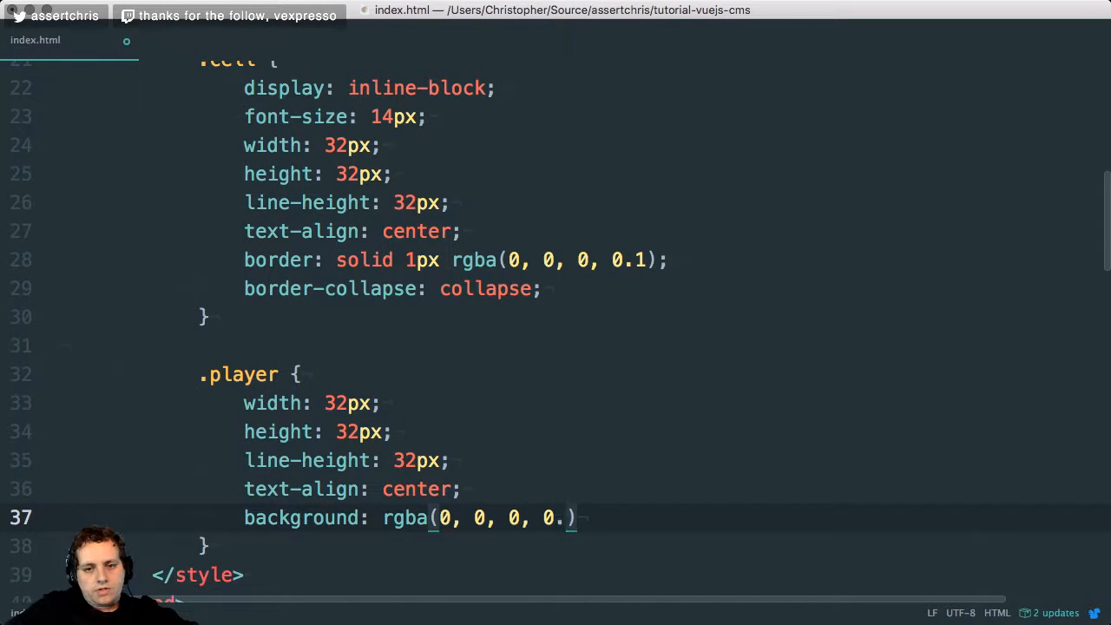
type("1)")
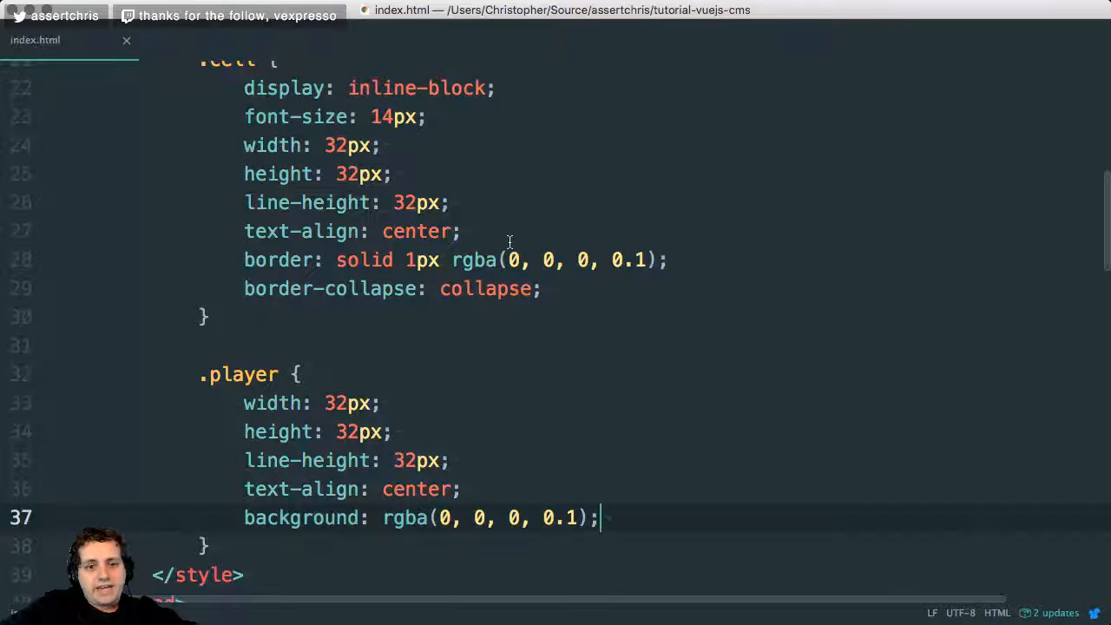
- Position the player absolutely at top: 0 and left: 0
type("posi")
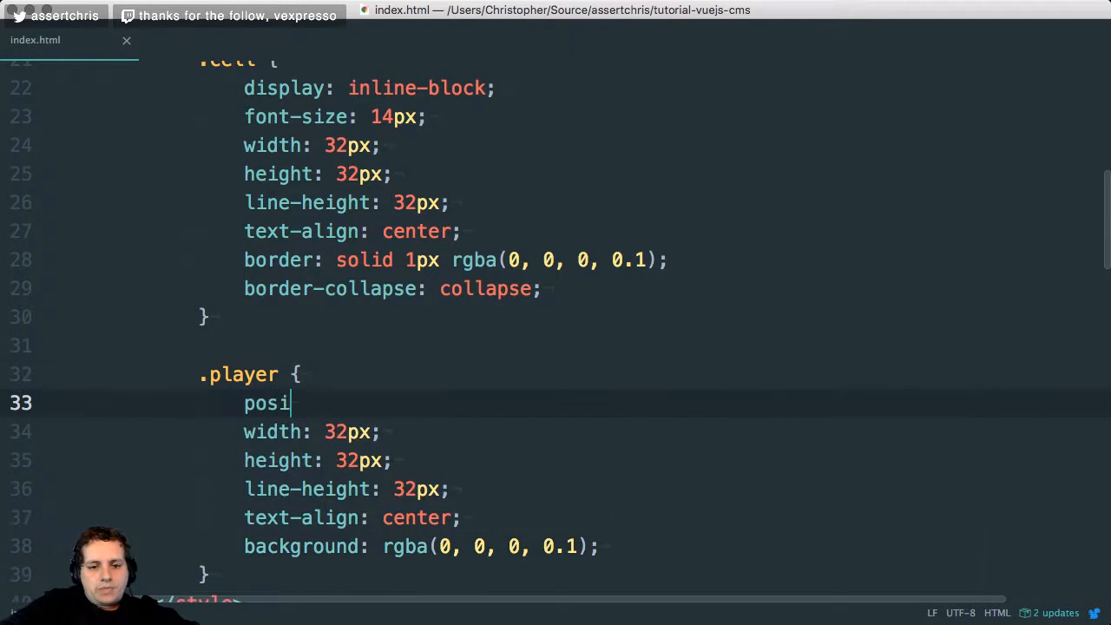
type("tion: absolute;")
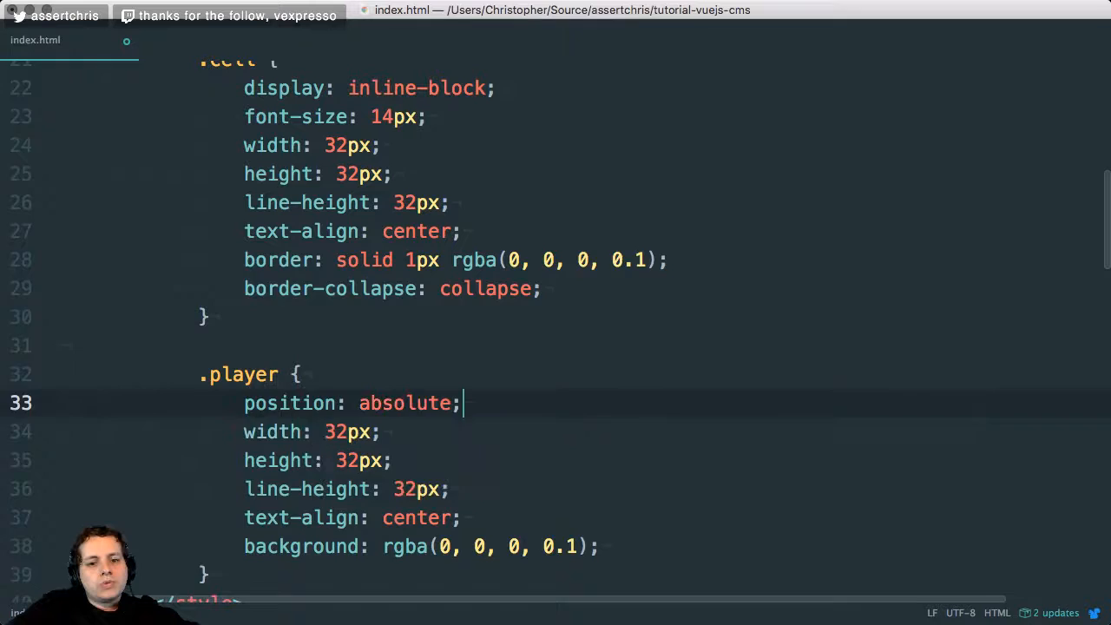
type("top: 0;")
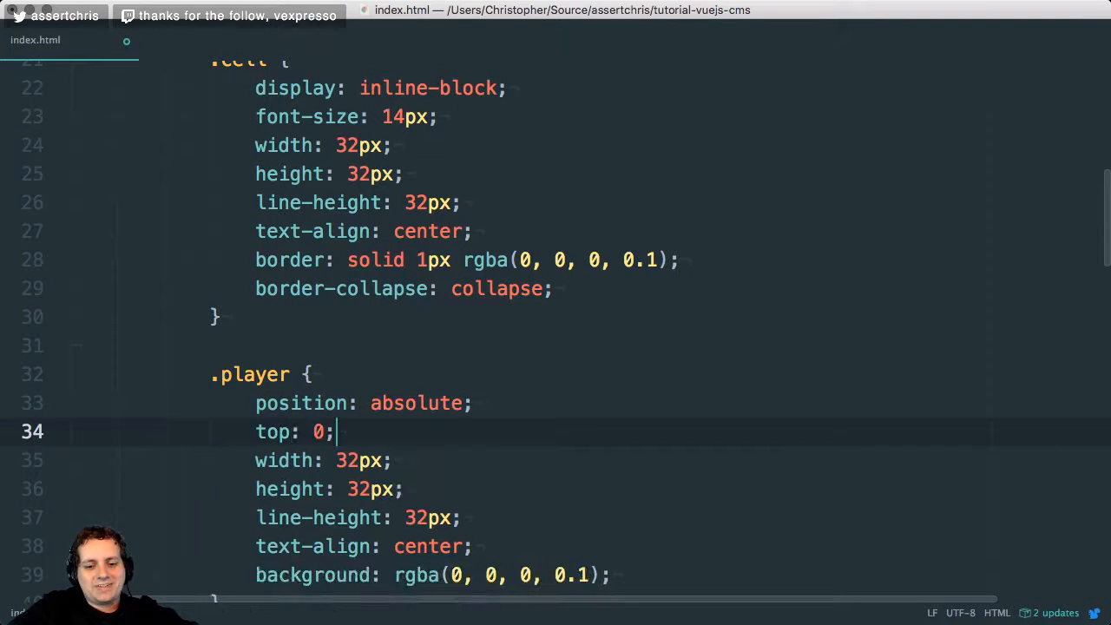
type("left: 0;")
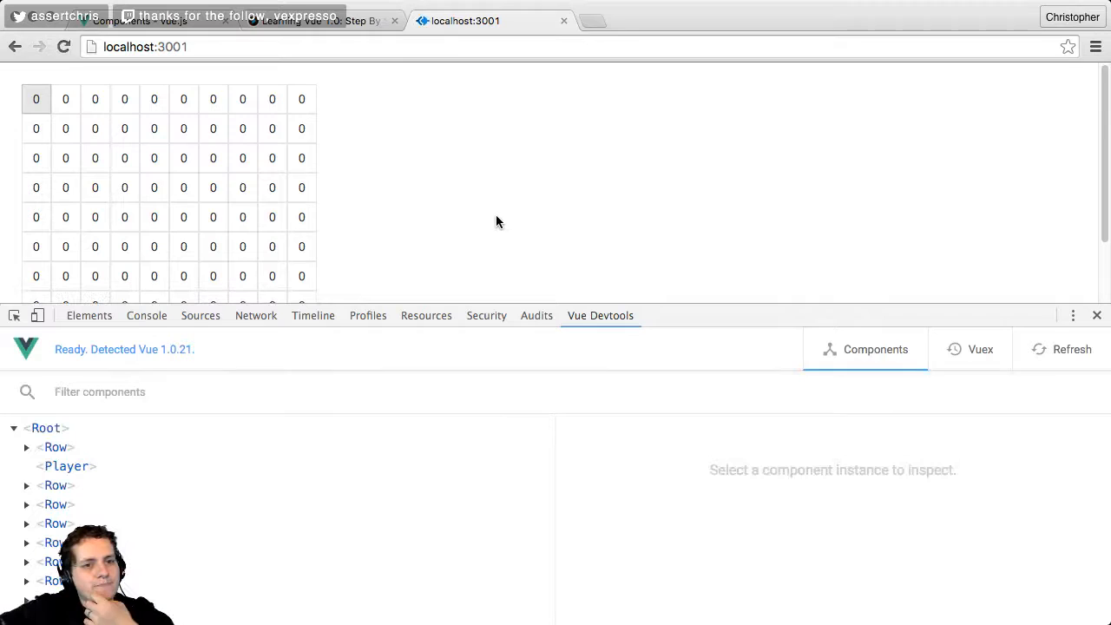
- Review the Root, Player and Row components in Vue Devtools, then return to the editor
scroll("down", 3)
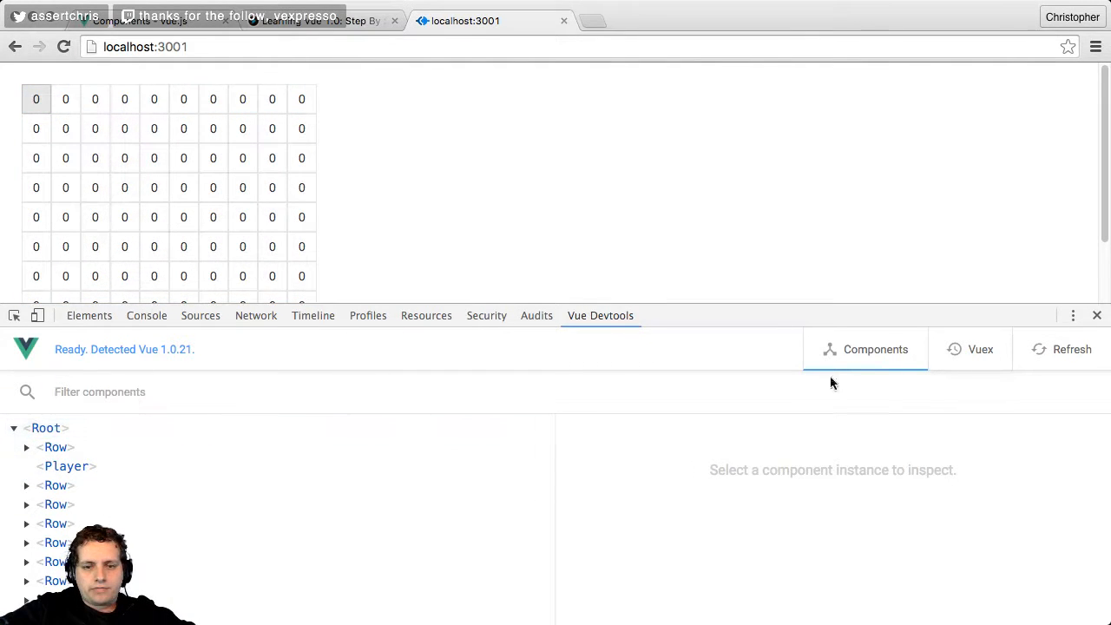
left_click(90, 316)
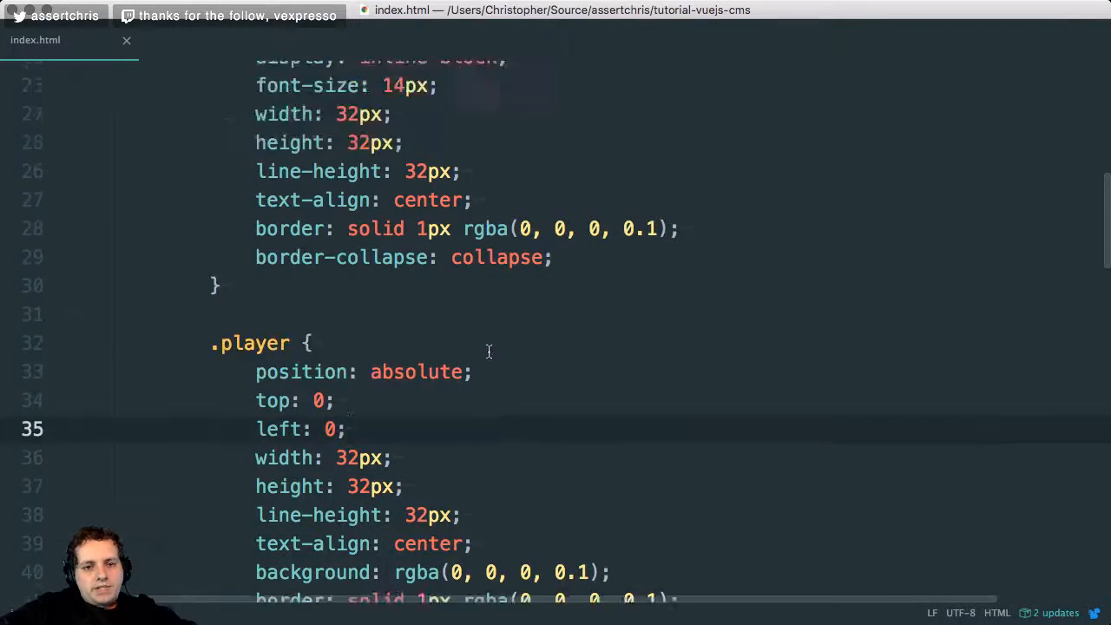
- Give the player element a v-on:click handler calling alert('clicked')
scroll("down", 3)
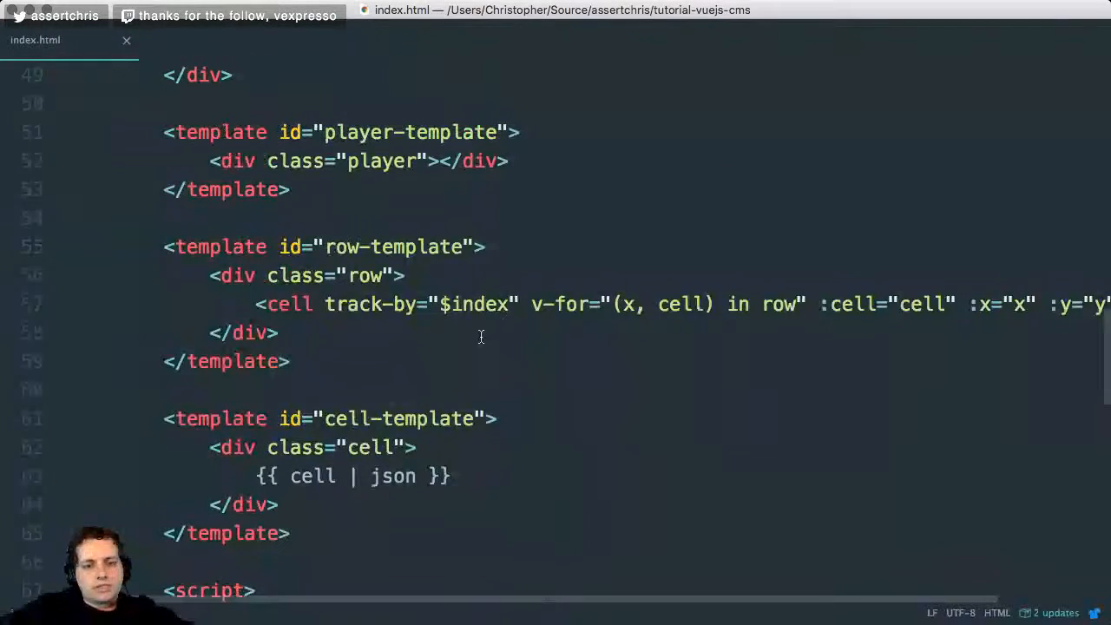
scroll("down", 3)
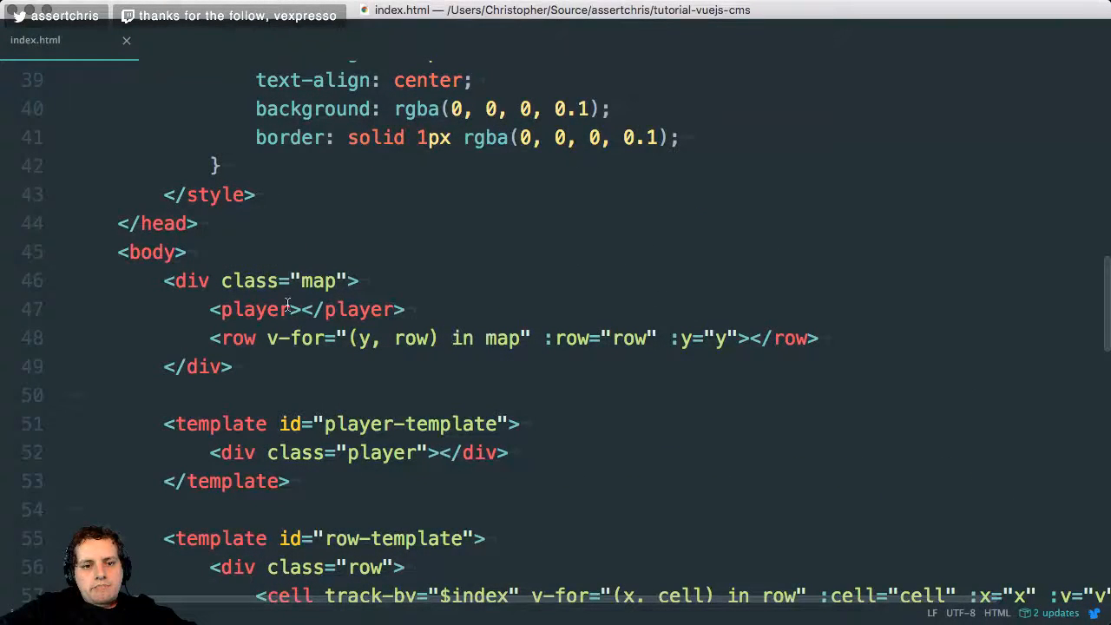
type("\" \"")
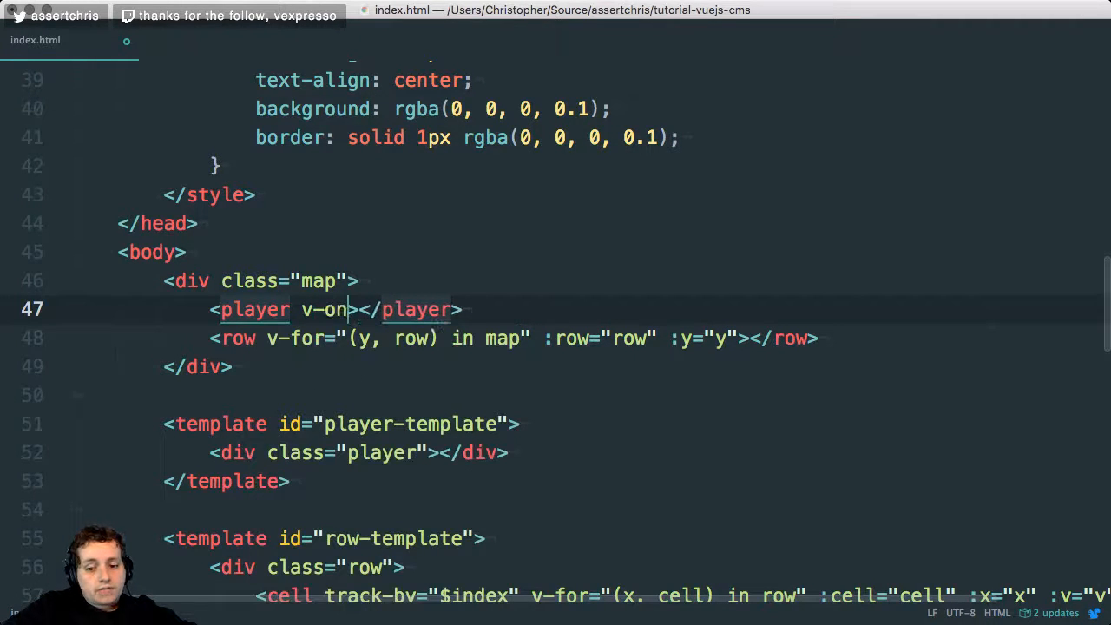
type(":cli")
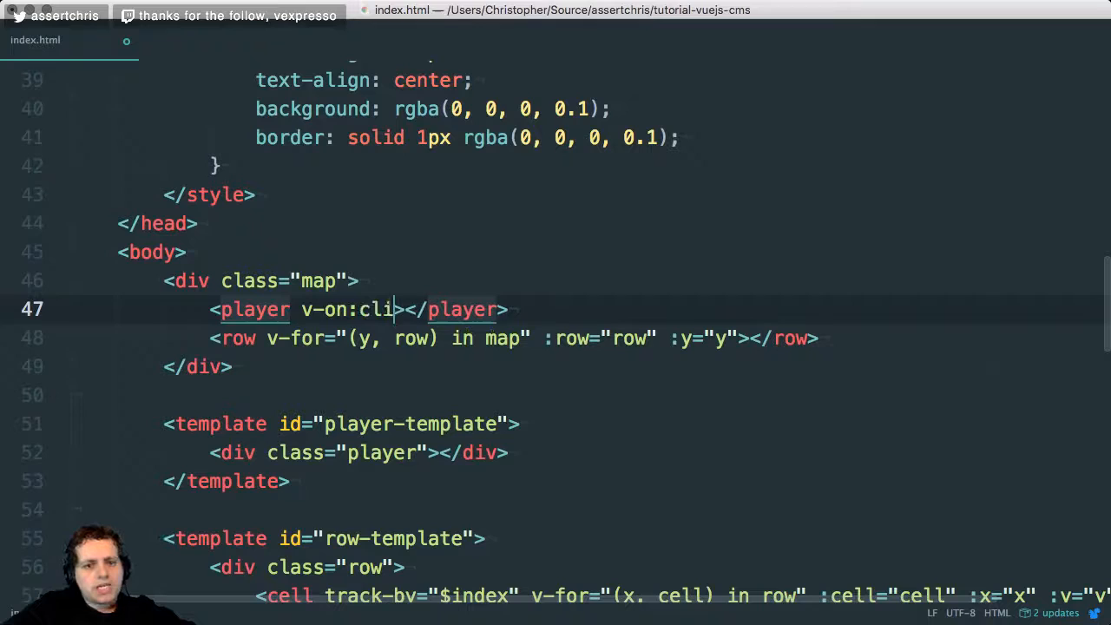
type("ck=")
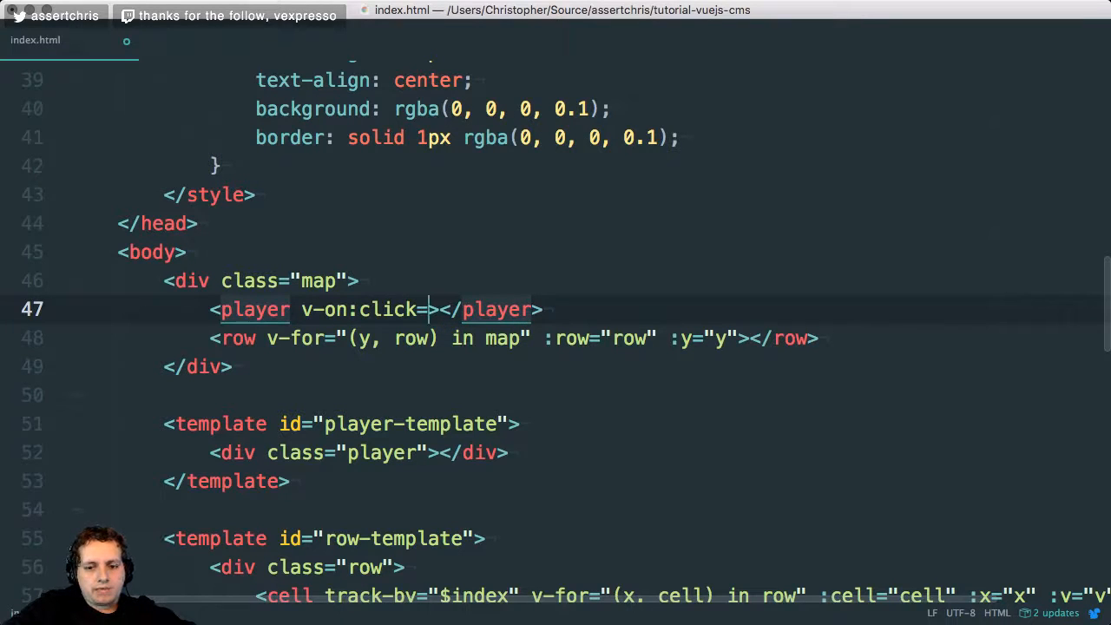
type("\"\"")
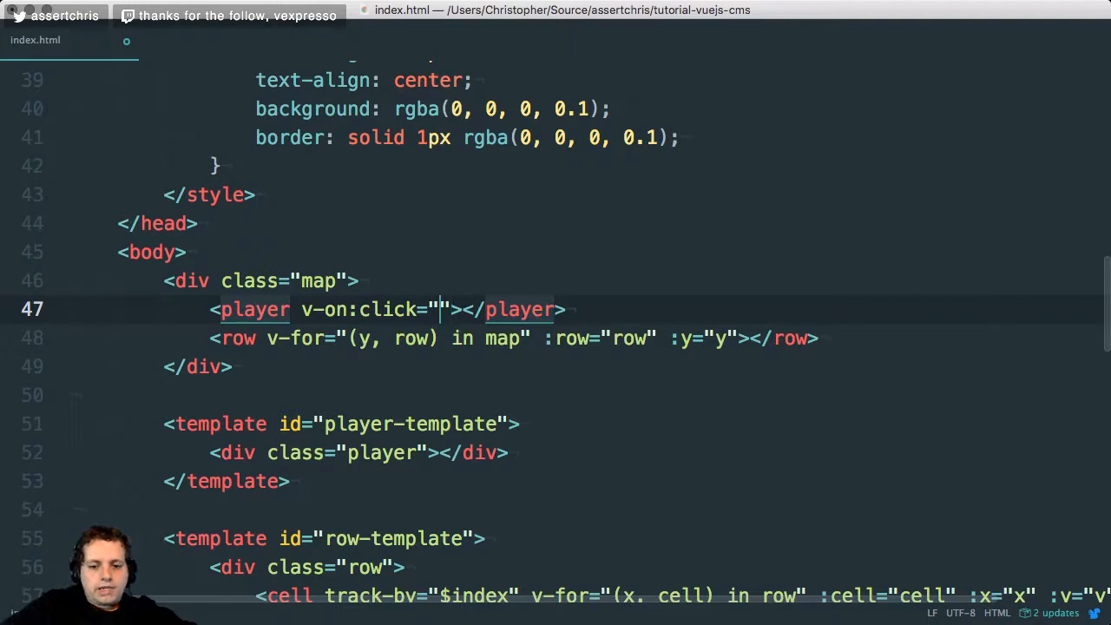
type("alert('')")
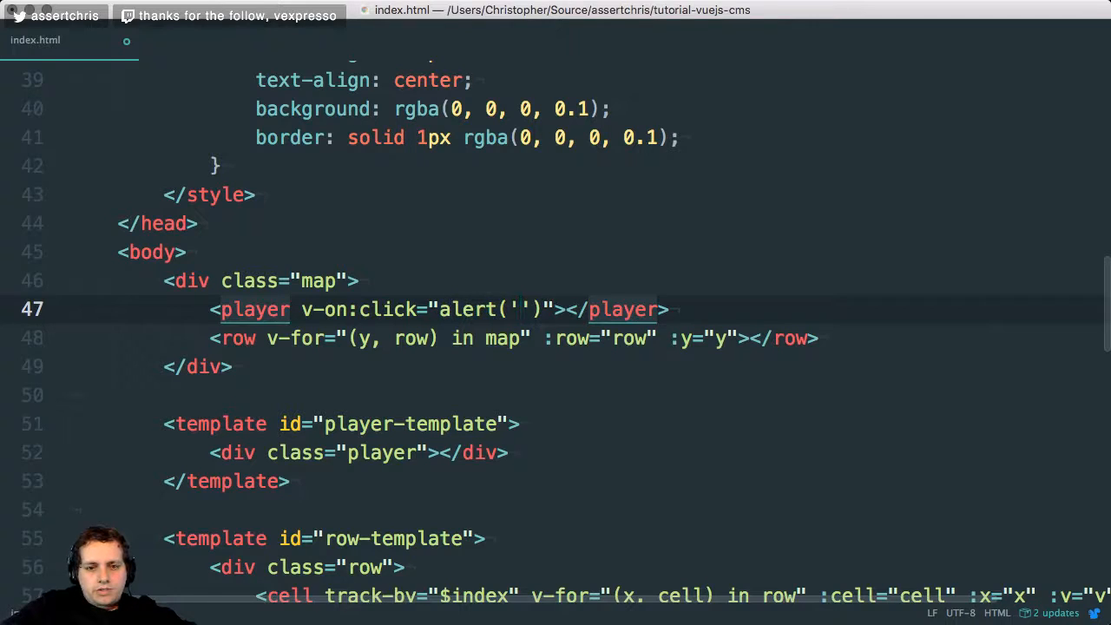
type("clic")
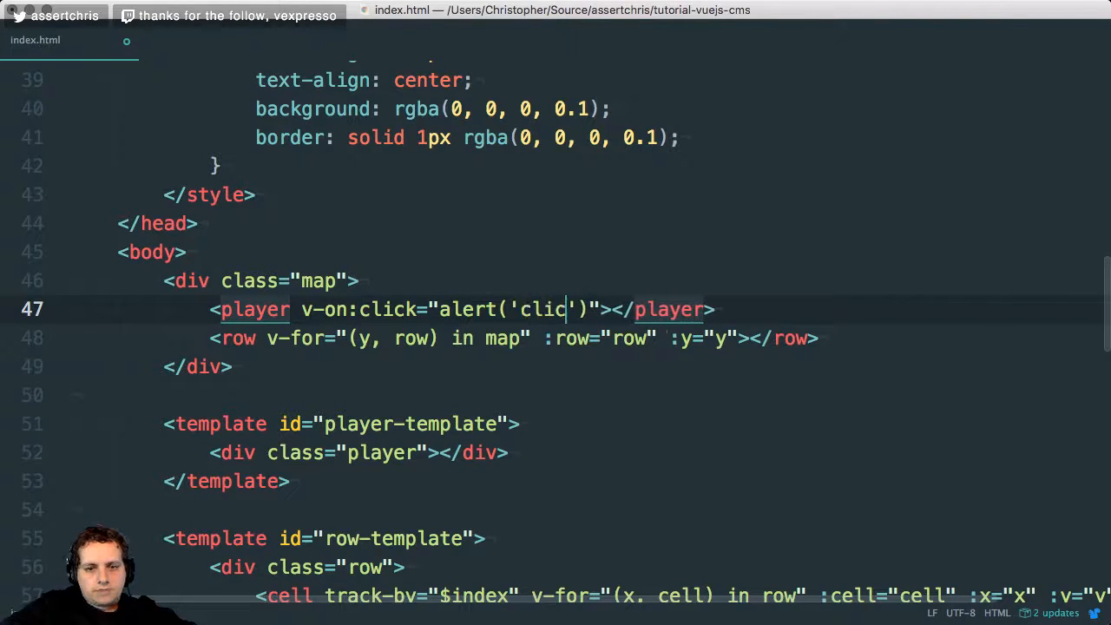
type("ked")
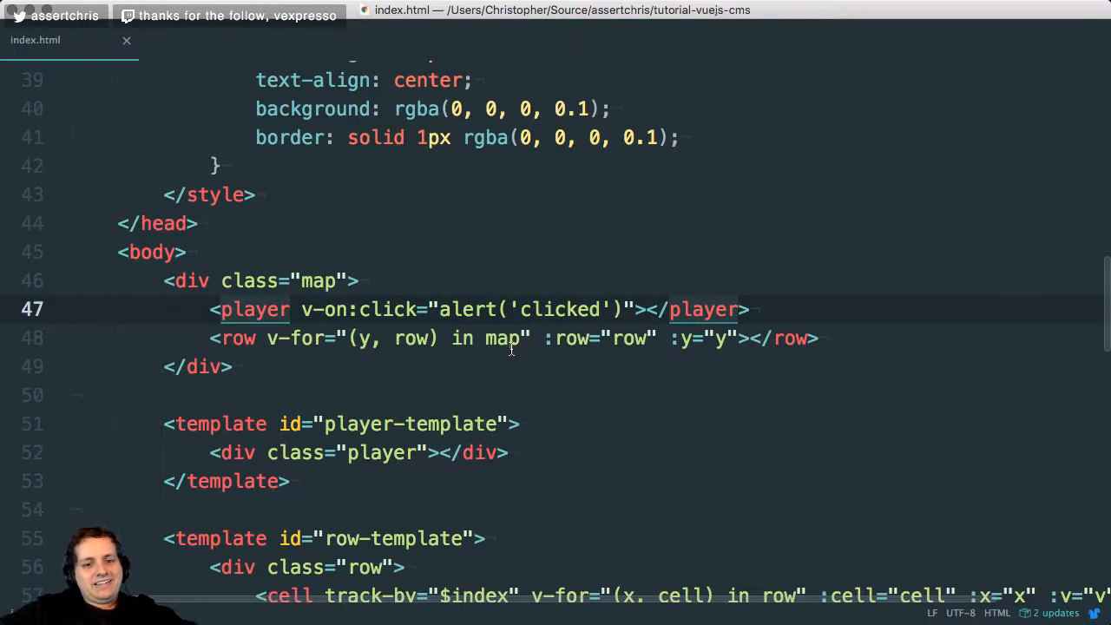
- Test the click in Chrome, try window.alert, then leave the handler expression empty
left_click(437, 309)
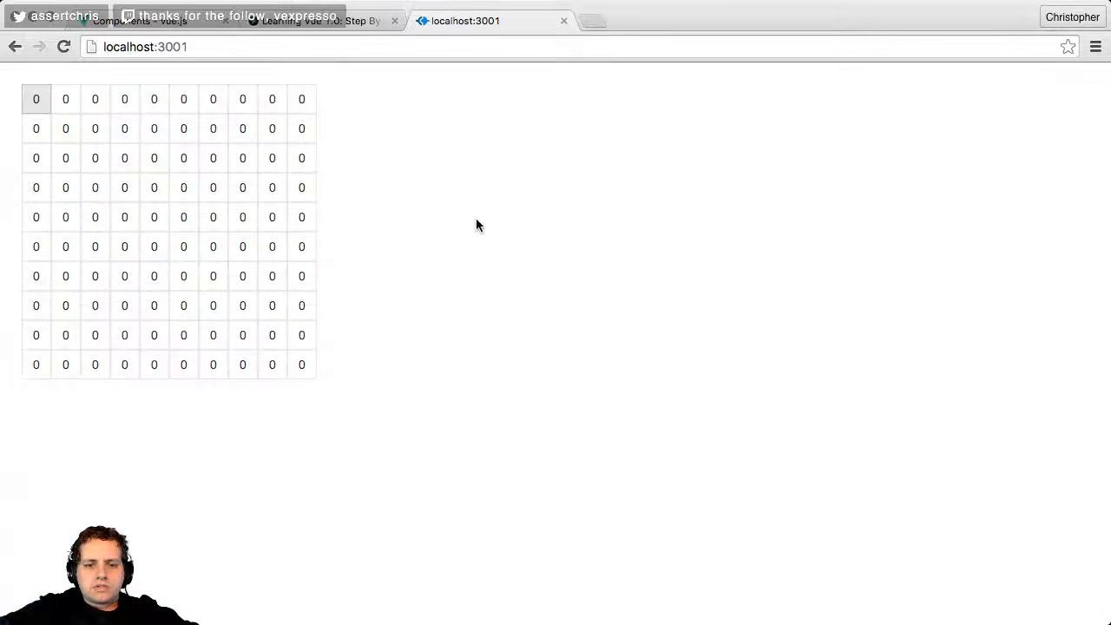
key("F12")
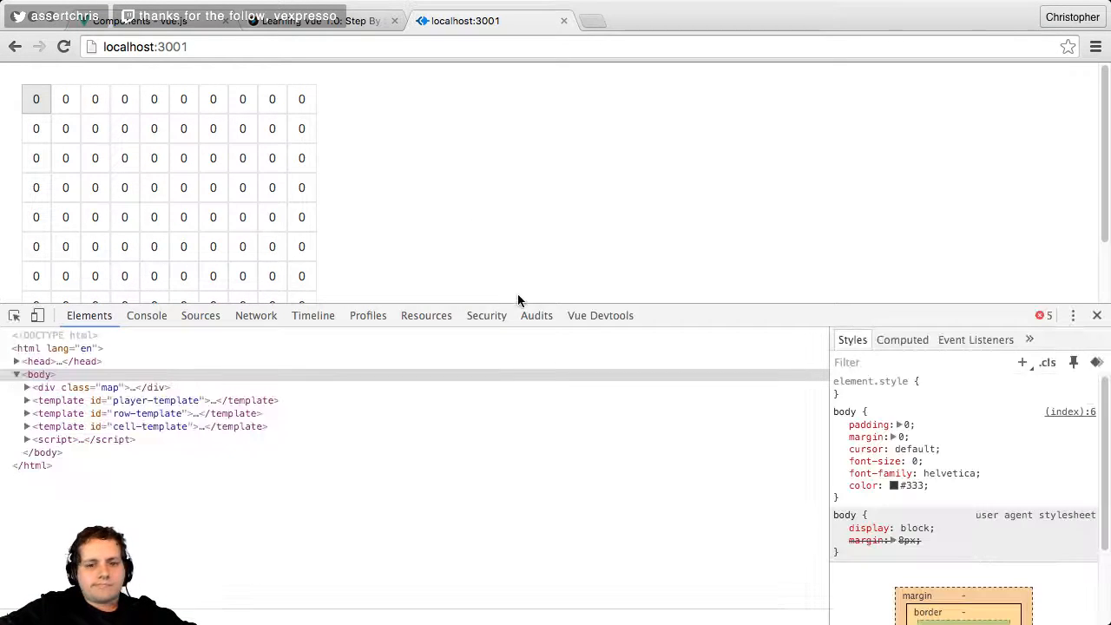
left_click(146, 316)
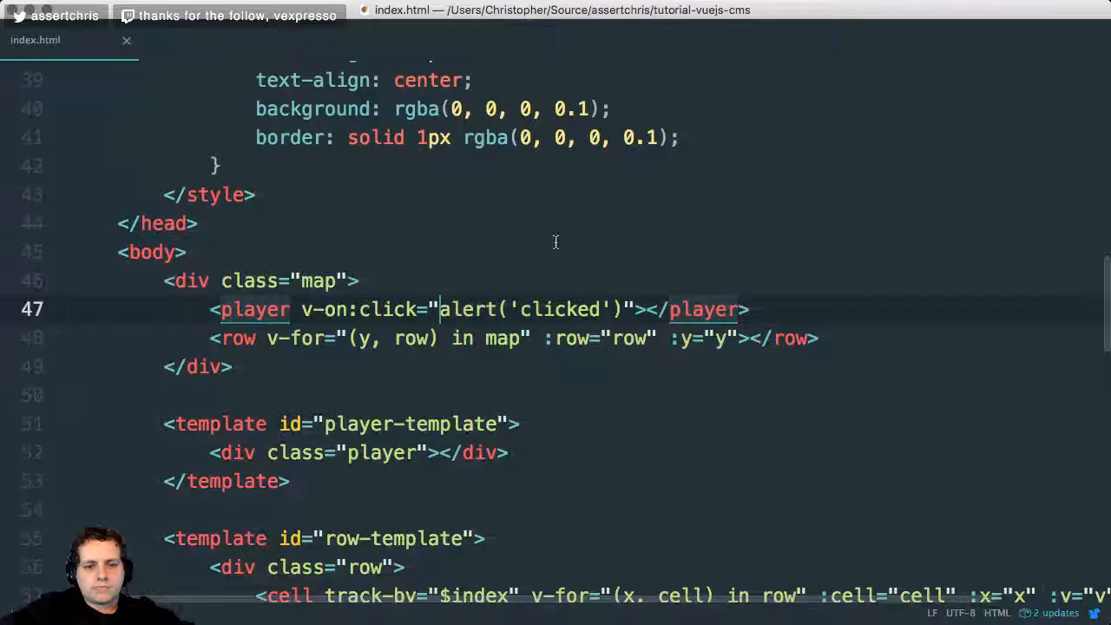
type("window.")
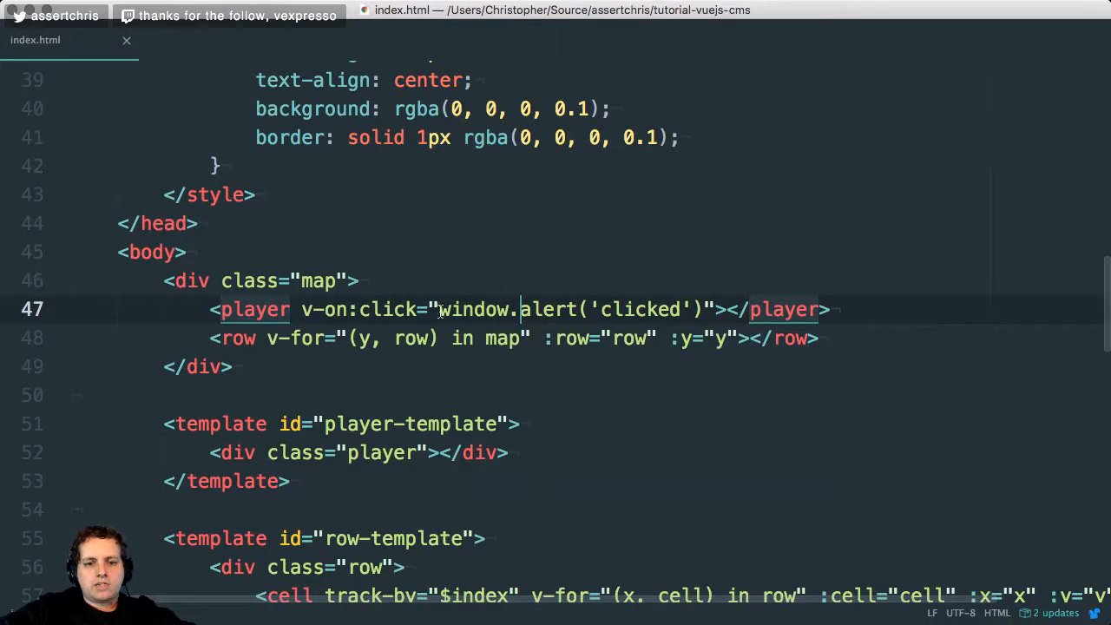
key("Backspace")
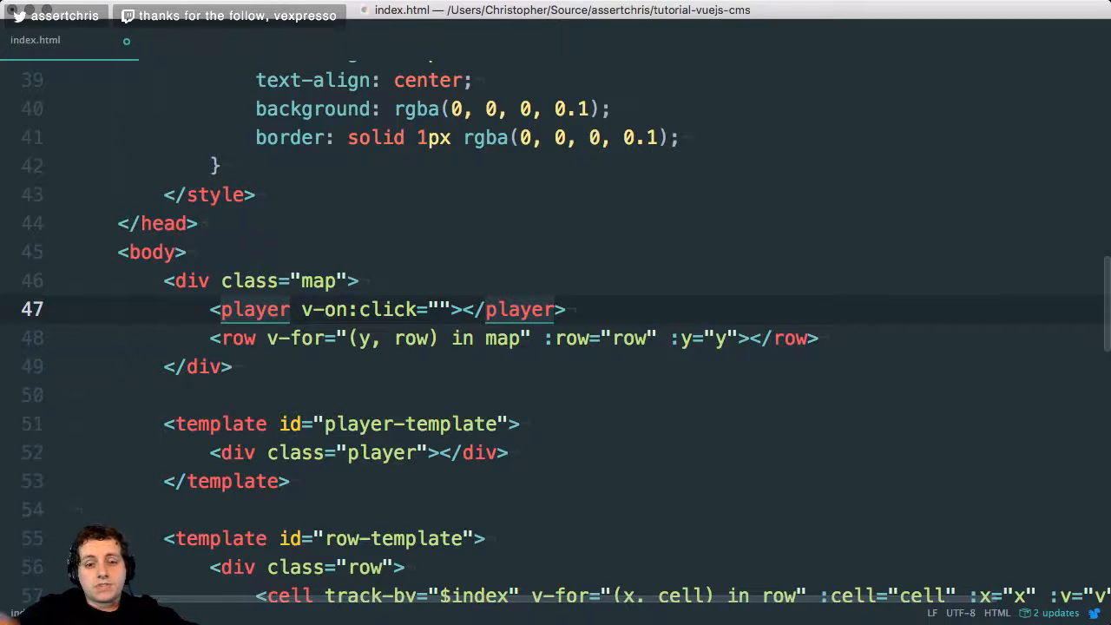
- Show {{ count }} inside the player element and set its click handler to count += 1
left_click(443, 309)
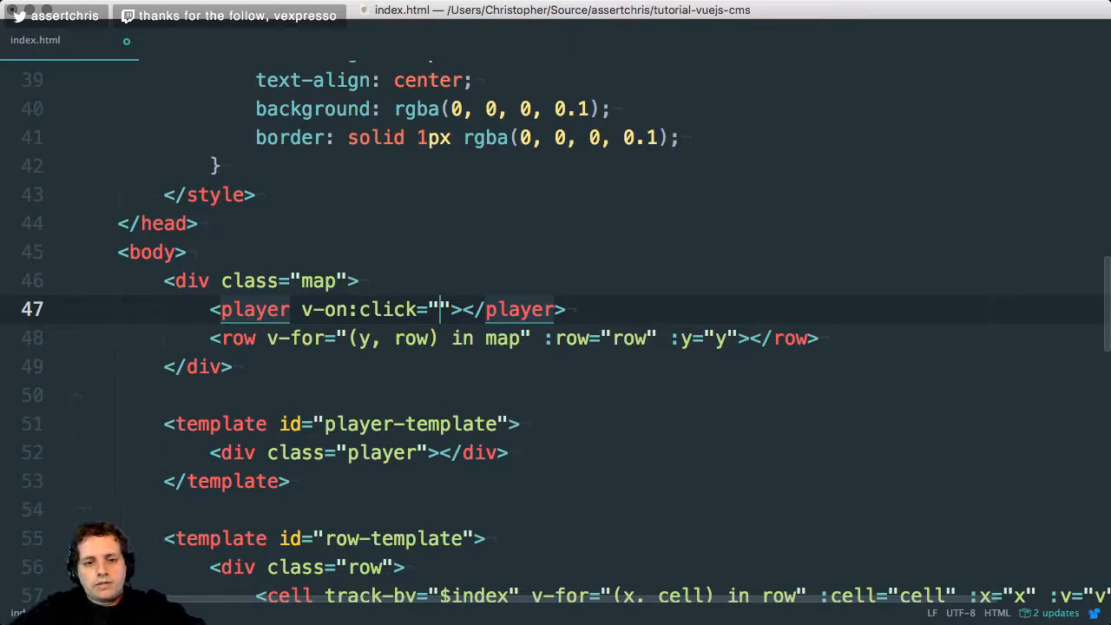
type("{}")
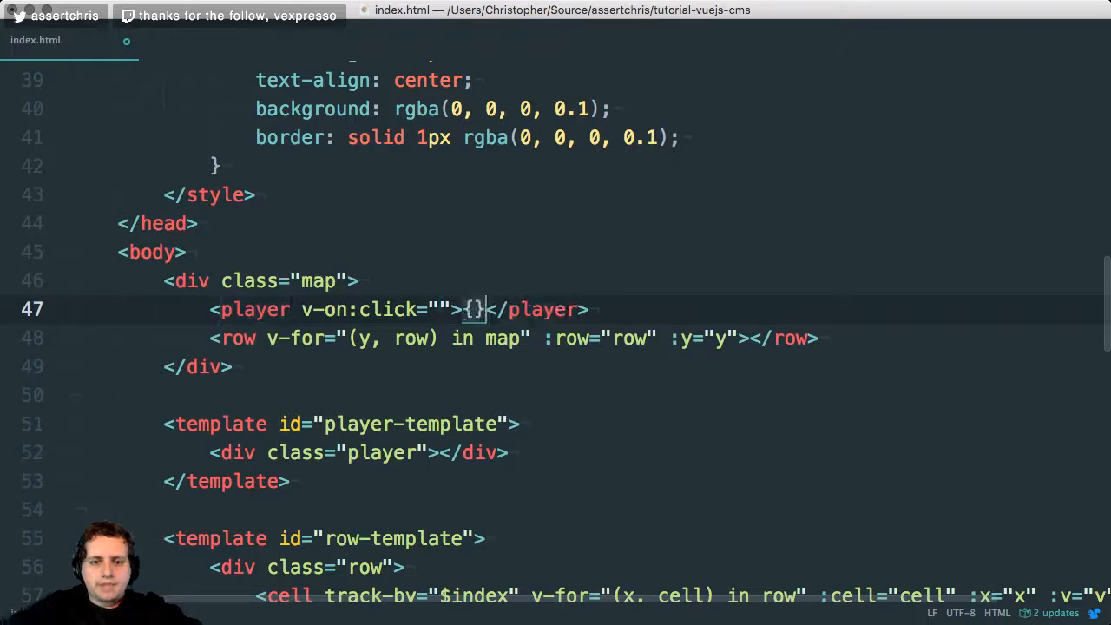
type("{")
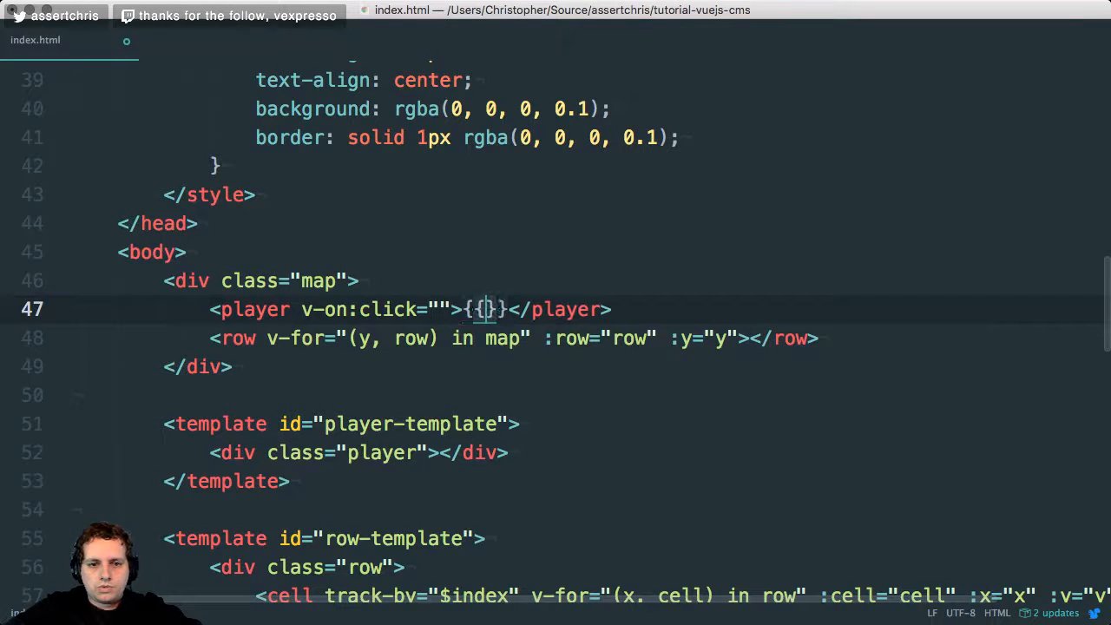
type("count")
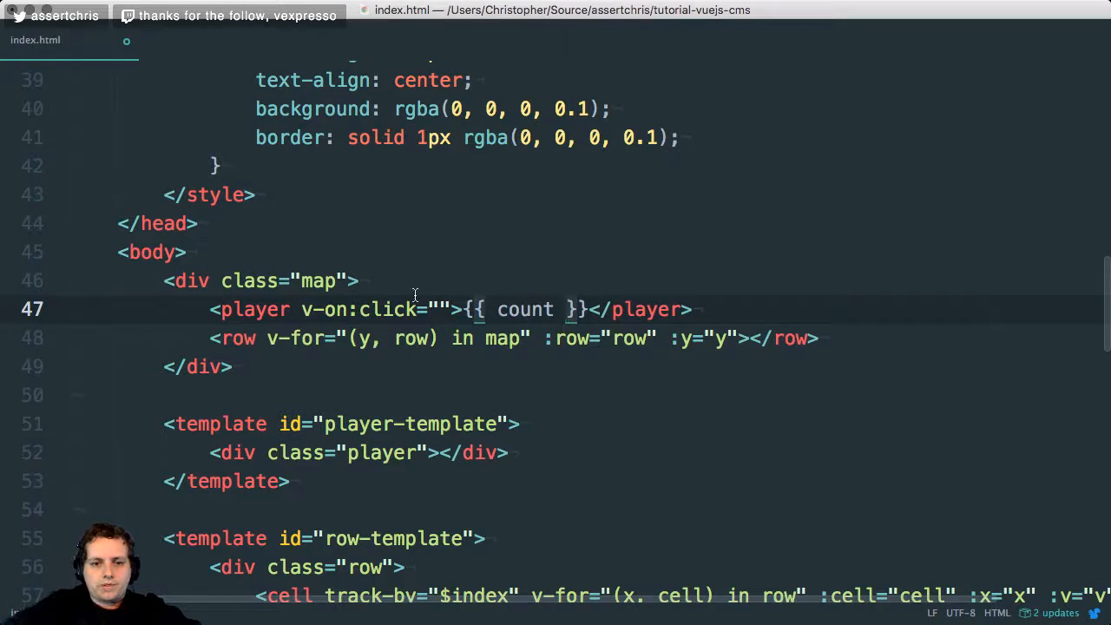
type("count +")
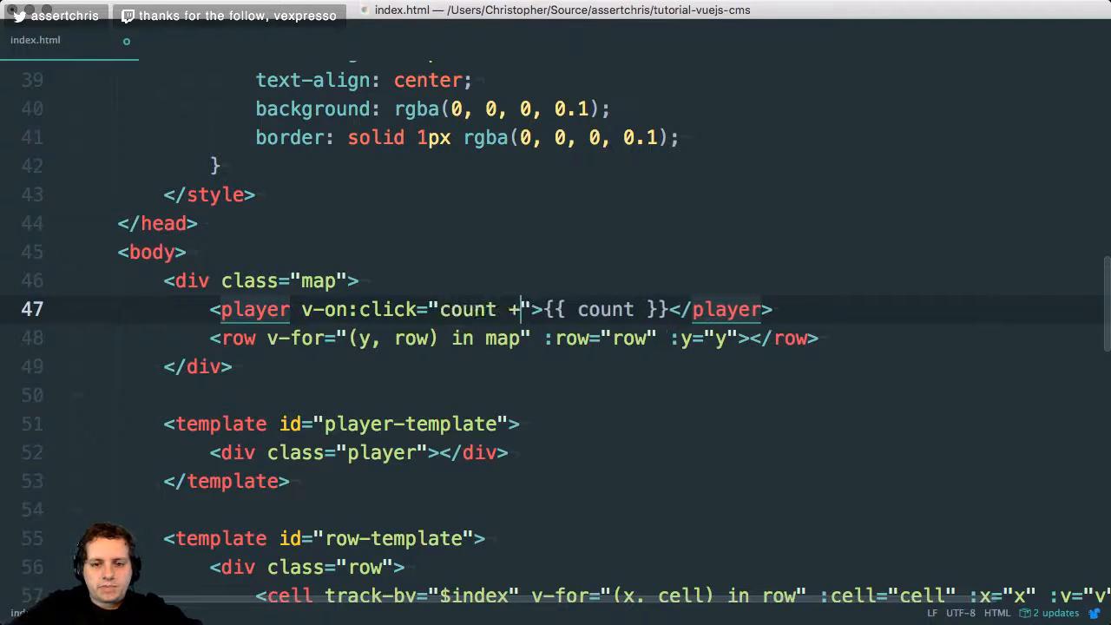
type("= 1")
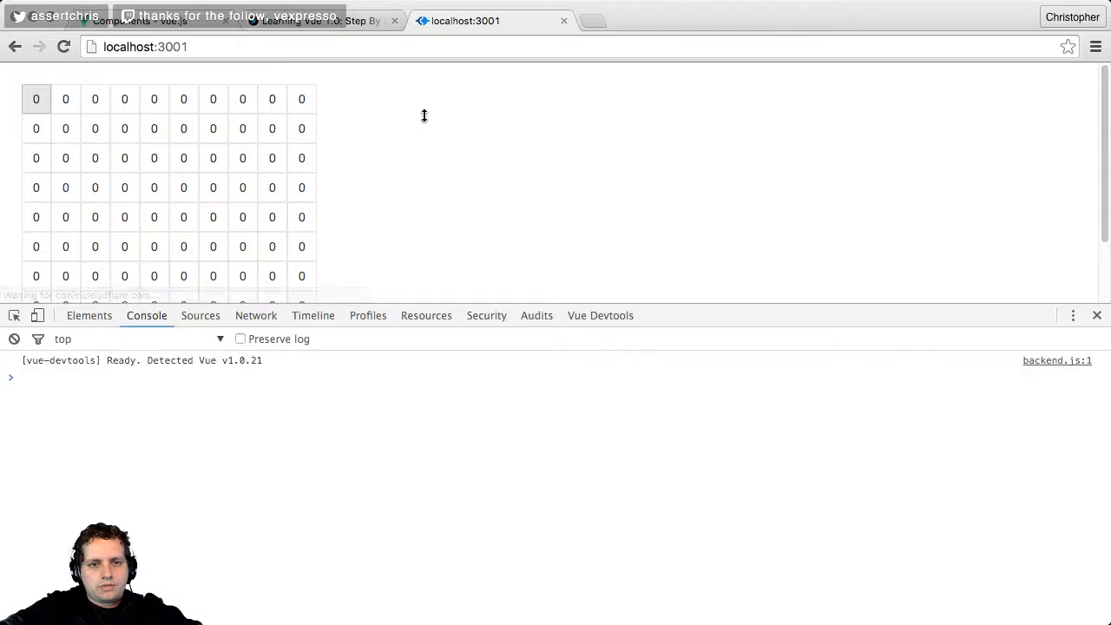
mouse_move(11, 140)
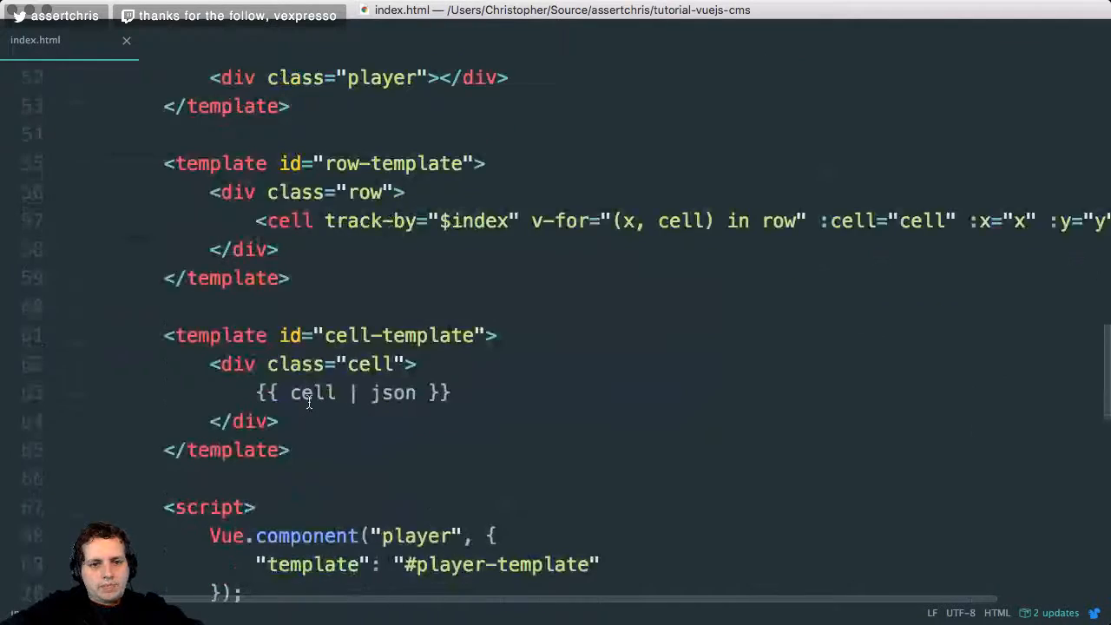
- Make the player component's data a function returning { count: 0 }
scroll("down", 3)
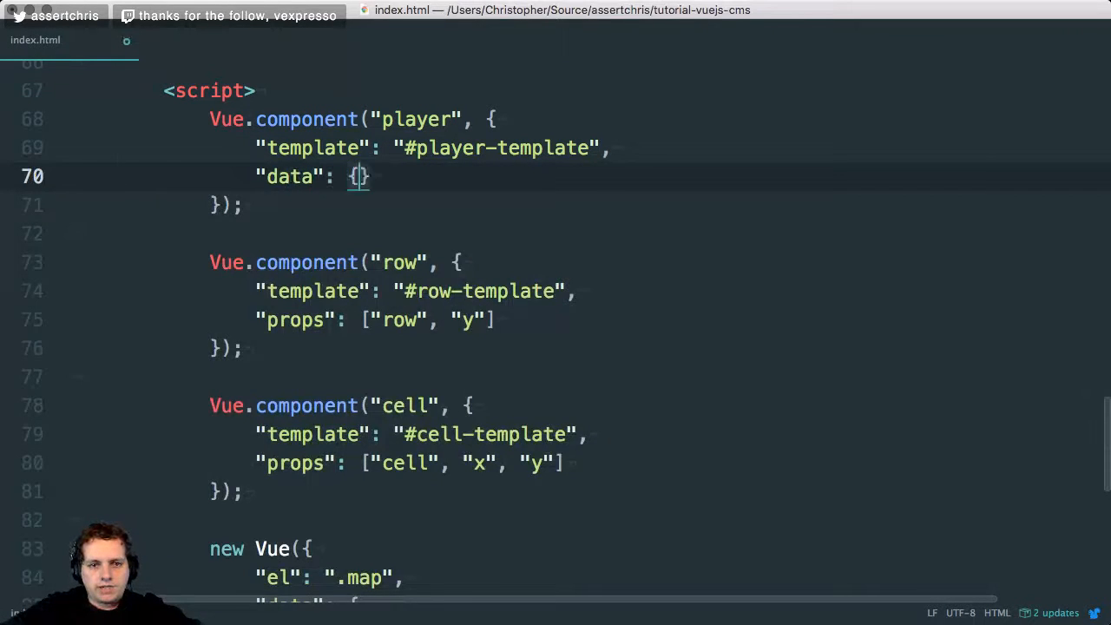
type("\"count\"")
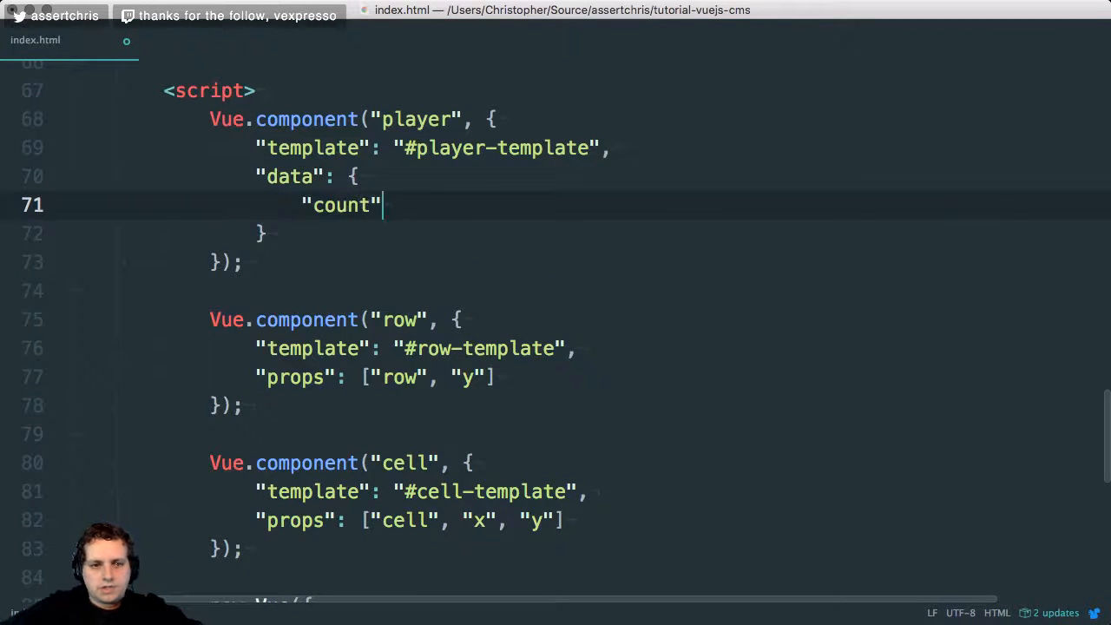
type(": 0")
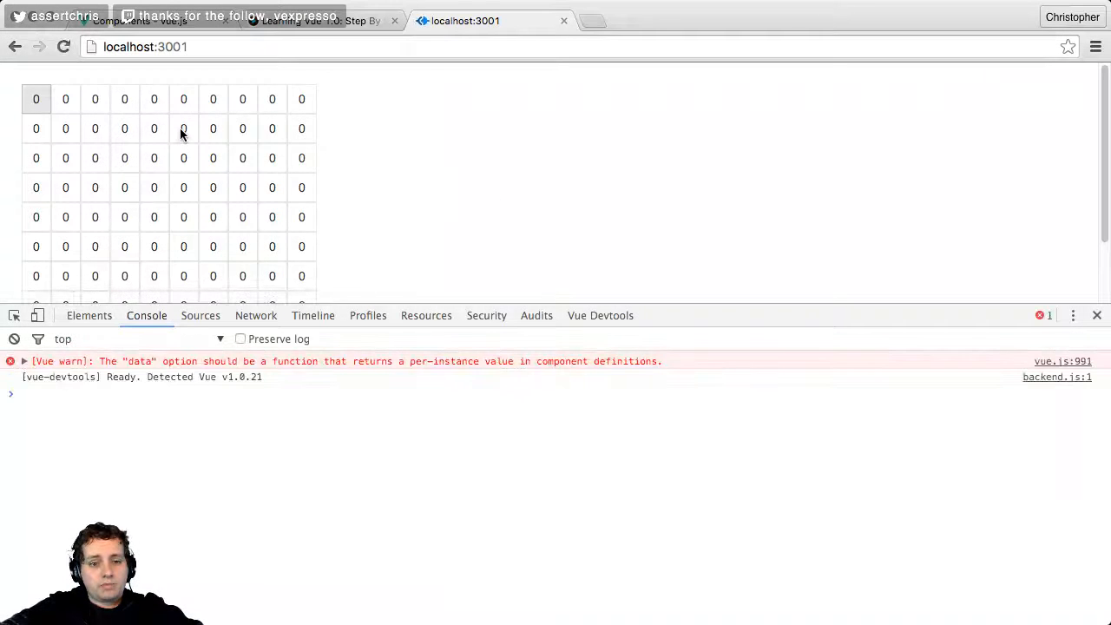
mouse_move(545, 206)
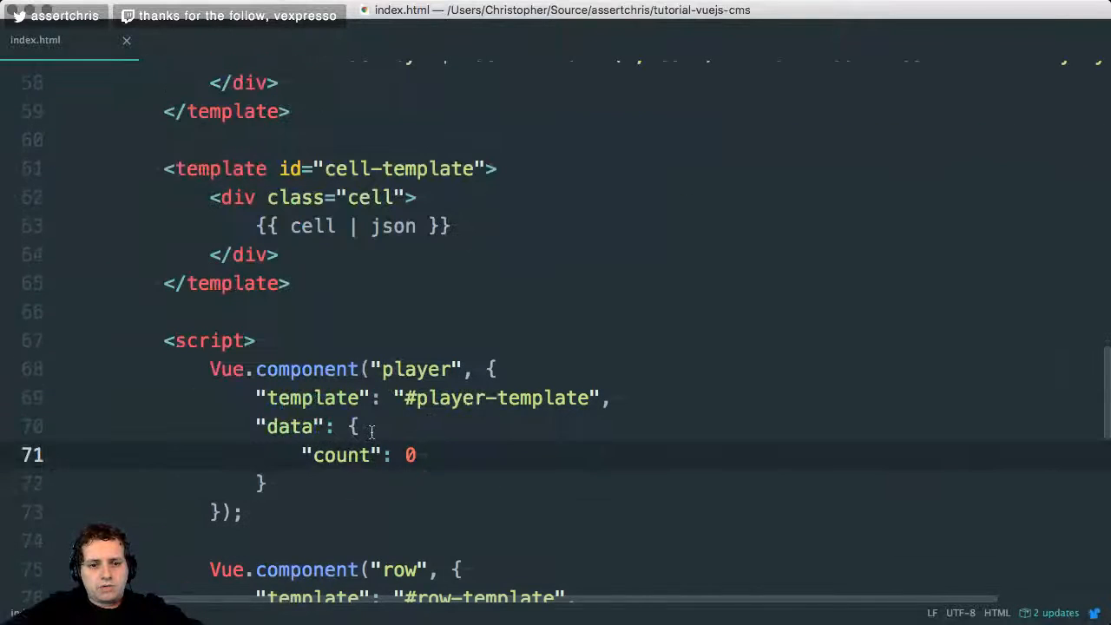
type("functio")
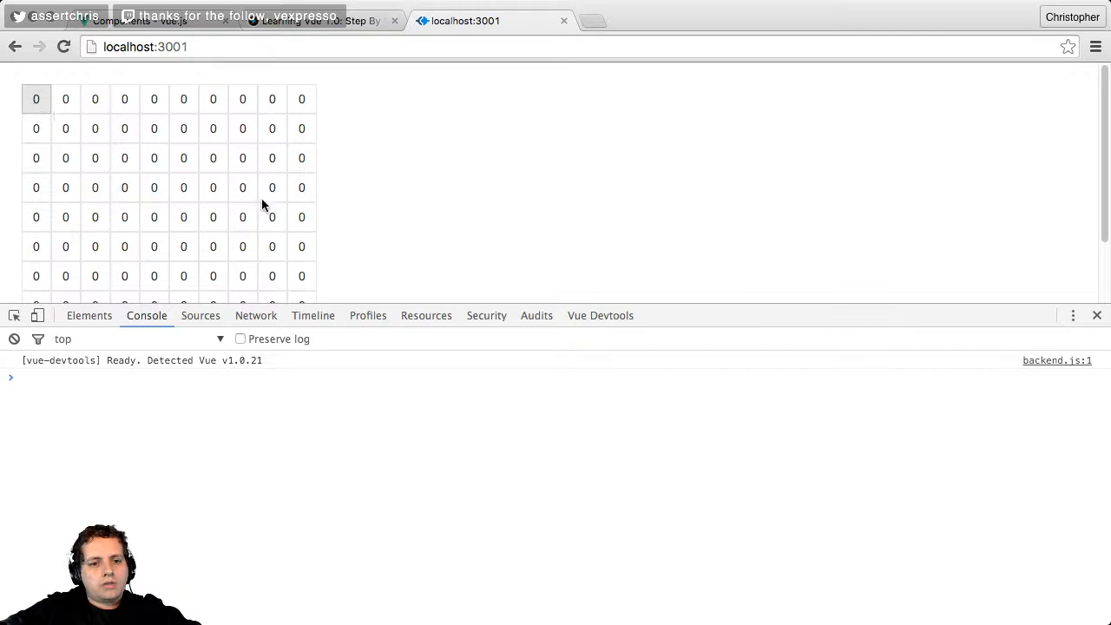
left_click(601, 316)
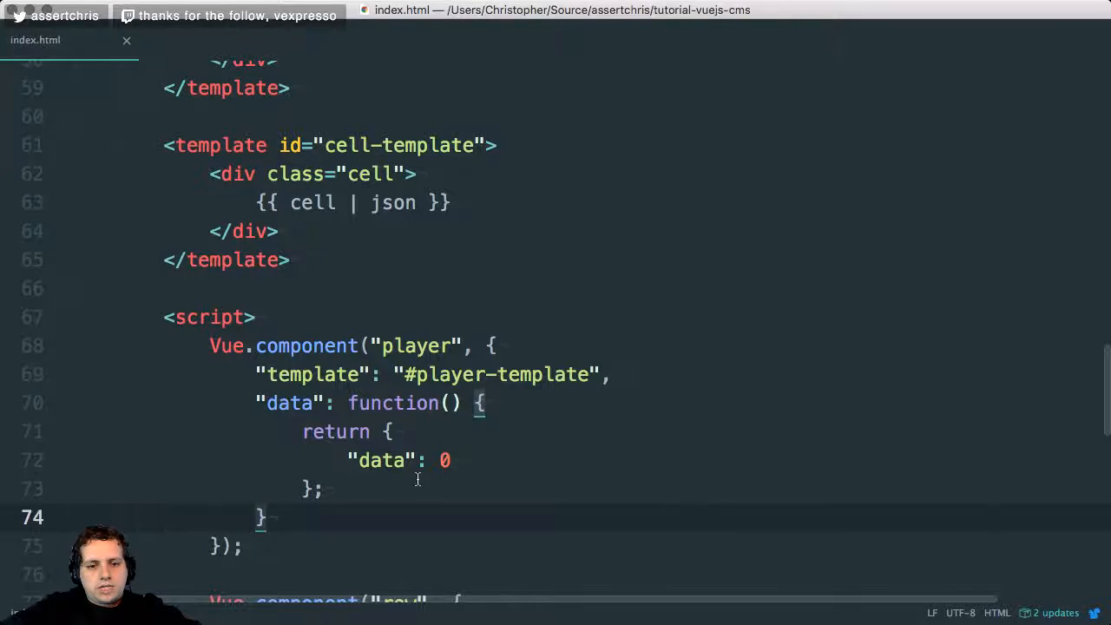
type("count")
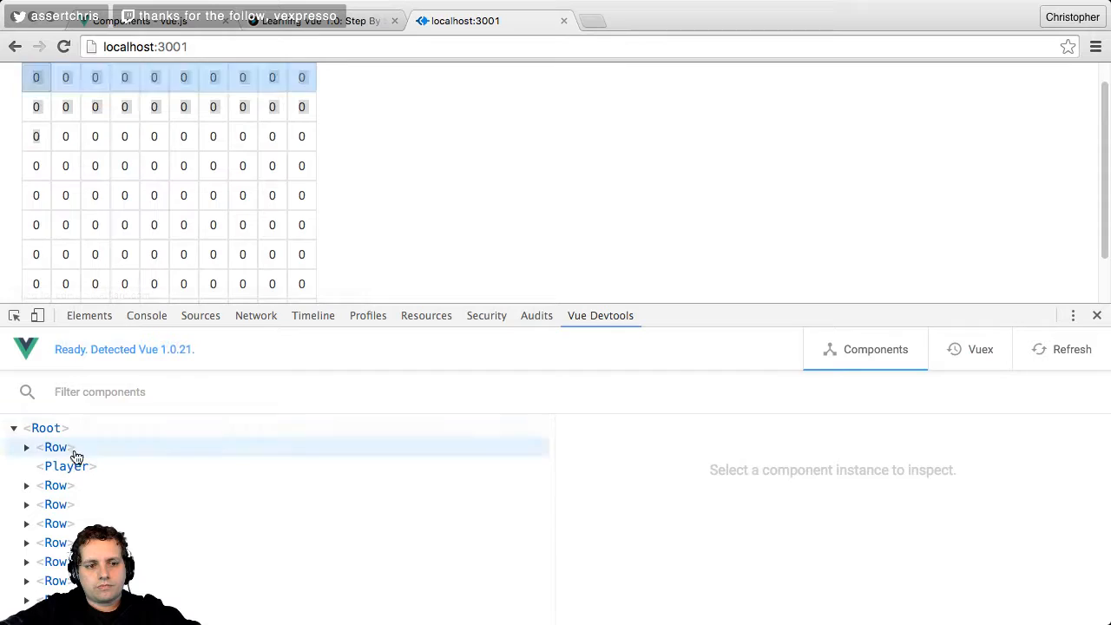
- Reload the page and expand body and div.map in the Elements panel to find div.player
left_click(66, 465)
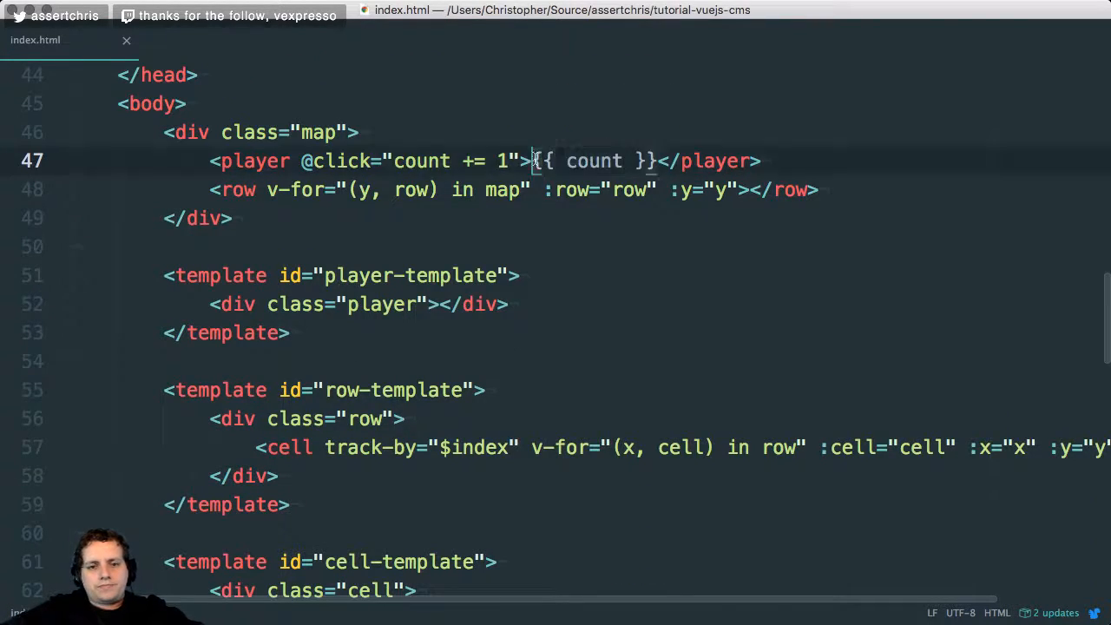
left_click(465, 20)
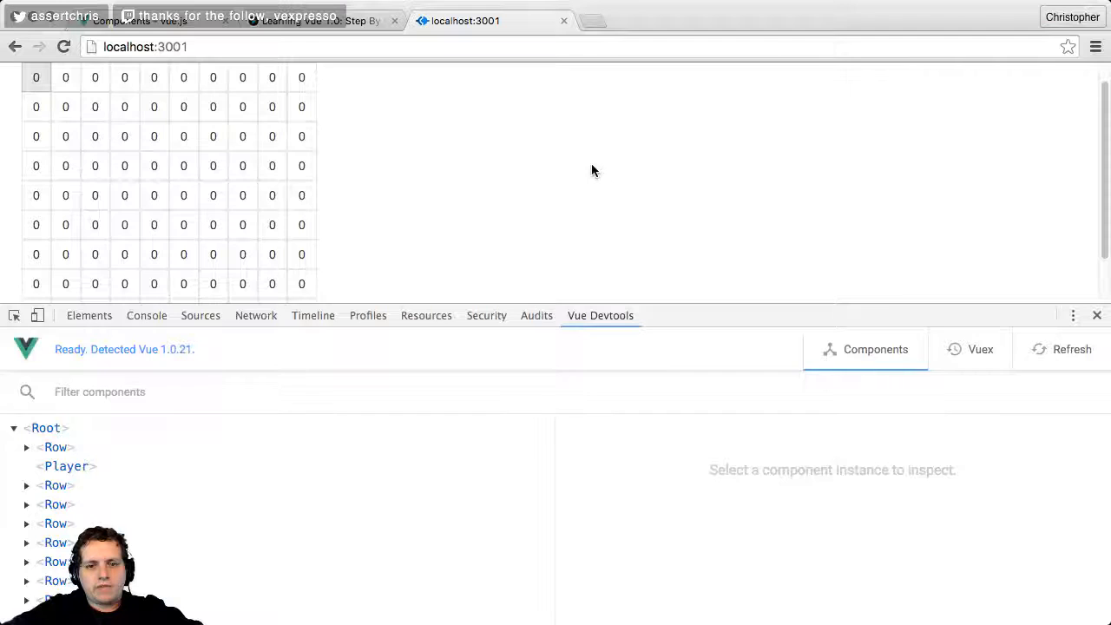
mouse_move(531, 160)
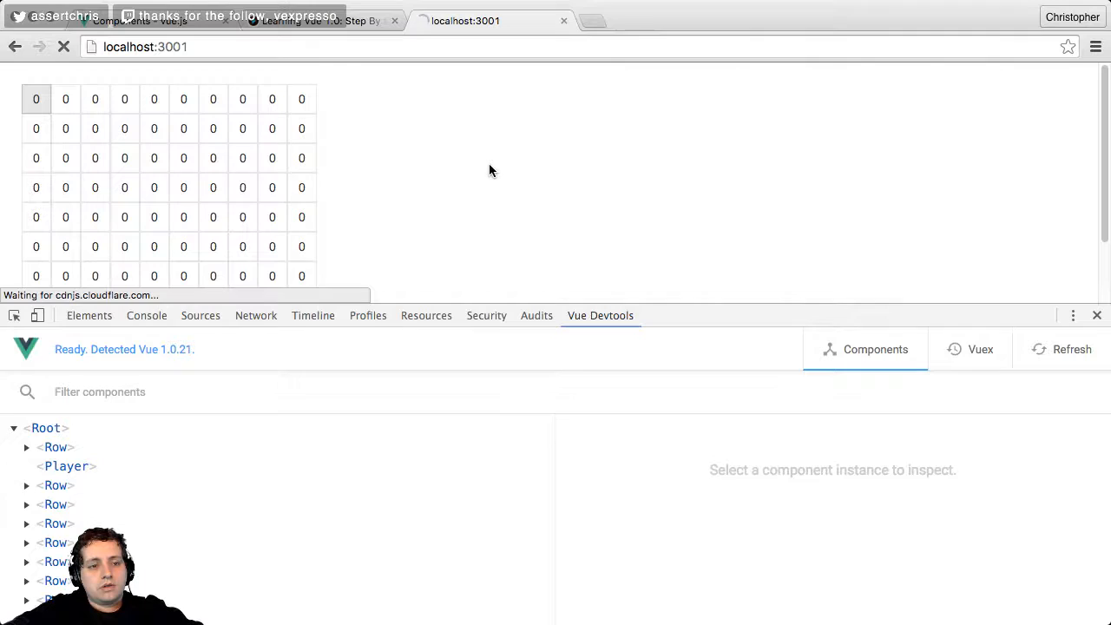
left_click(90, 316)
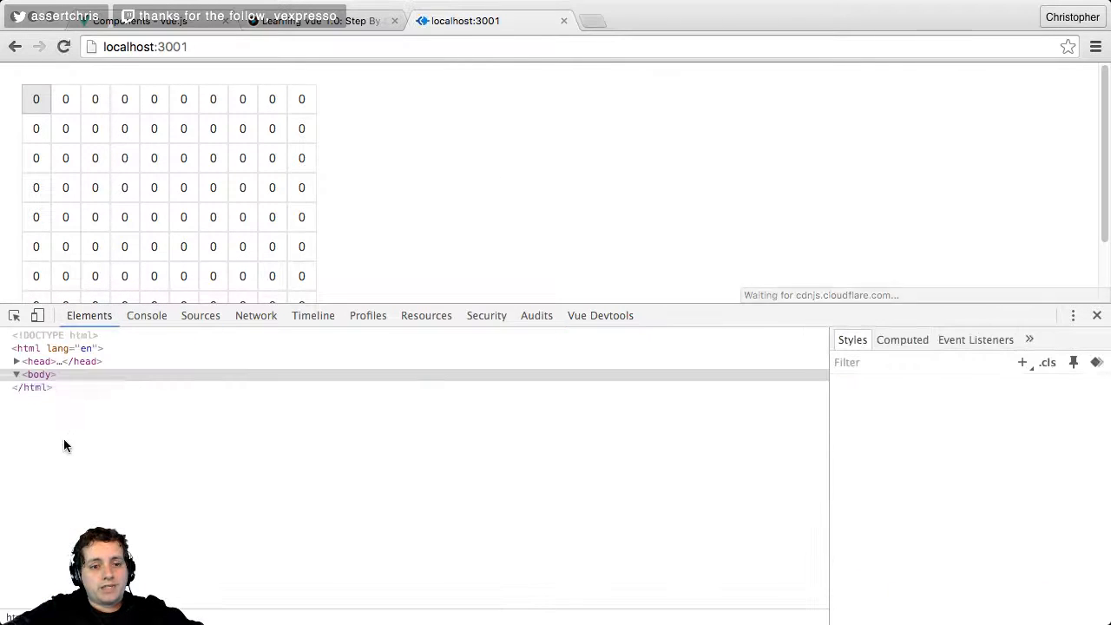
left_click(15, 375)
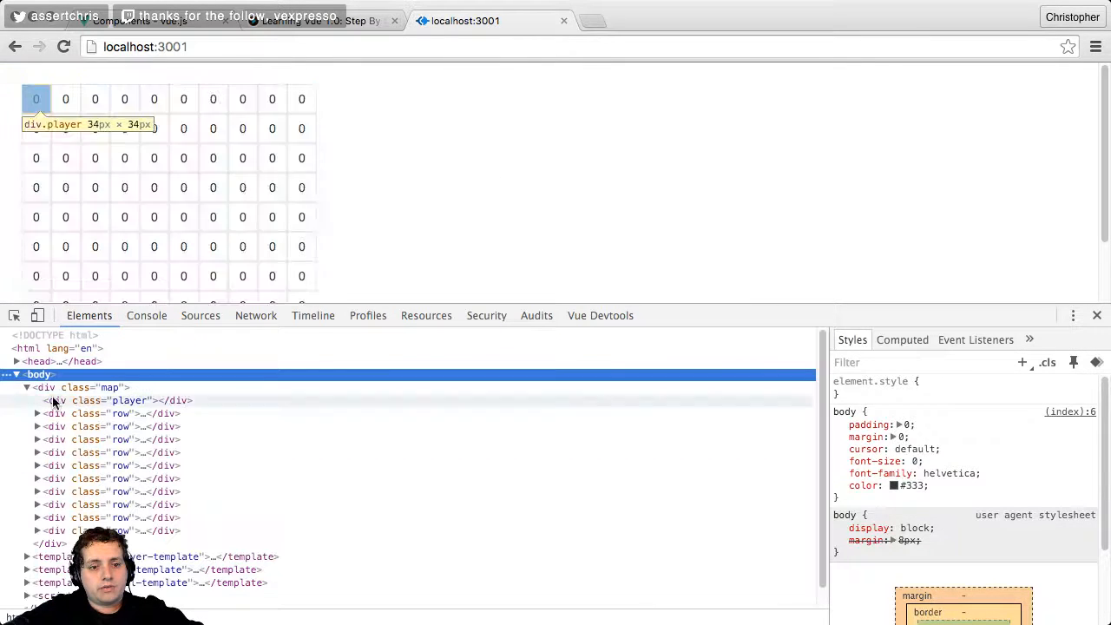
left_click(129, 399)
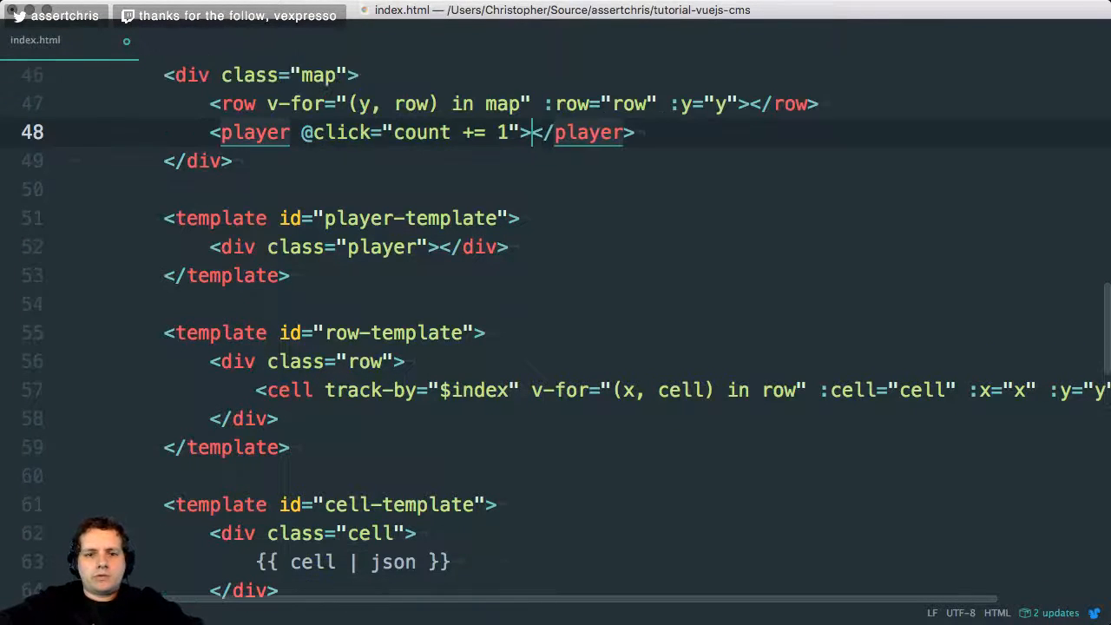
- Move a handler-less <player></player> element above the rows inside .map
scroll("down", 3)
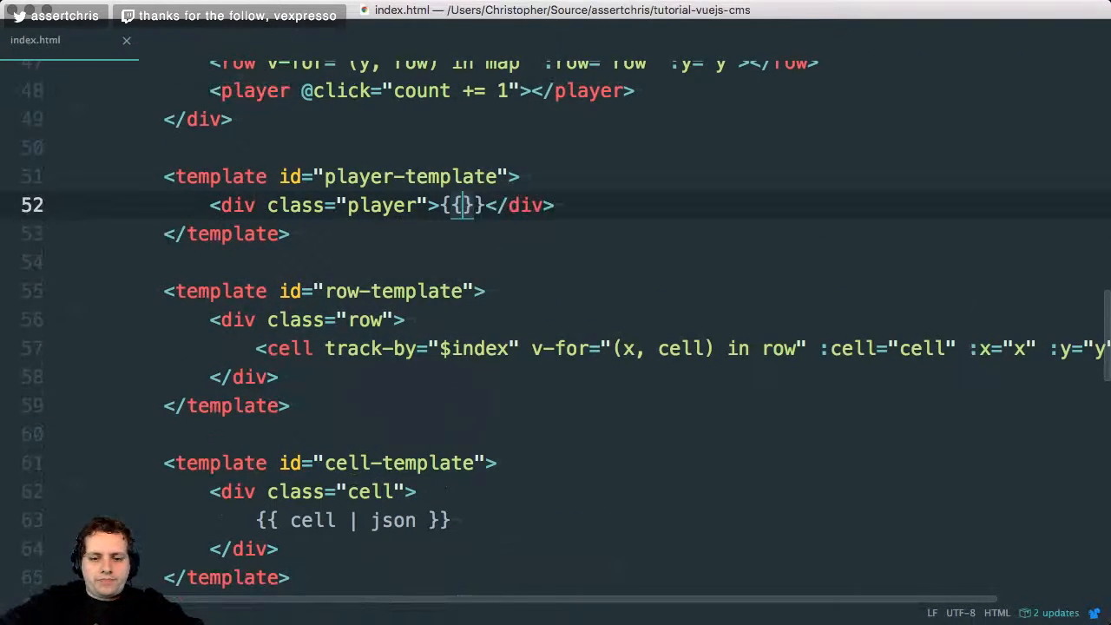
type("count")
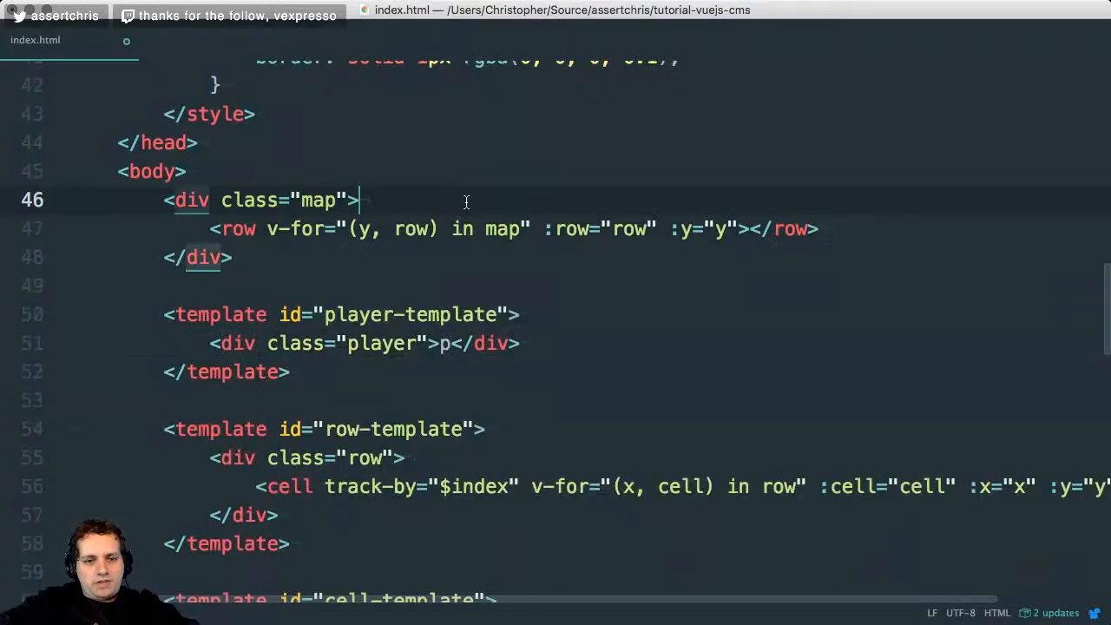
type("<player @click=\"count += 1\"></player>")
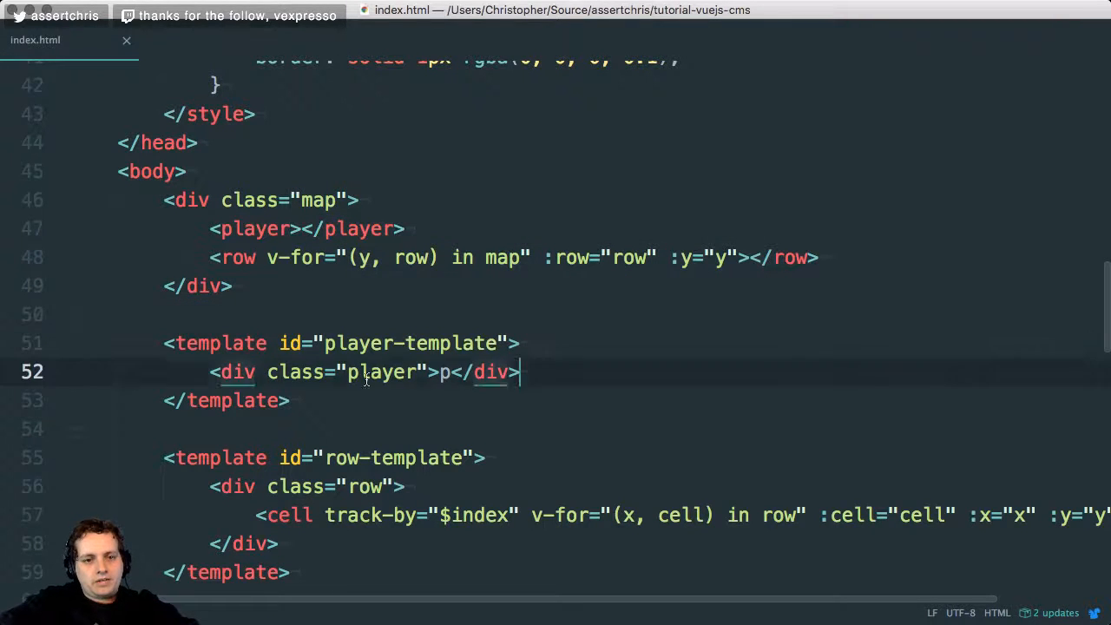
scroll("down", 3)
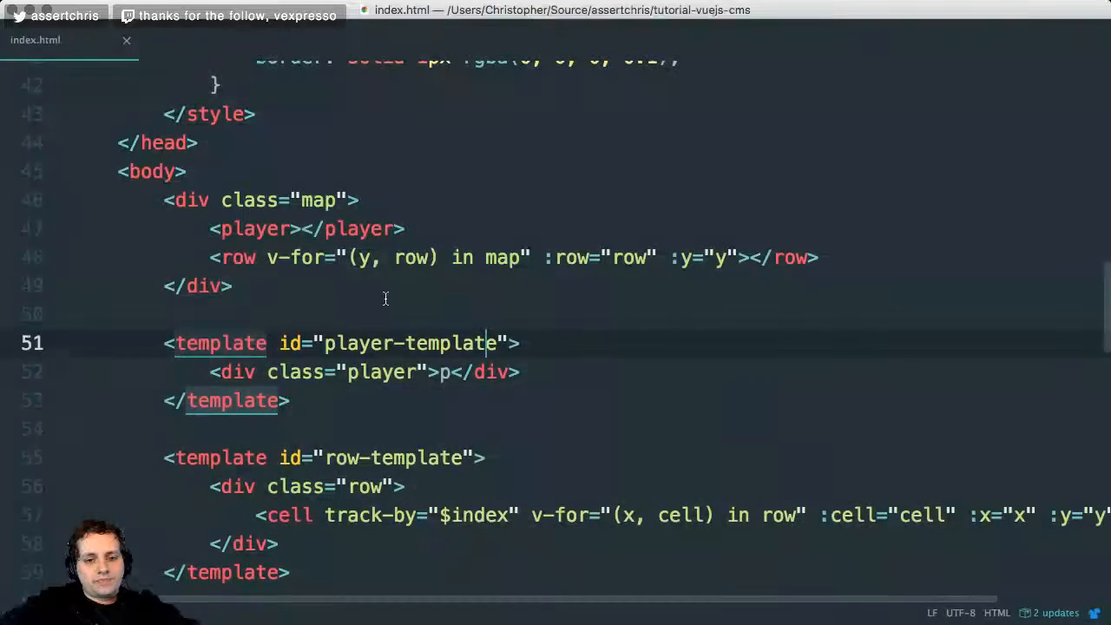
- Put the text 'player' inside the player-template div
type("player")
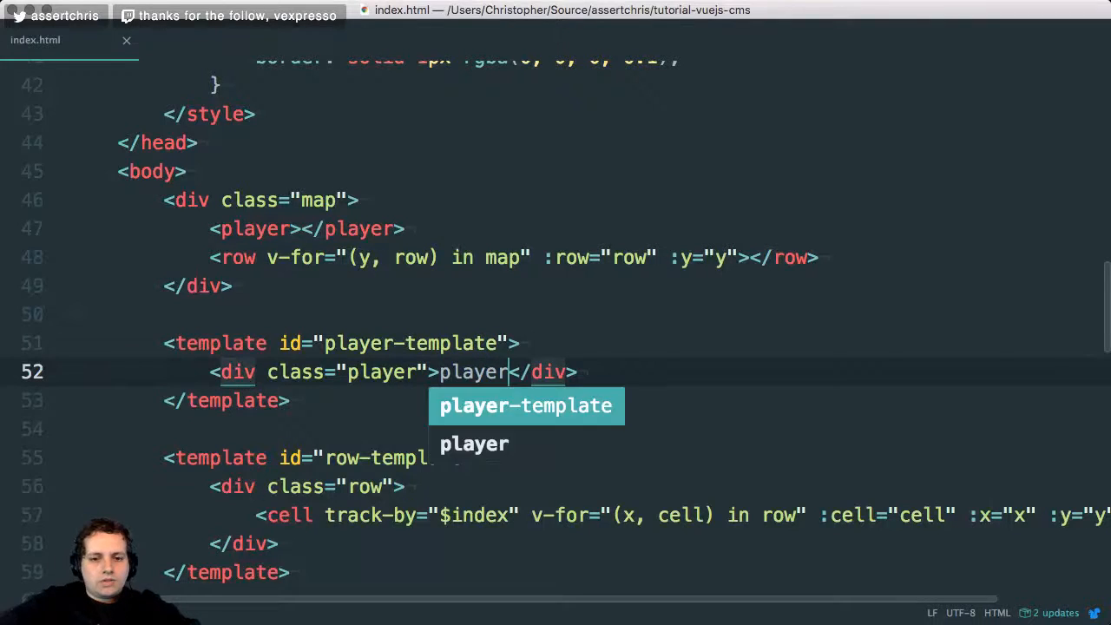
left_click(465, 21)
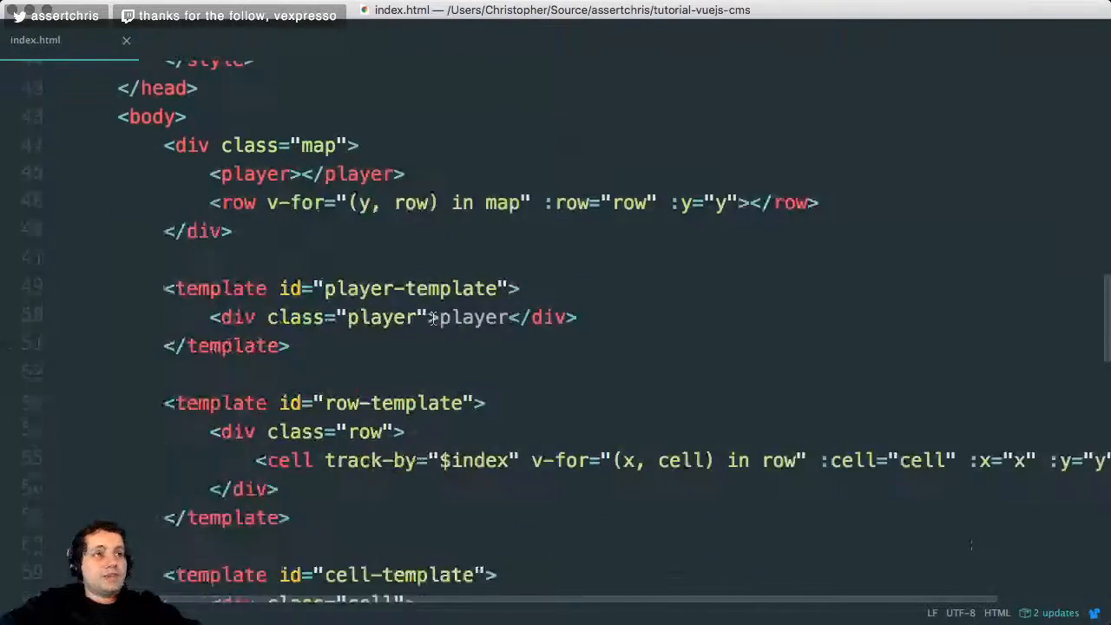
scroll("down", 3)
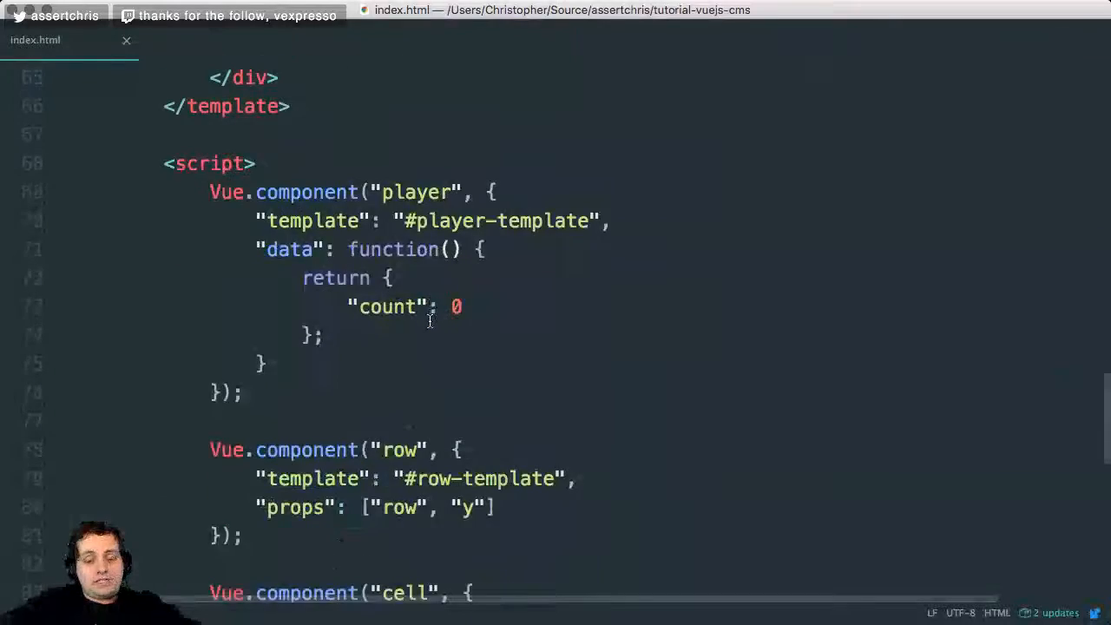
scroll("down", 3)
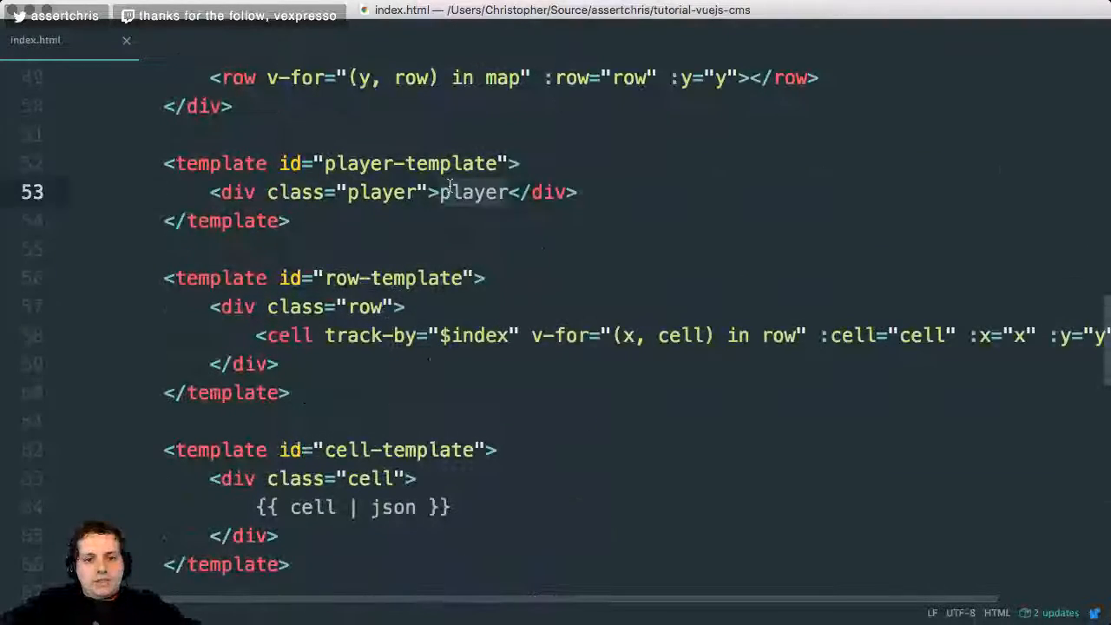
type("{{ count }}")
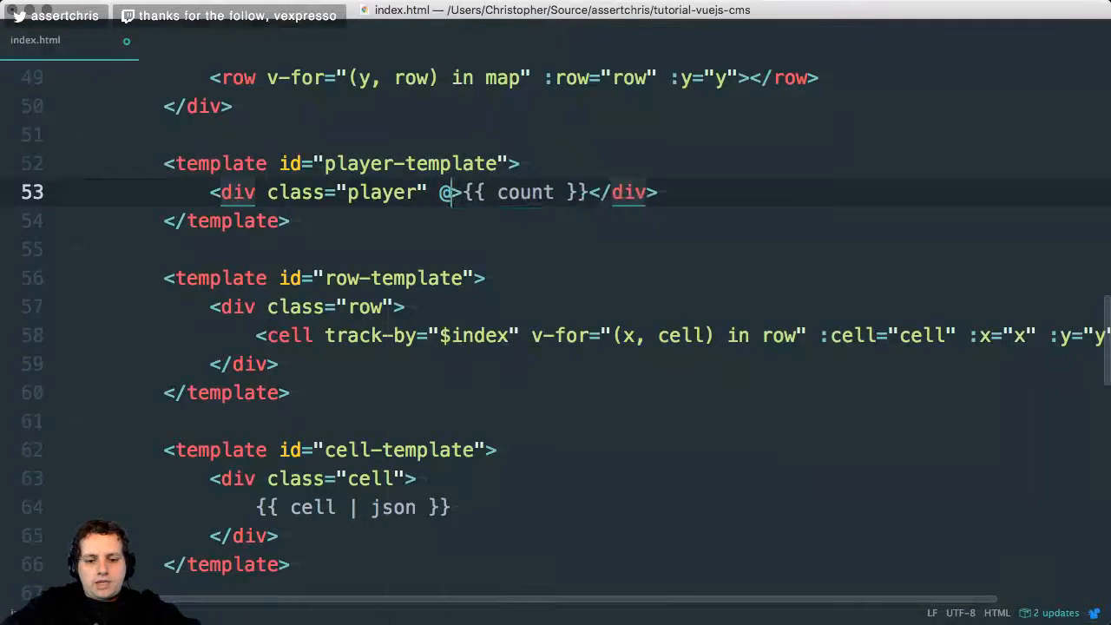
type("click=\"cou")
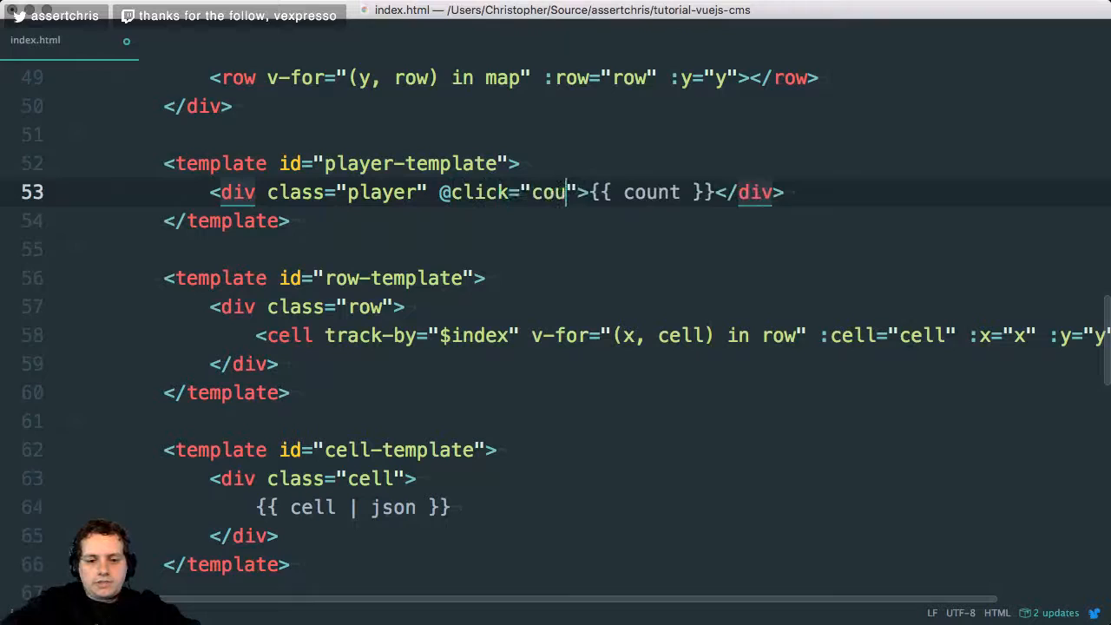
left_click(465, 21)
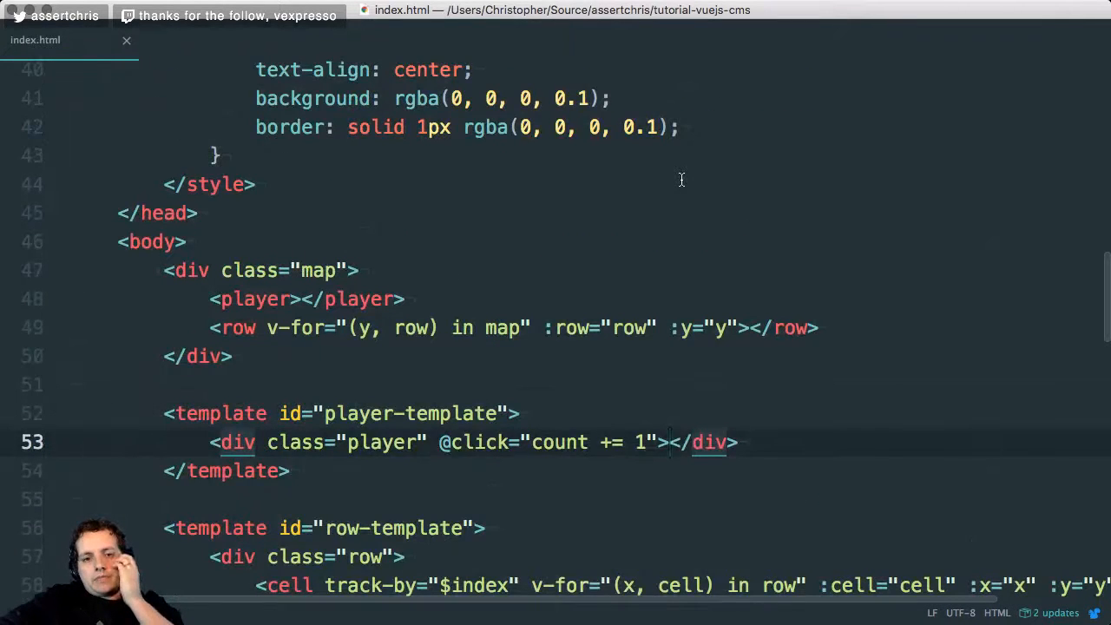
scroll("down", 3)
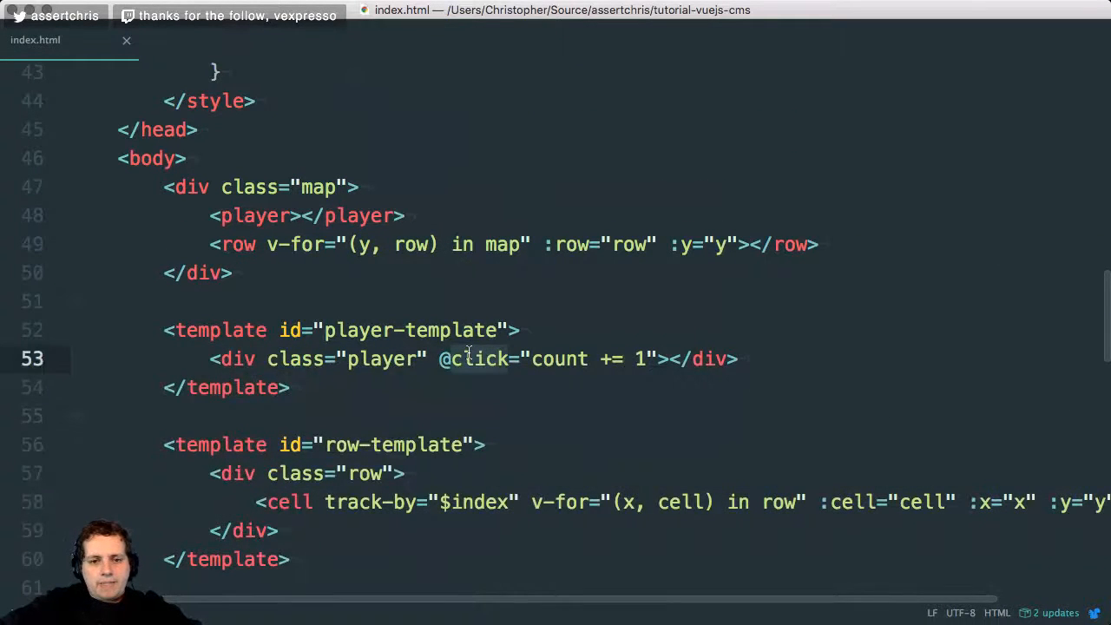
type("keydown")
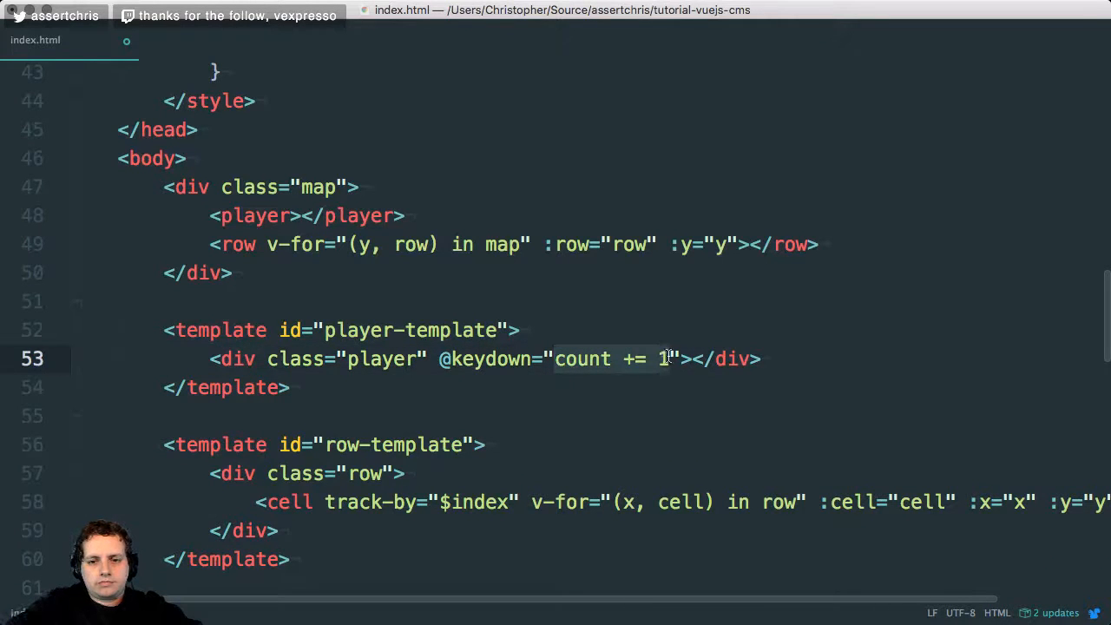
type("alert('')")
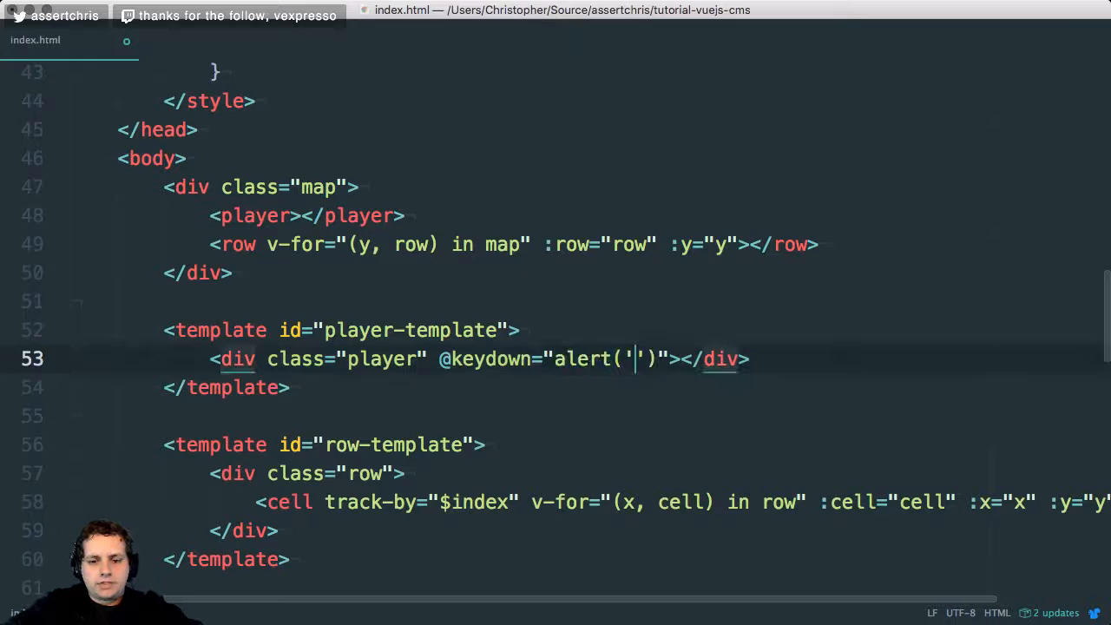
type("key")
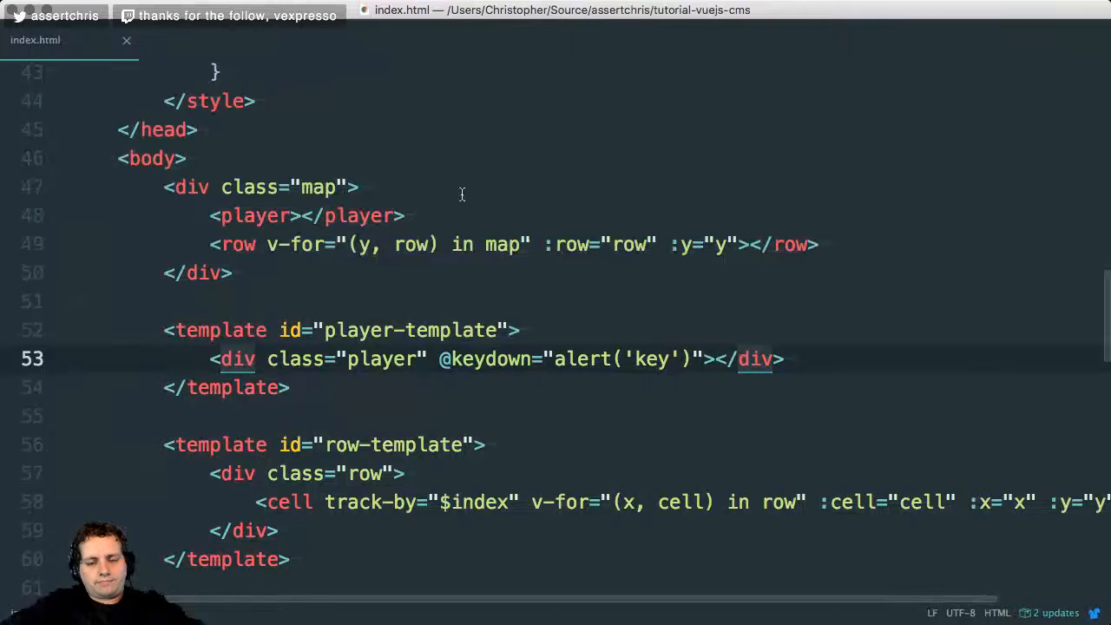
double_click(564, 357)
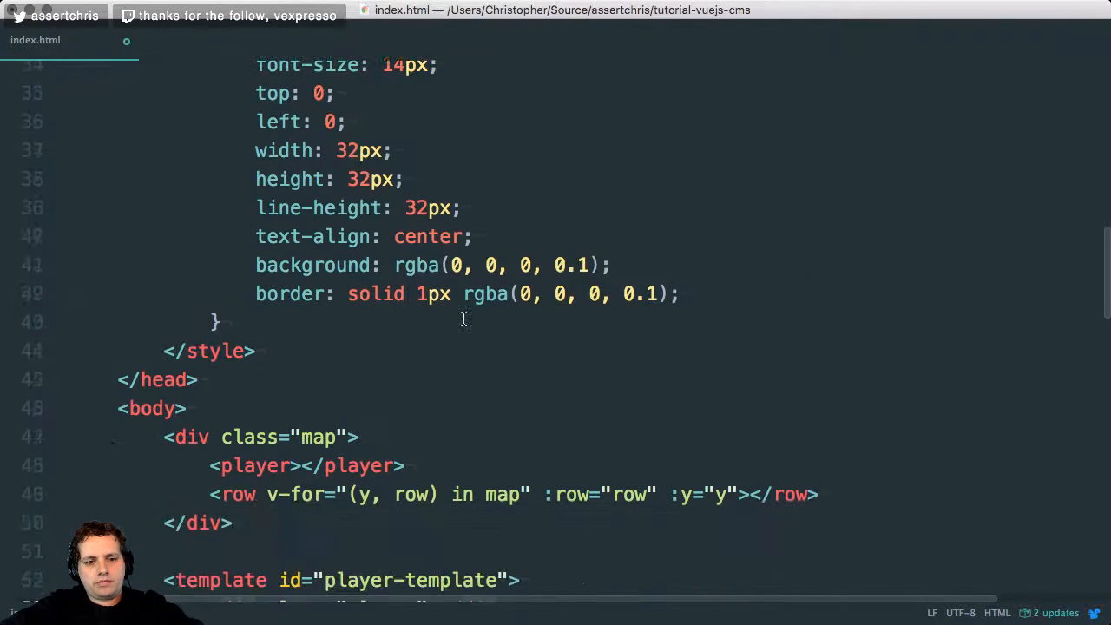
type("@keydown=\"alert('key')\"")
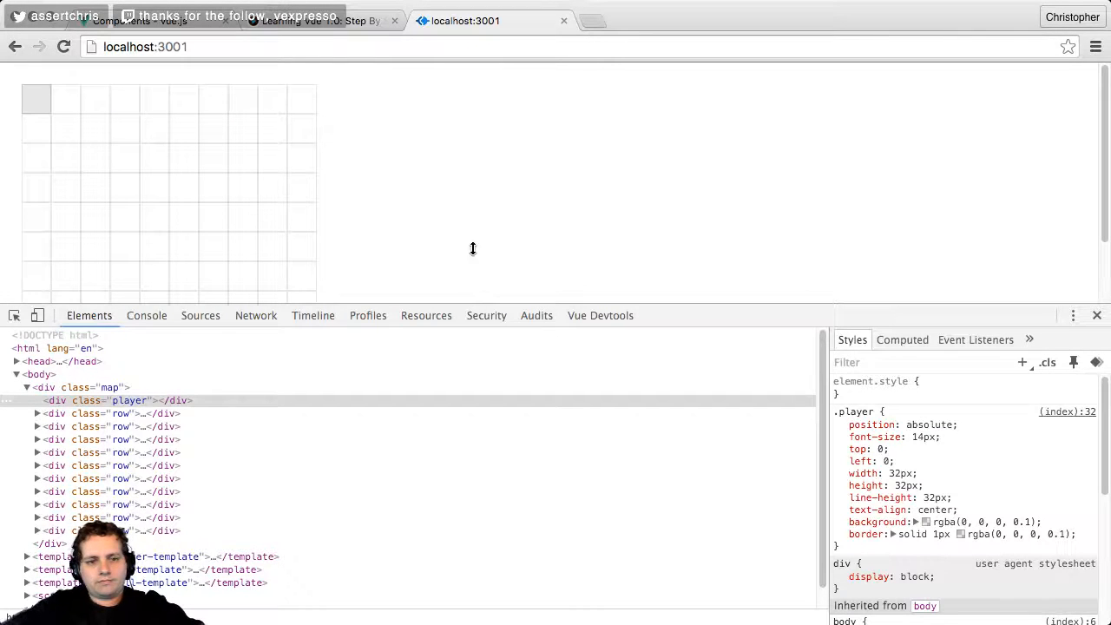
mouse_move(499, 206)
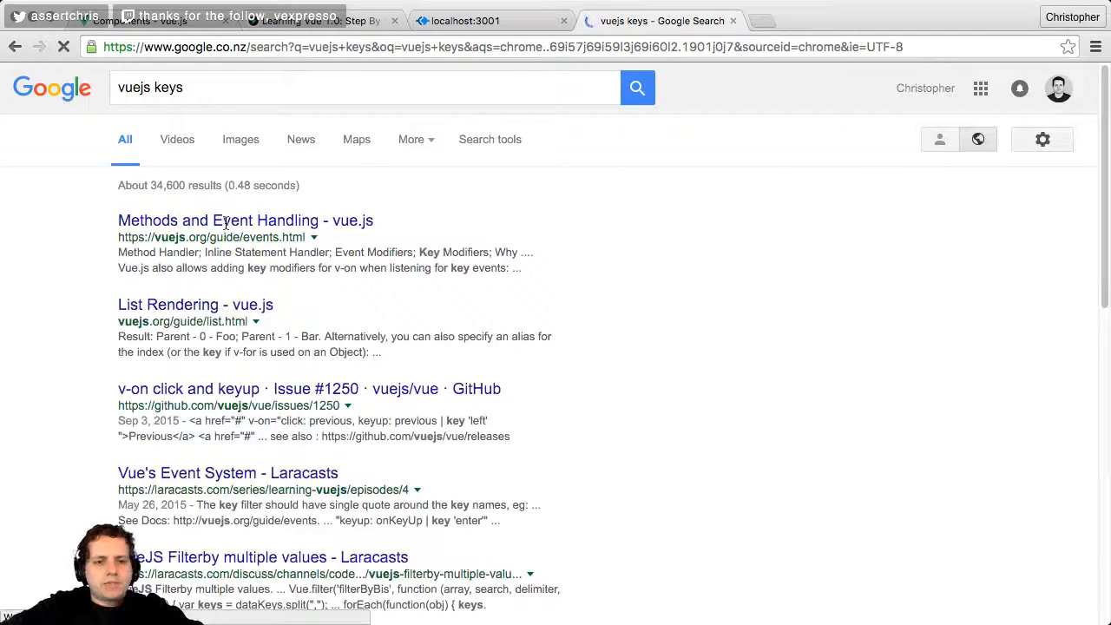
- Open the 'Methods and Event Handling - vue.js' result from the Google search
left_click(246, 219)
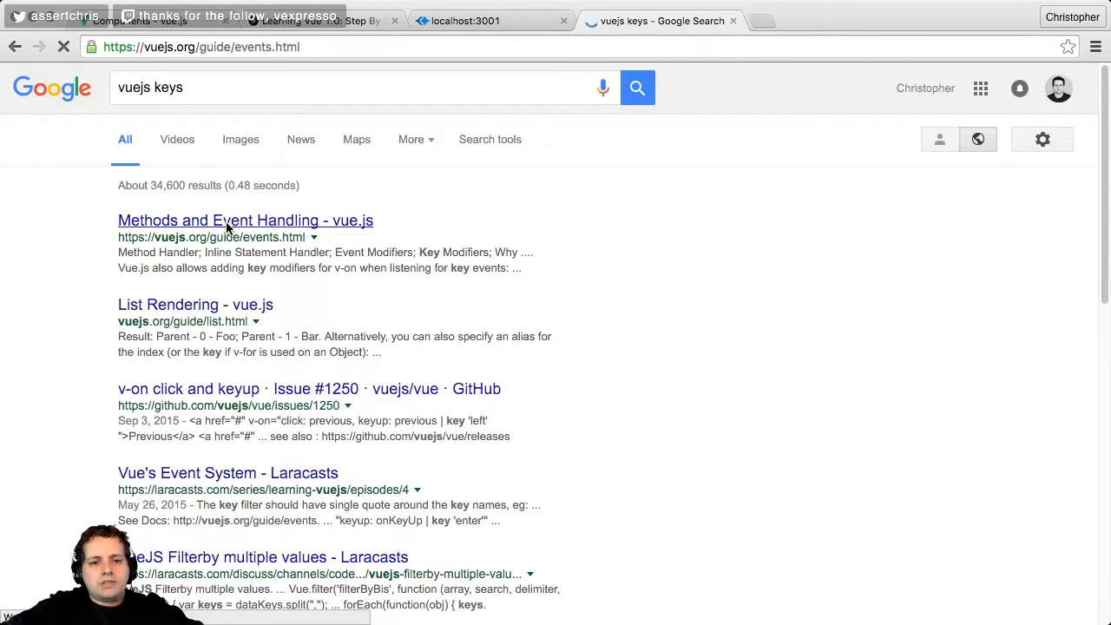
left_click(246, 219)
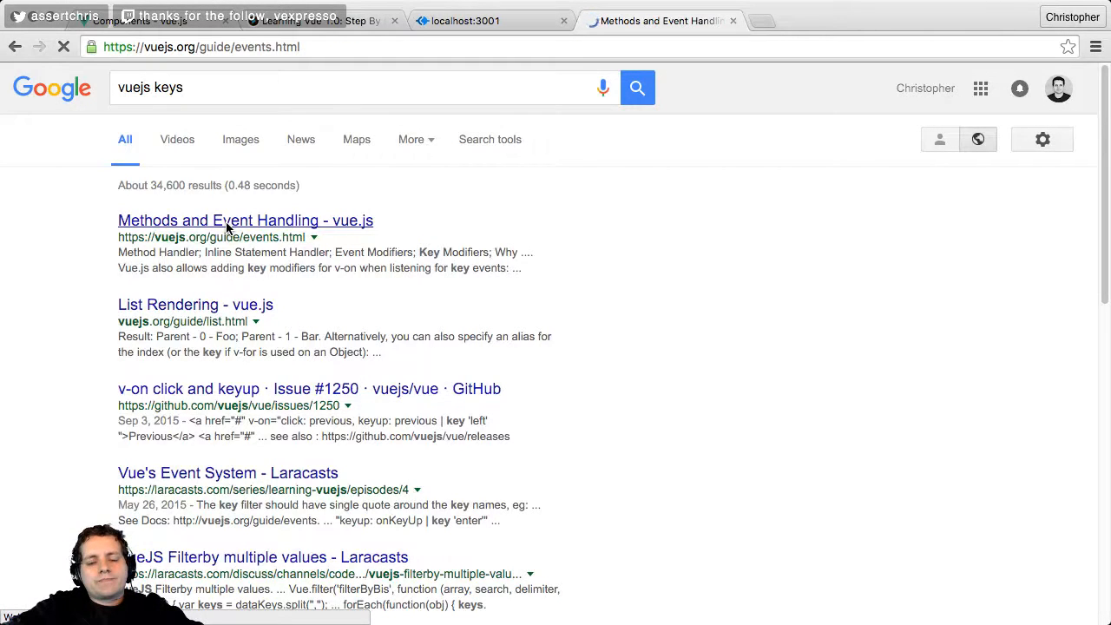
left_click(246, 218)
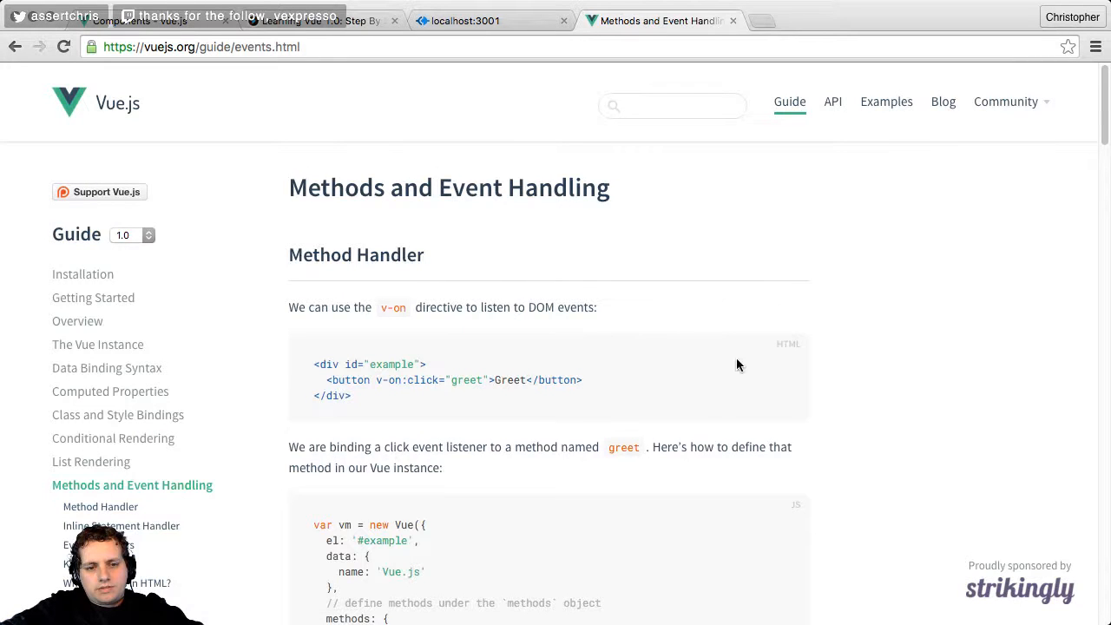
- Scroll past Event Modifiers to the Key Modifiers section and its full alias list
scroll("down", 3)
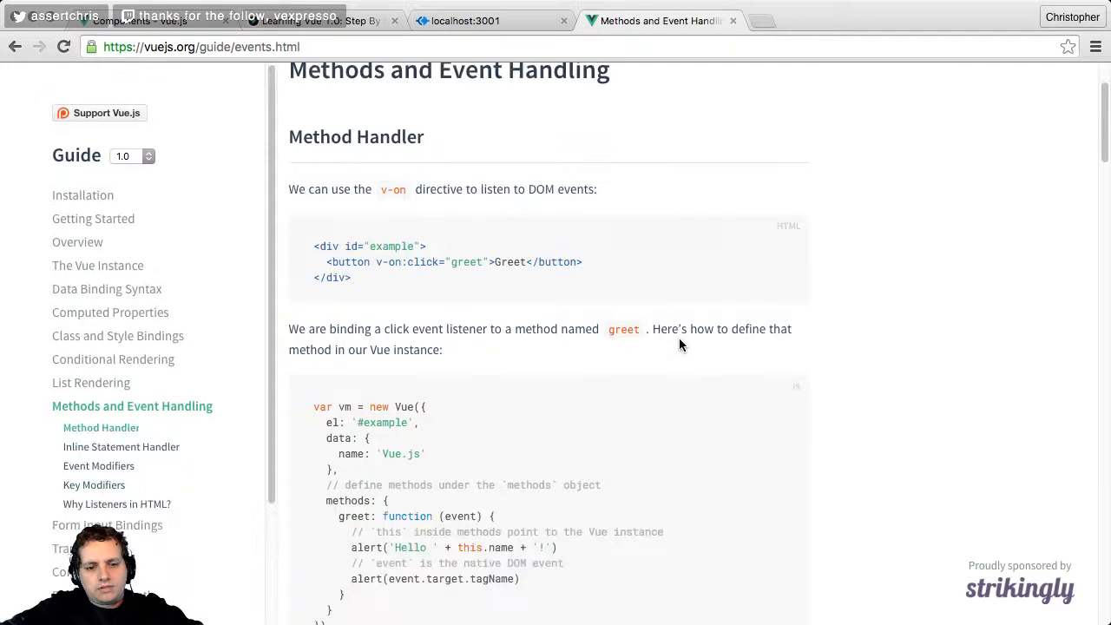
scroll("down", 3)
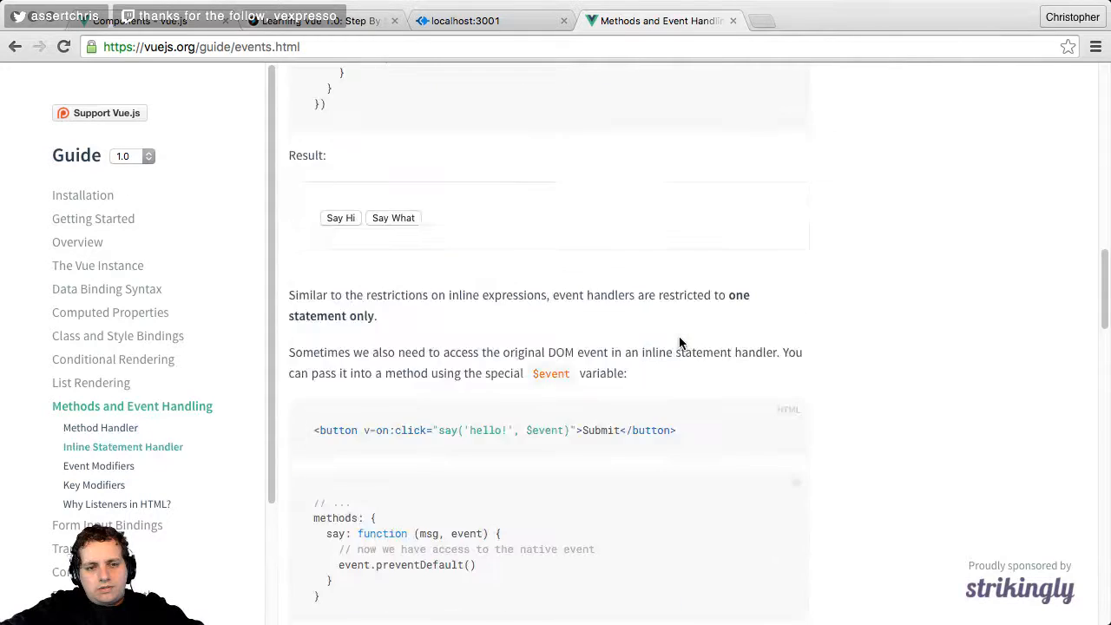
scroll("down", 3)
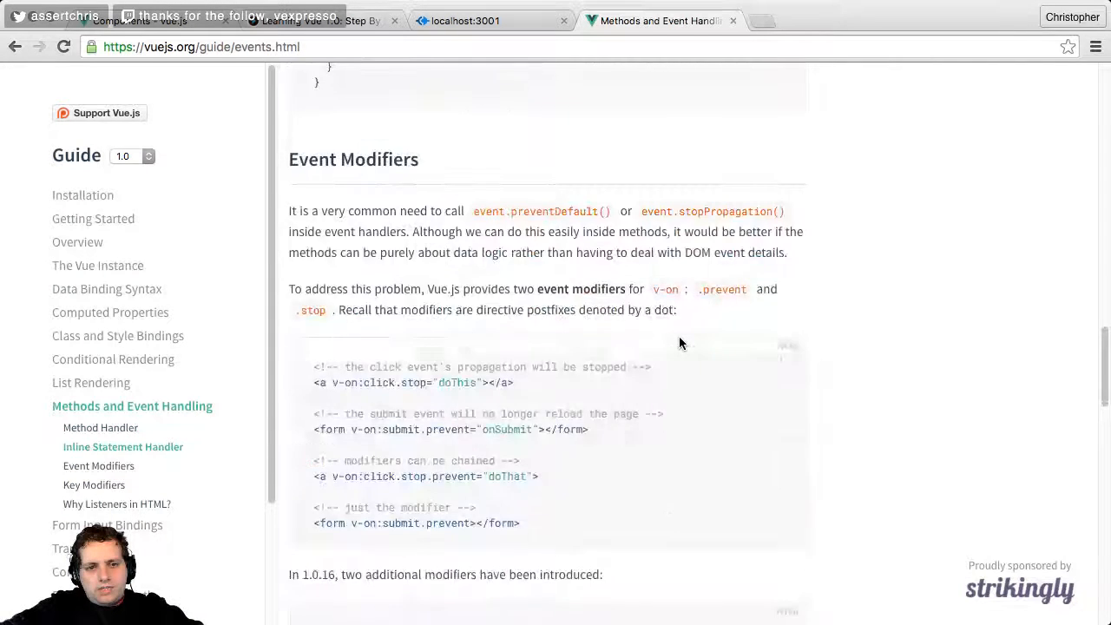
scroll("down", 3)
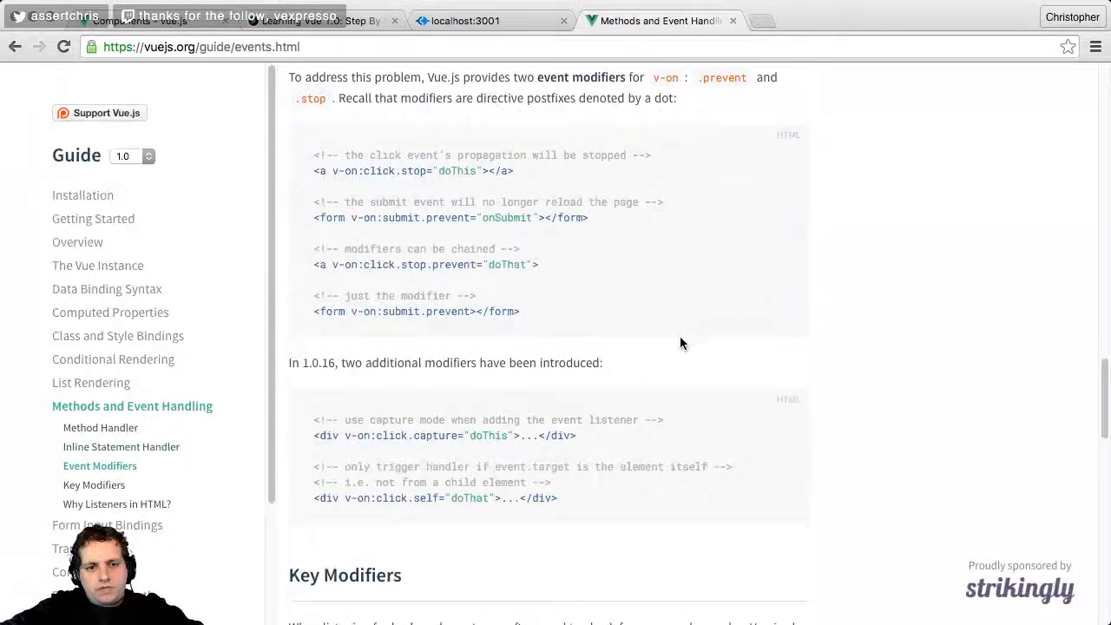
scroll("down", 3)
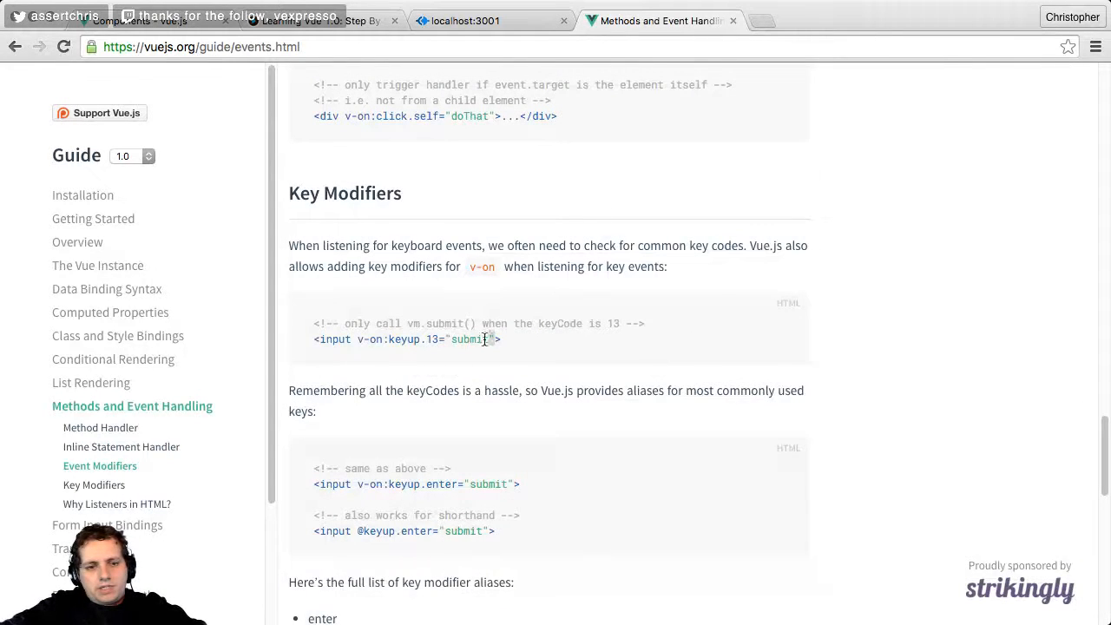
scroll("down", 3)
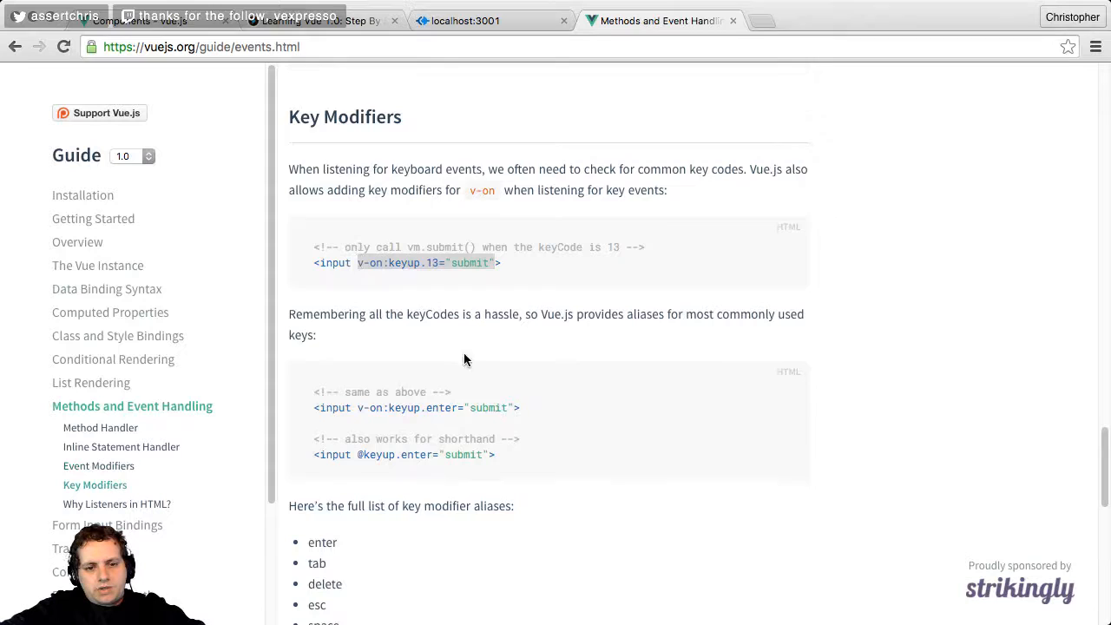
scroll("down", 3)
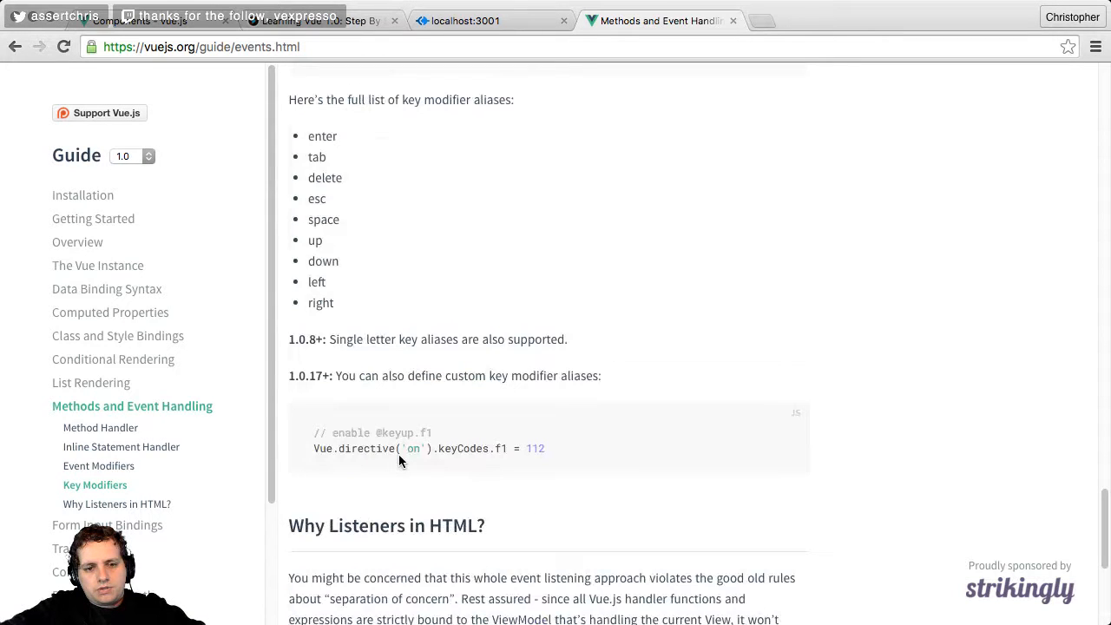
mouse_move(389, 462)
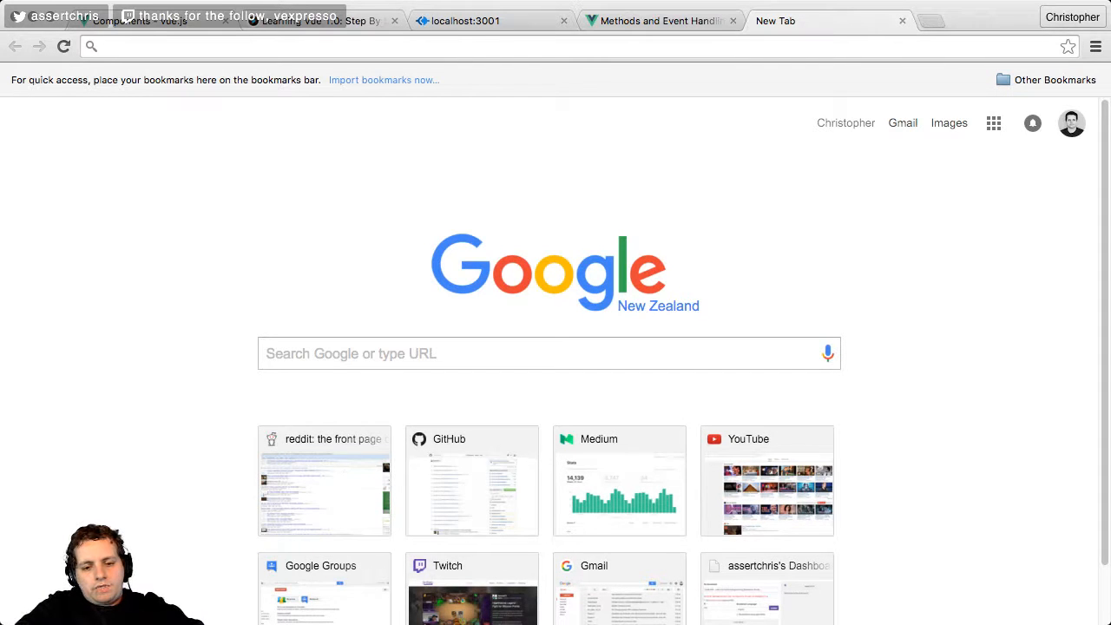
- In a new tab search 'vuejs' and open the GitHub issue 'v-on click and keyup #1250'
scroll("down", 3)
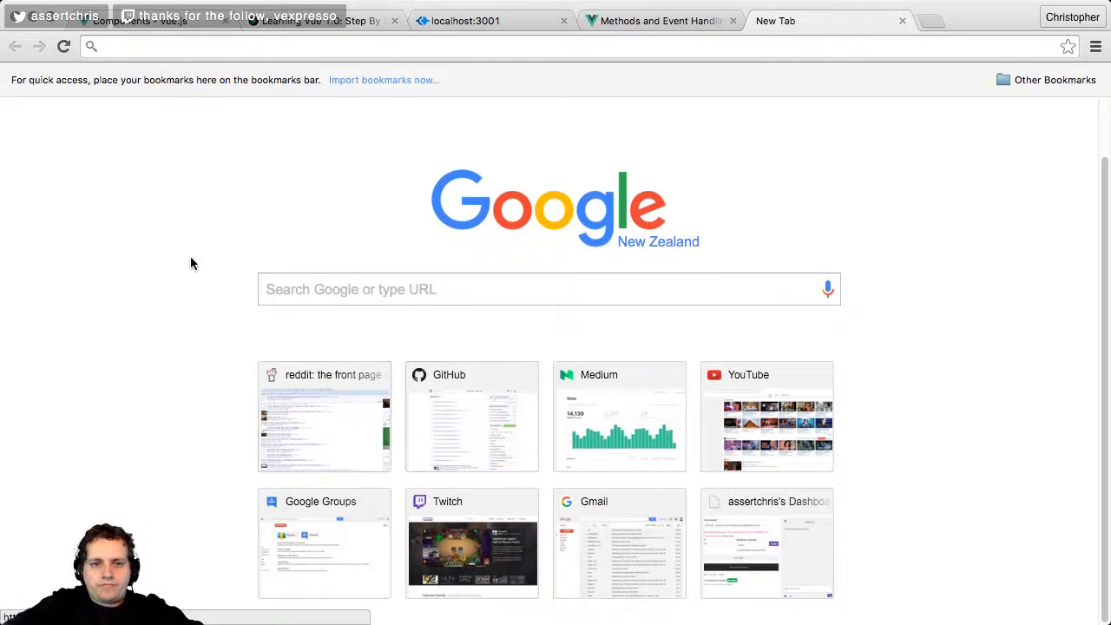
type("vuejs/vue/issues/1250")
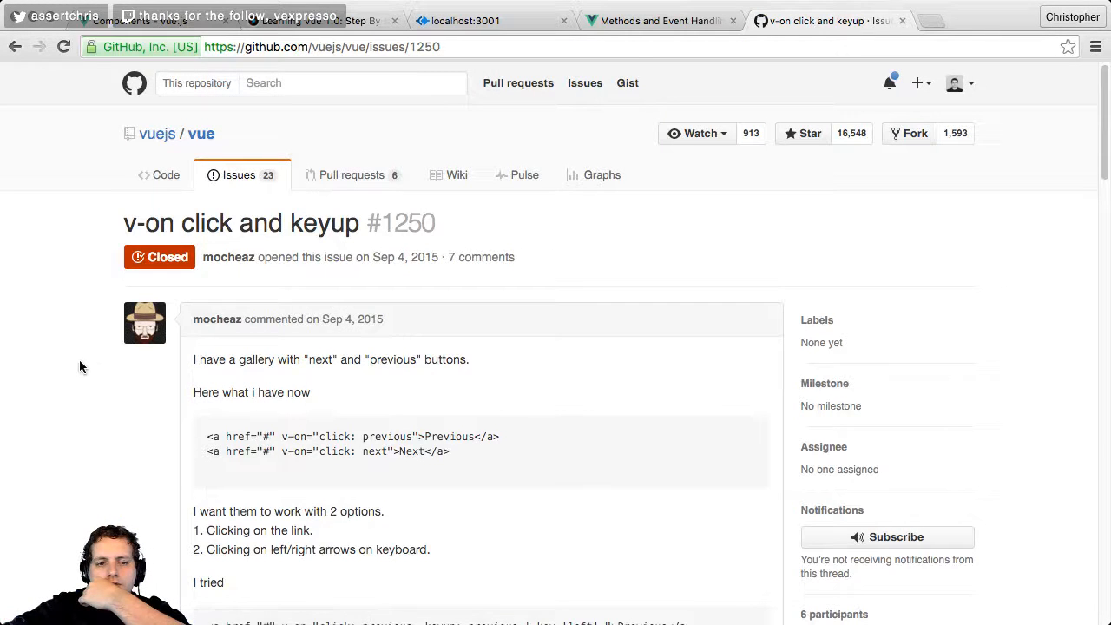
- Read issue #1250 down to yyx990803's window.addEventListener('keyup') example and copy it
scroll("down", 3)
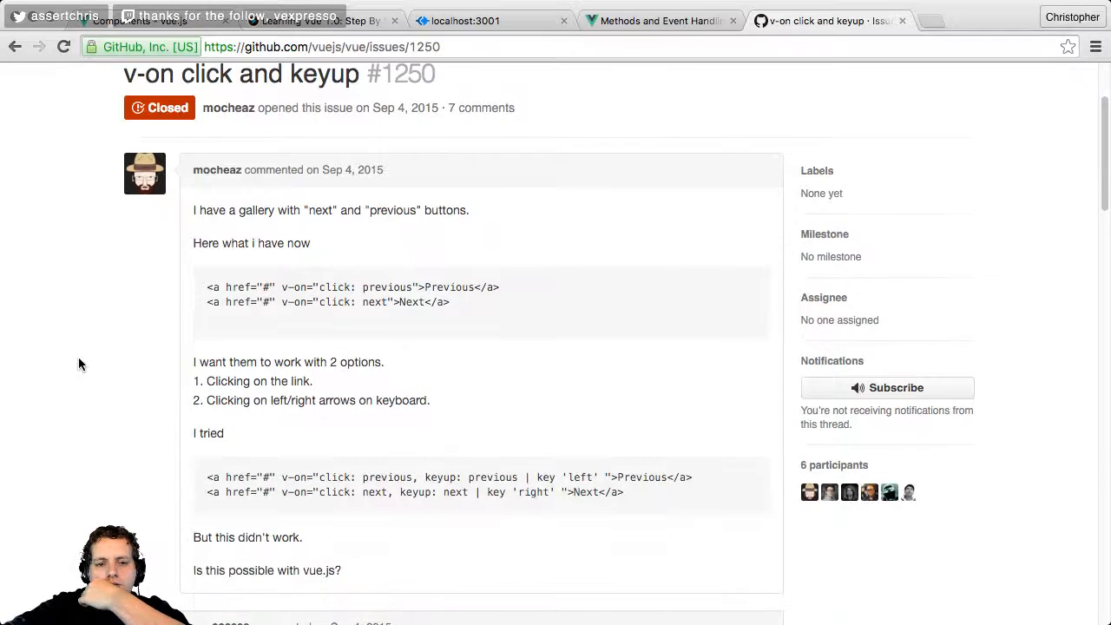
scroll("down", 3)
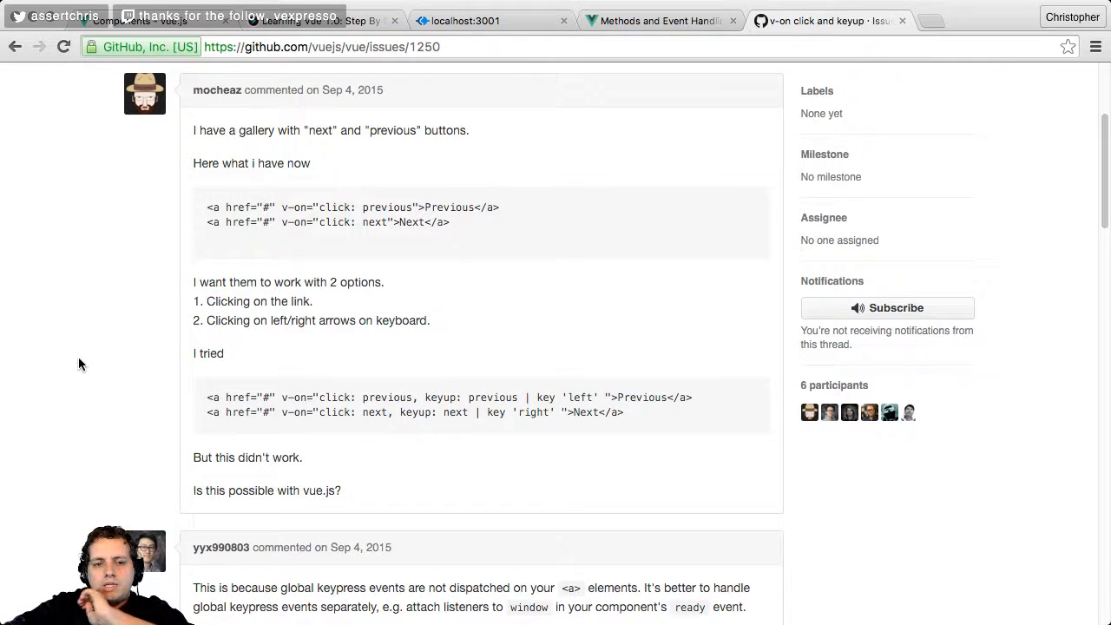
scroll("down", 3)
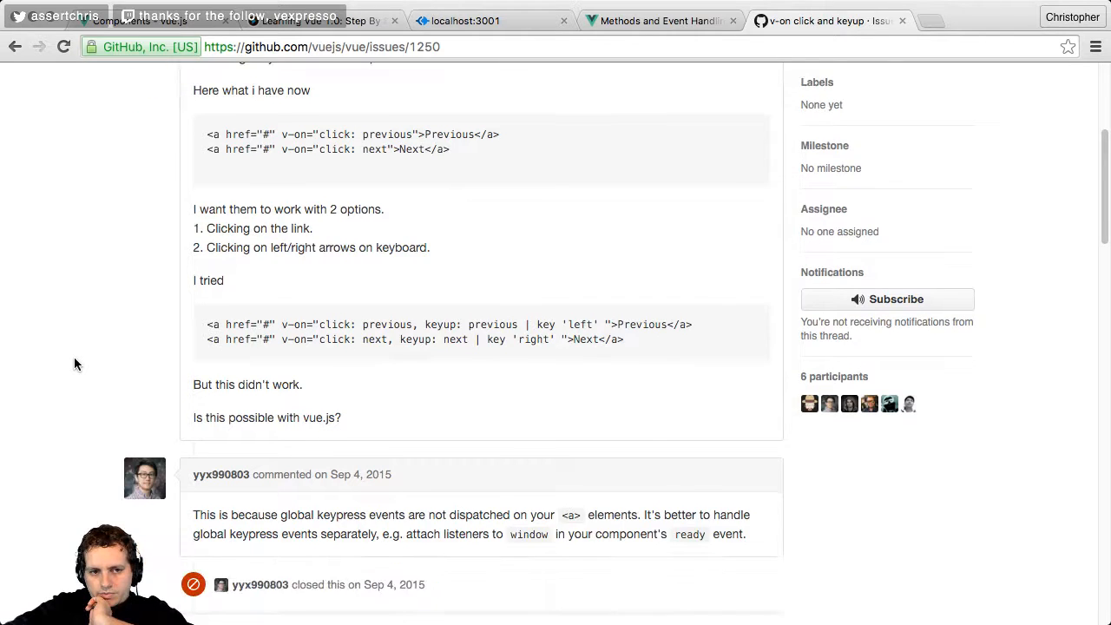
scroll("down", 3)
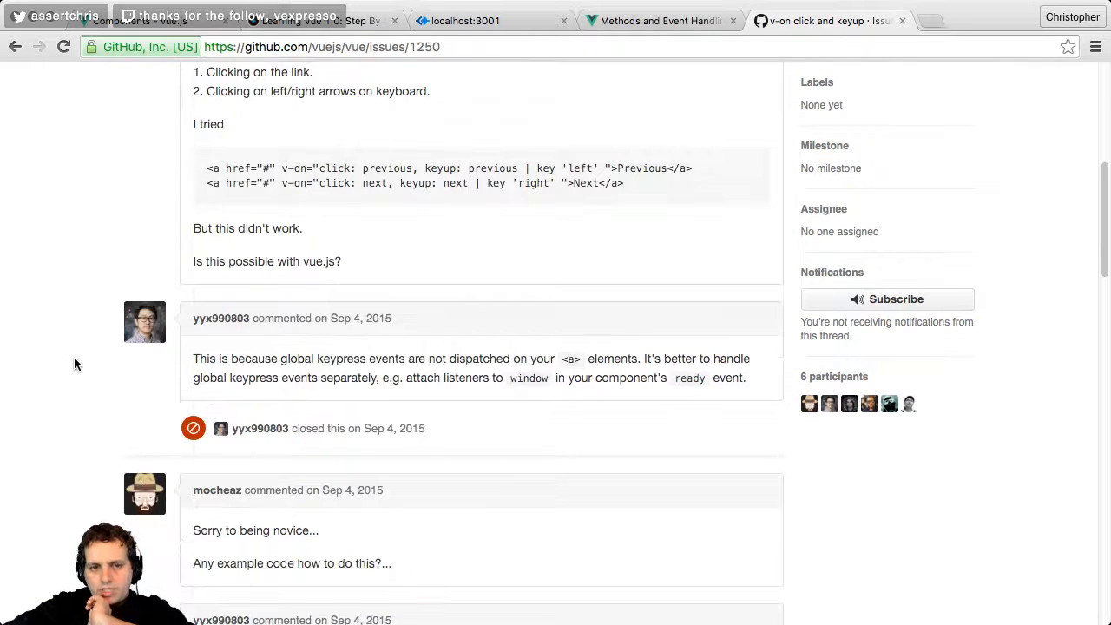
mouse_move(78, 368)
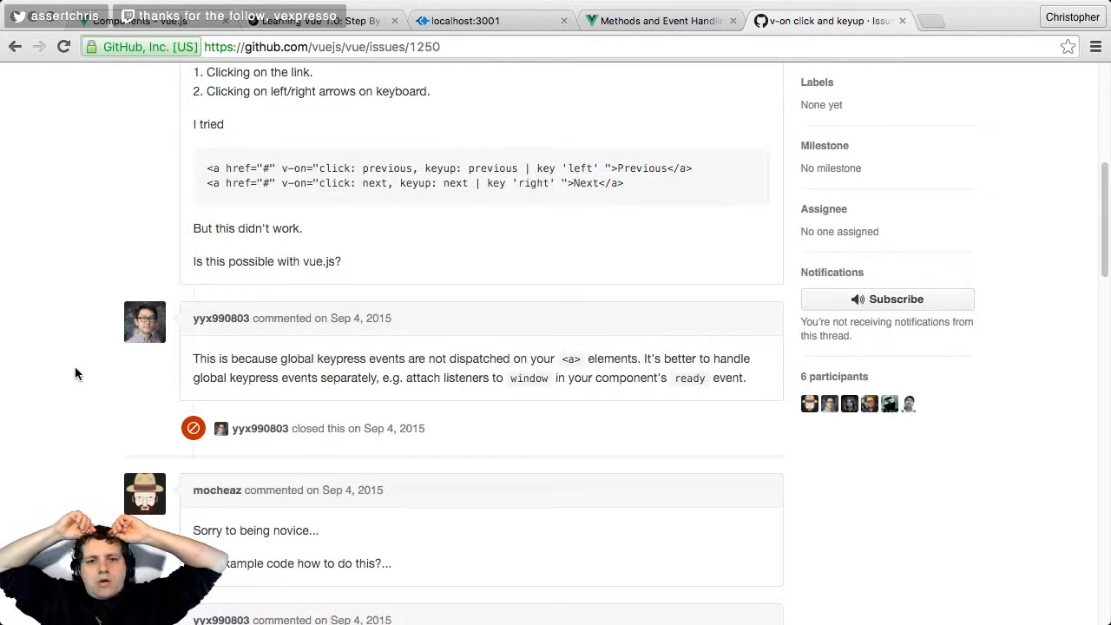
scroll("down", 3)
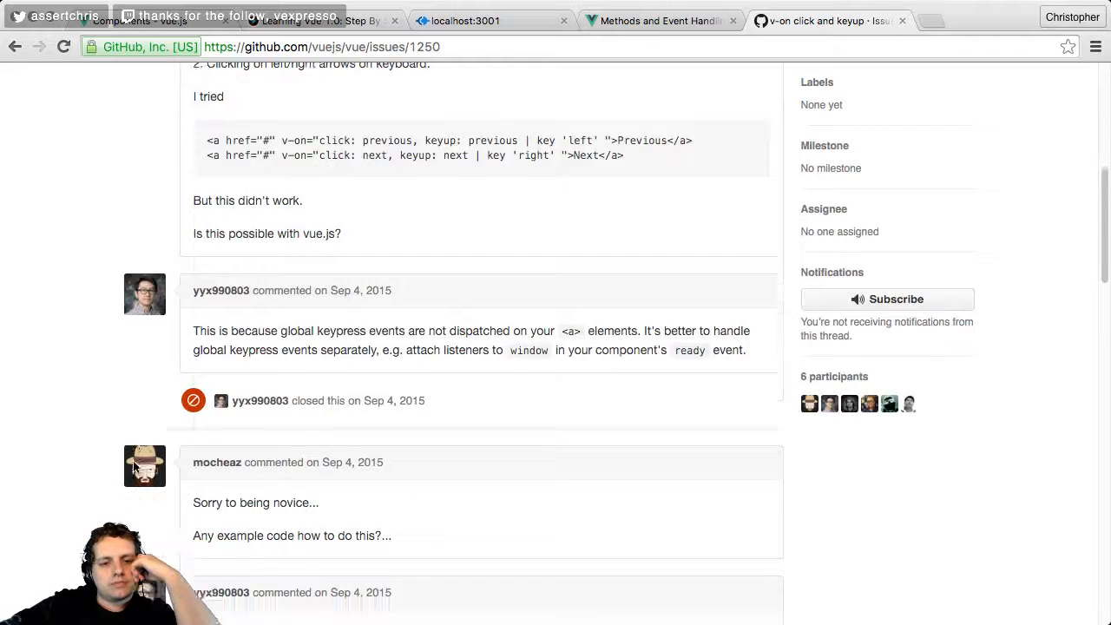
scroll("down", 3)
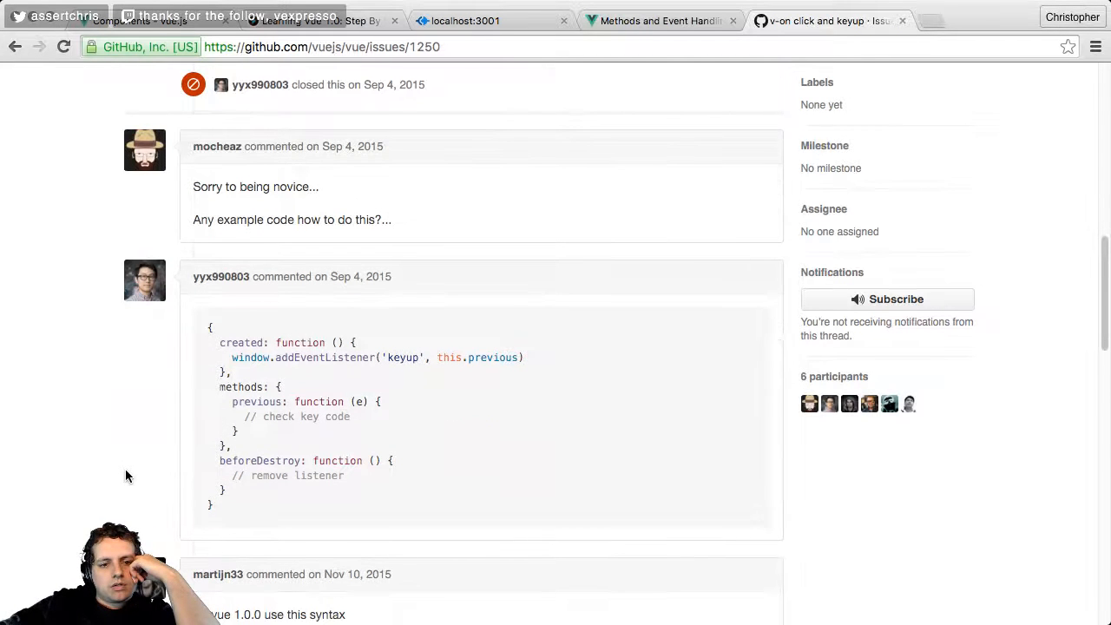
mouse_move(240, 396)
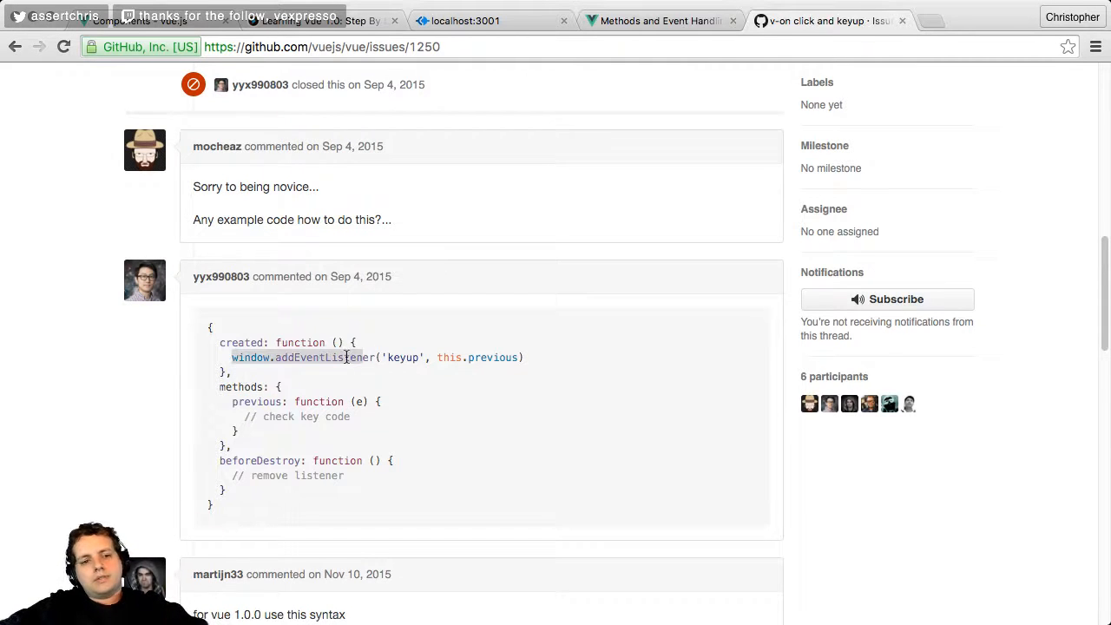
left_click(660, 21)
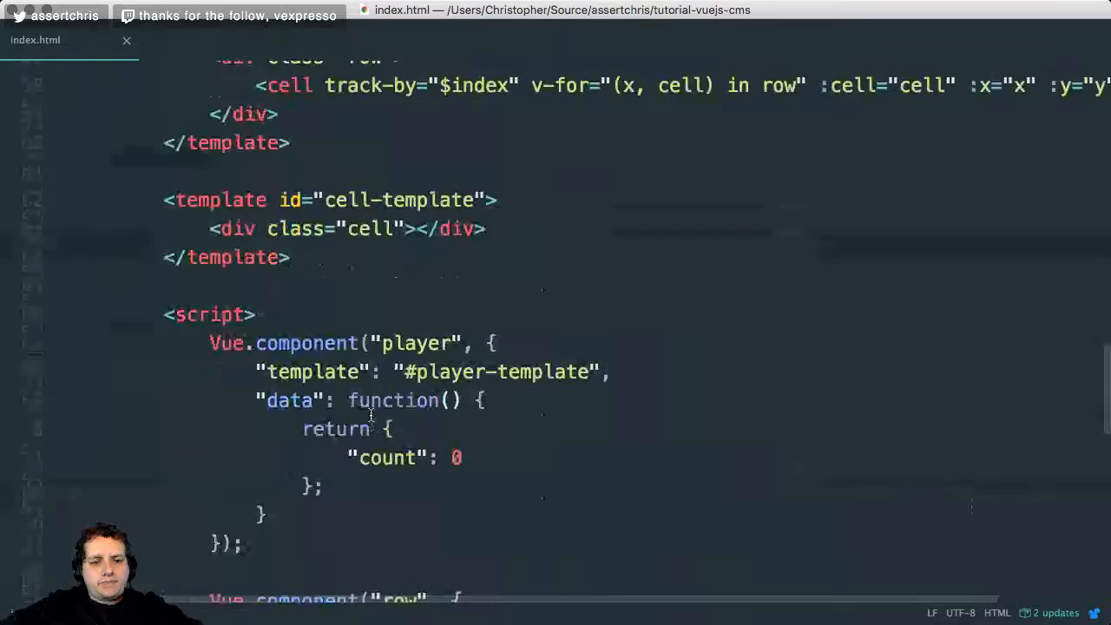
- Add a created hook calling window.addEventListener('keydown', this.keydown) in the player component
scroll("down", 3)
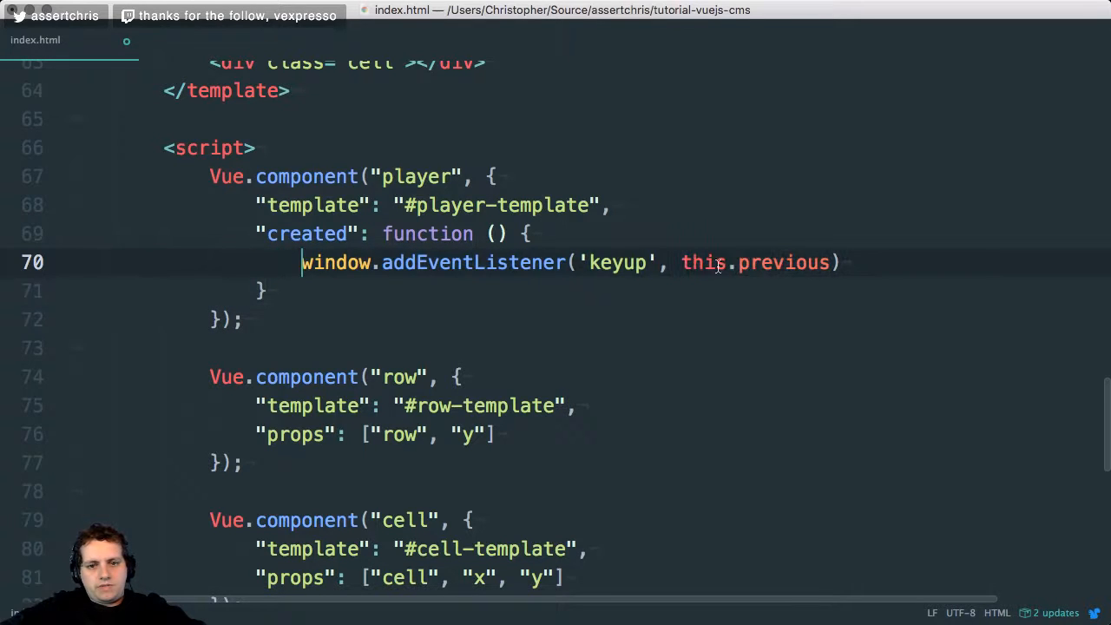
double_click(618, 262)
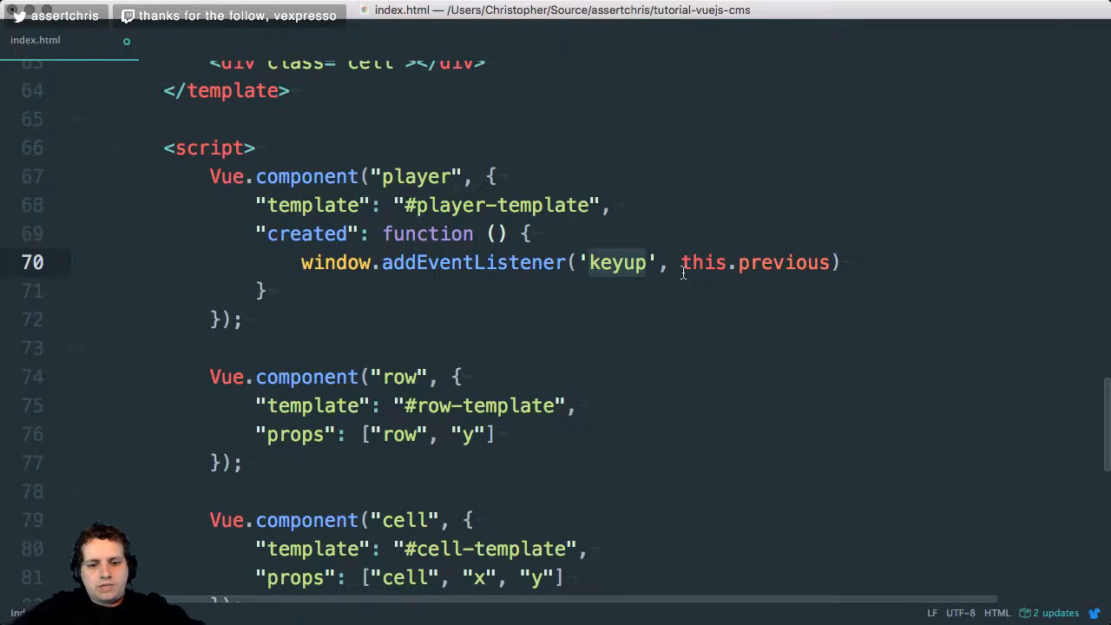
type("keydown\"")
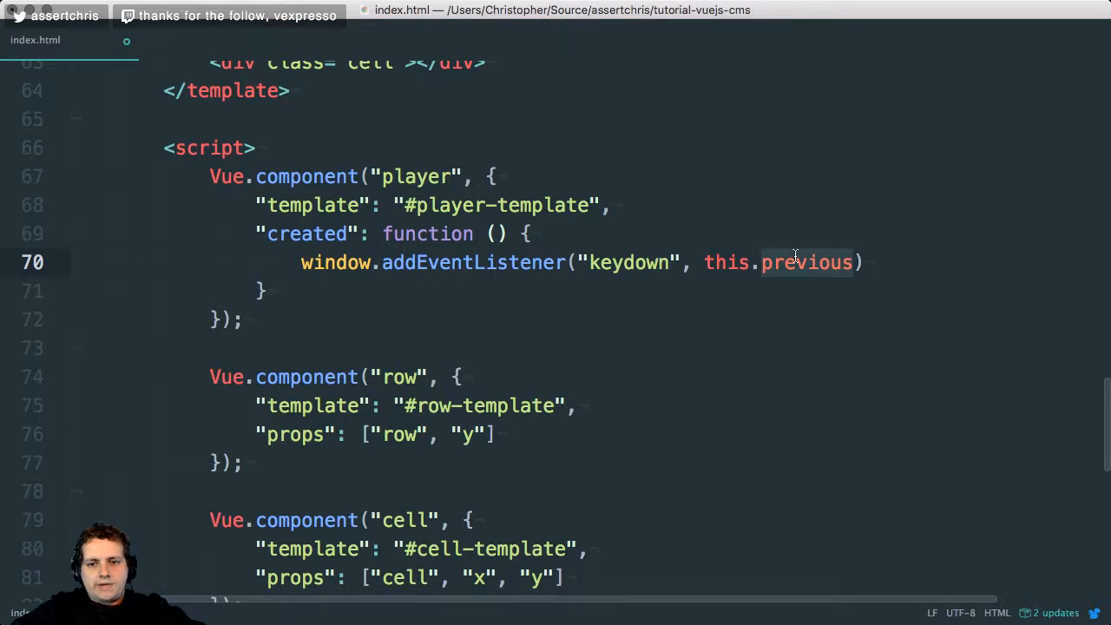
type("keydown")
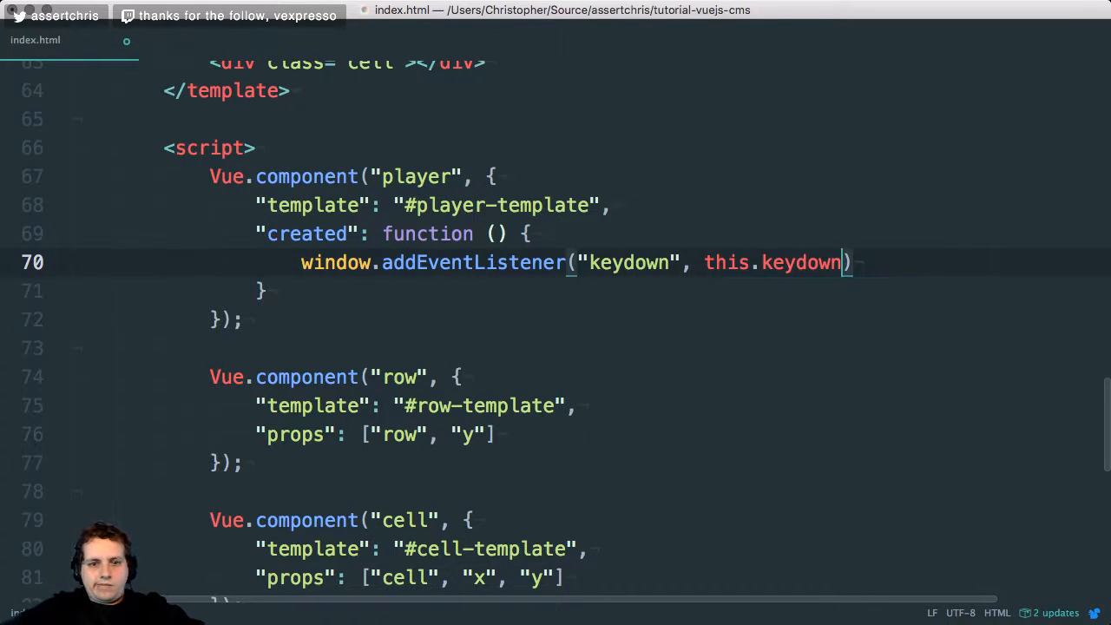
- Add a methods entry keydown: function(e) that runs console.log(e.key)
type("\"methods\": {")
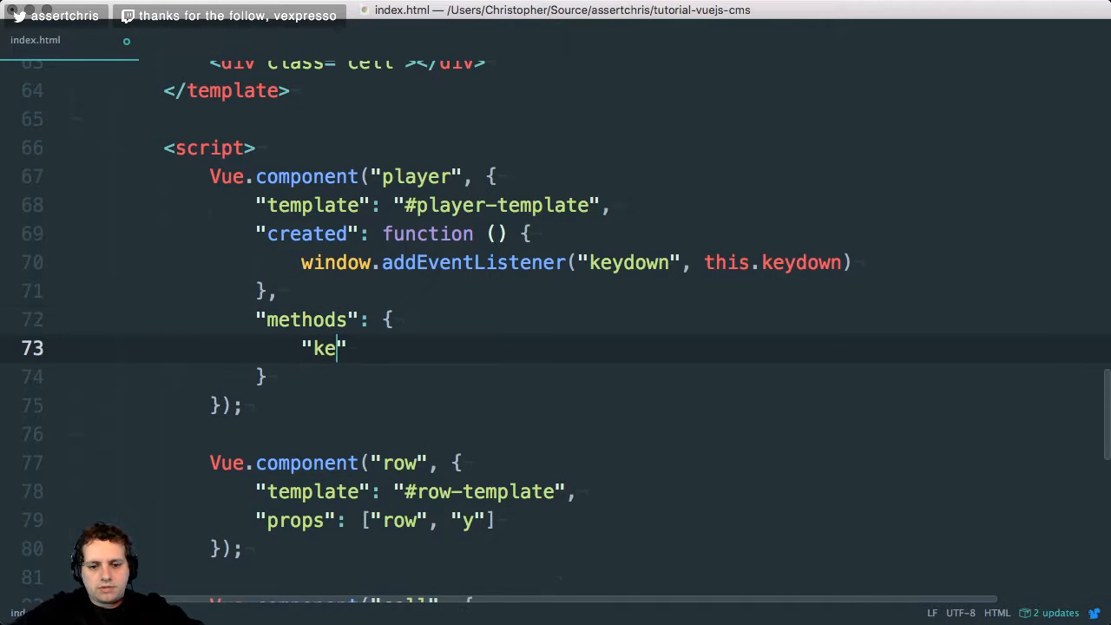
type("ydown\": function")
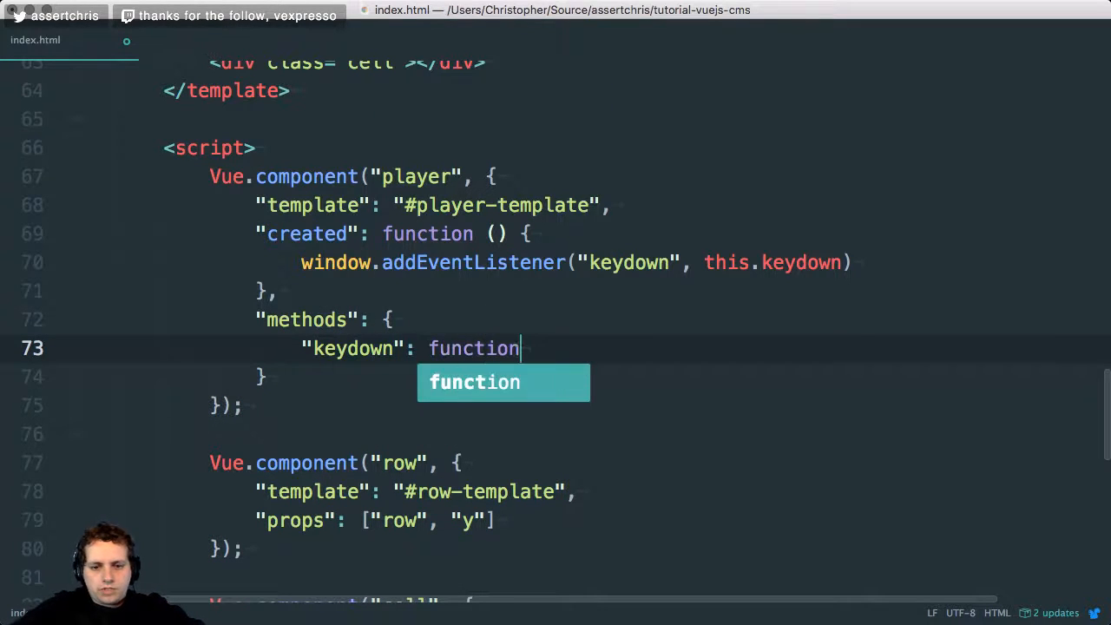
type("(e) {")
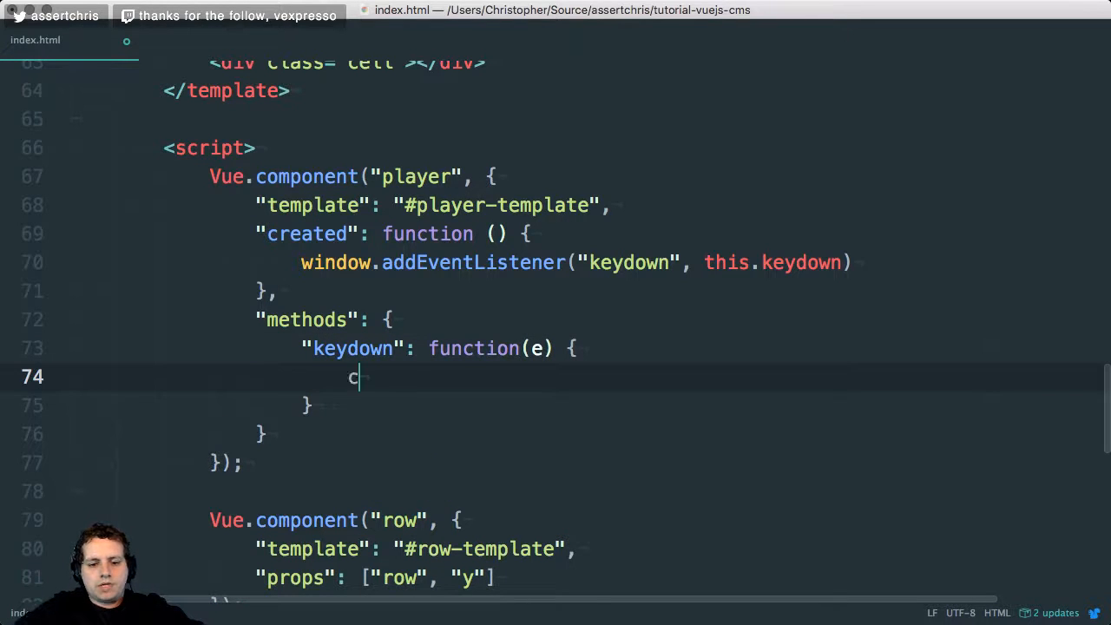
type("onsole.log()")
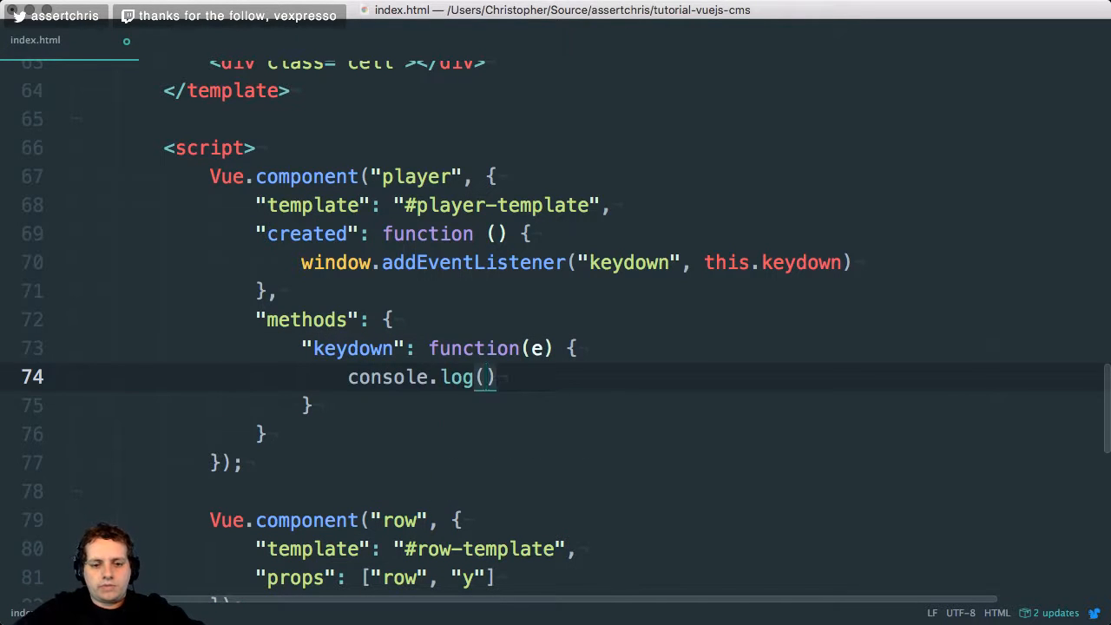
type("e.key);")
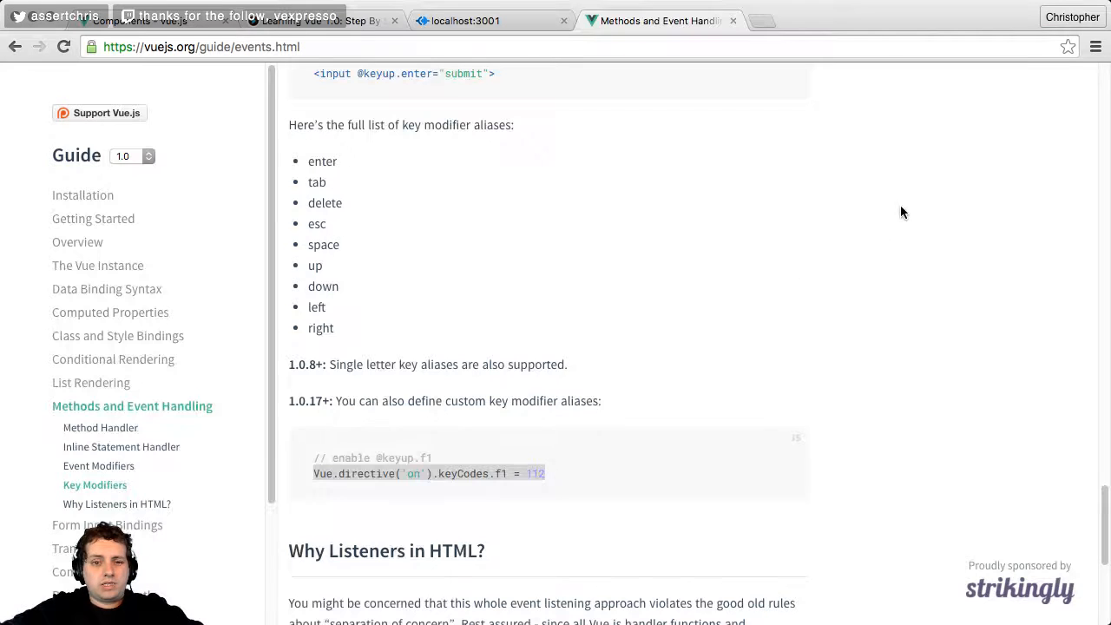
- Reload the grid page and expand the logged KeyboardEvent showing code KeyA, keyCode 65
left_click(490, 20)
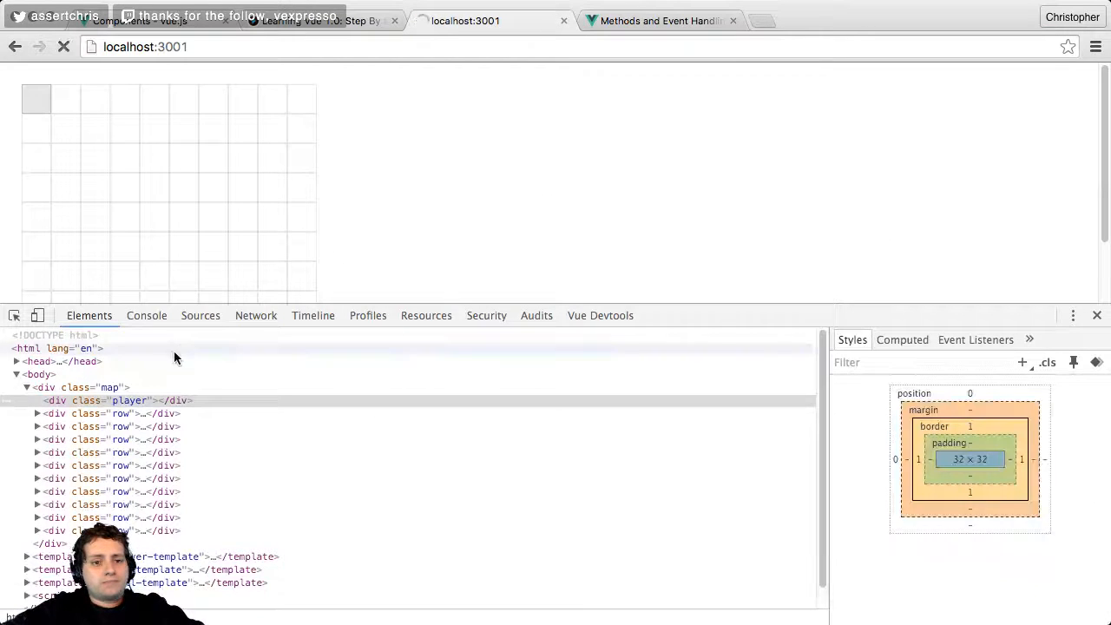
left_click(146, 316)
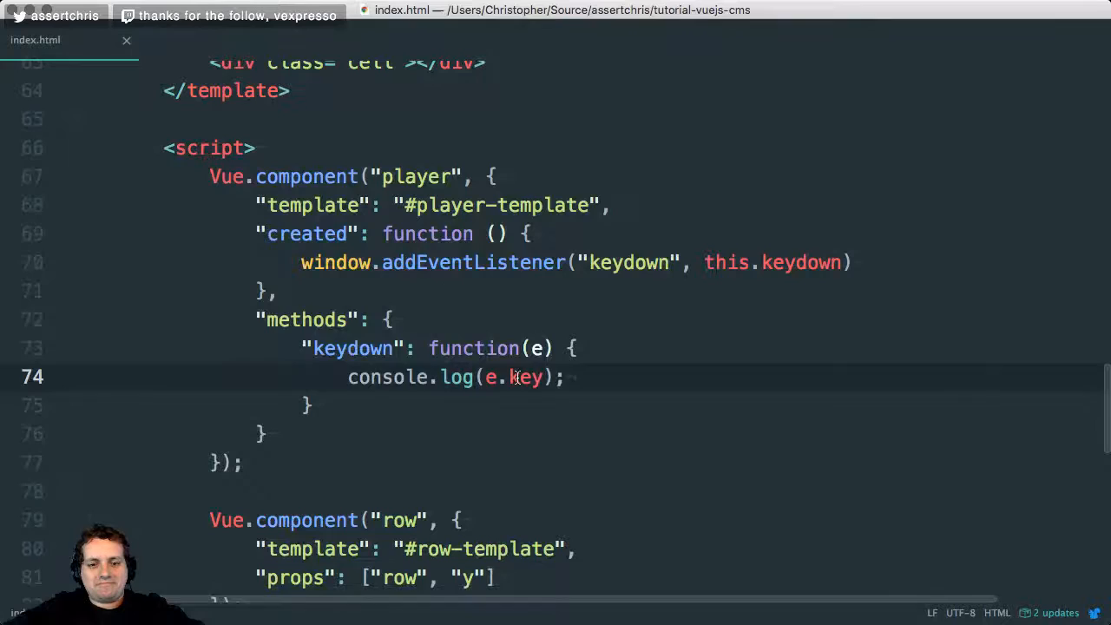
left_click(465, 21)
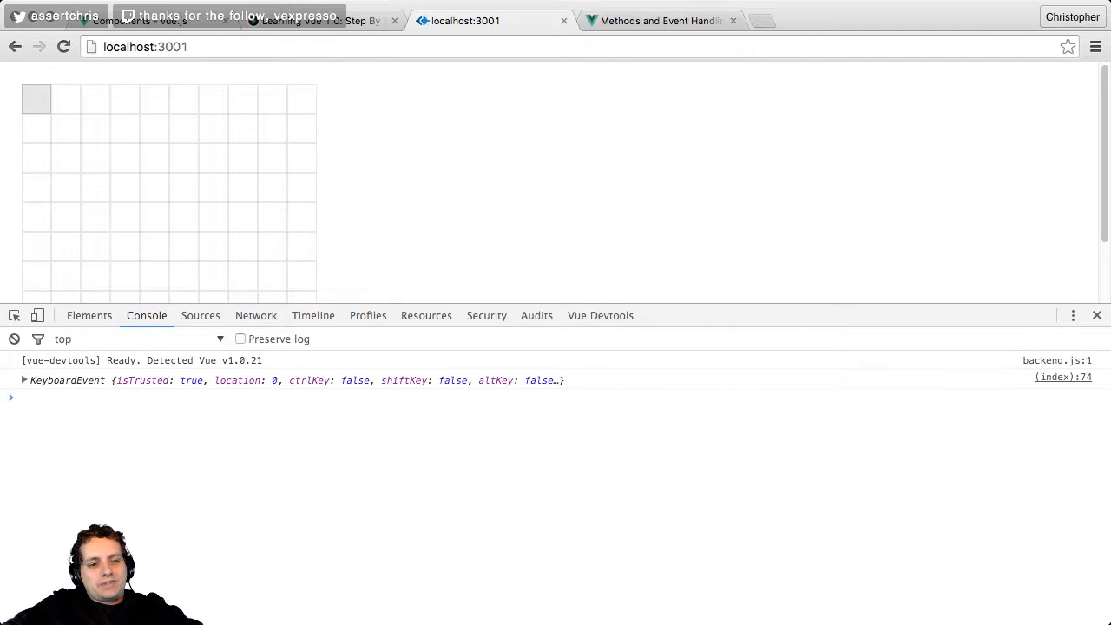
left_click(25, 380)
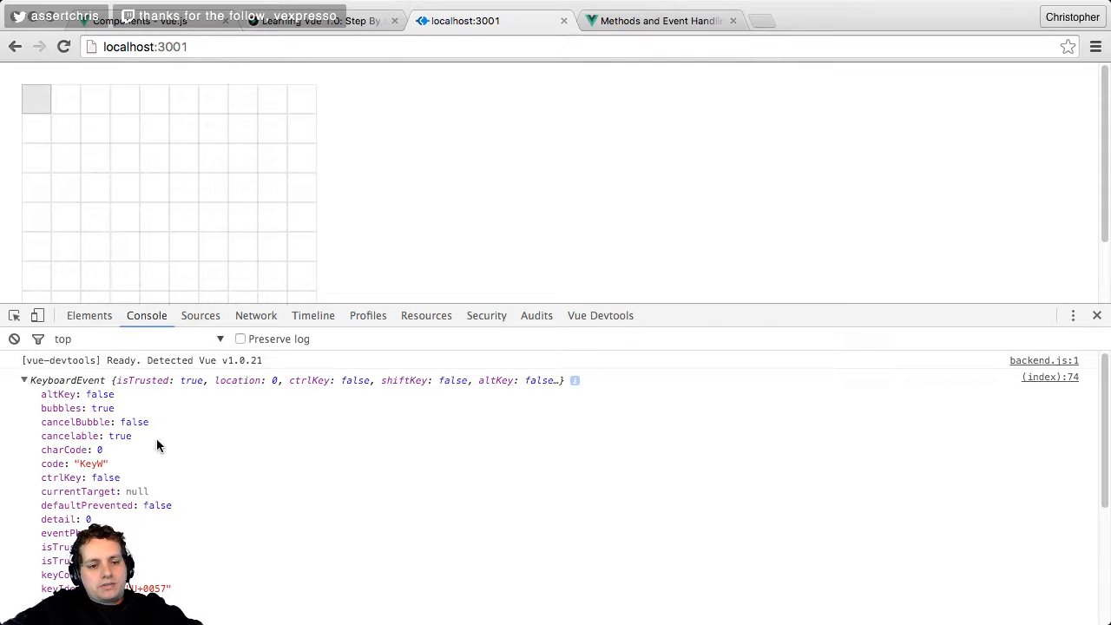
scroll("down", 3)
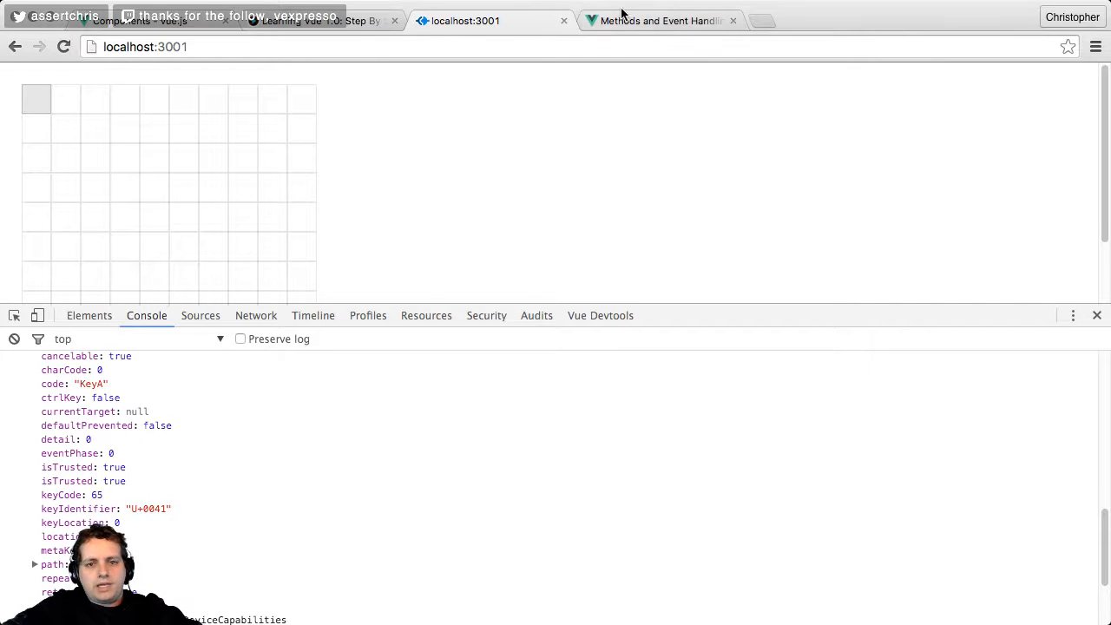
- Check the Vue key modifier aliases, then return to the keydown method in the editor
left_click(659, 21)
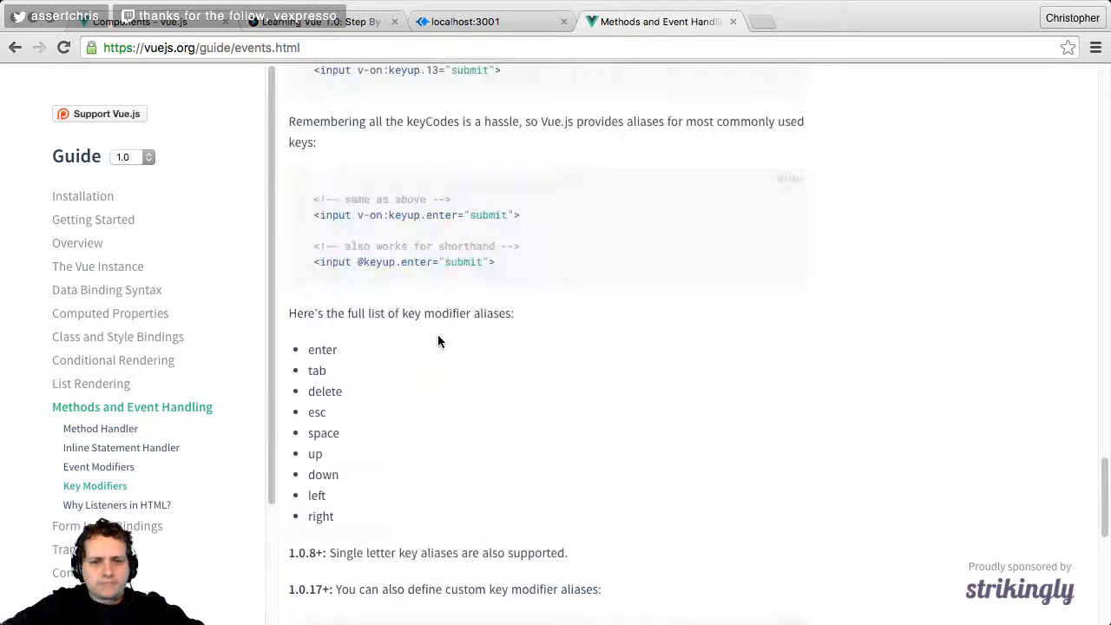
scroll("up", 3)
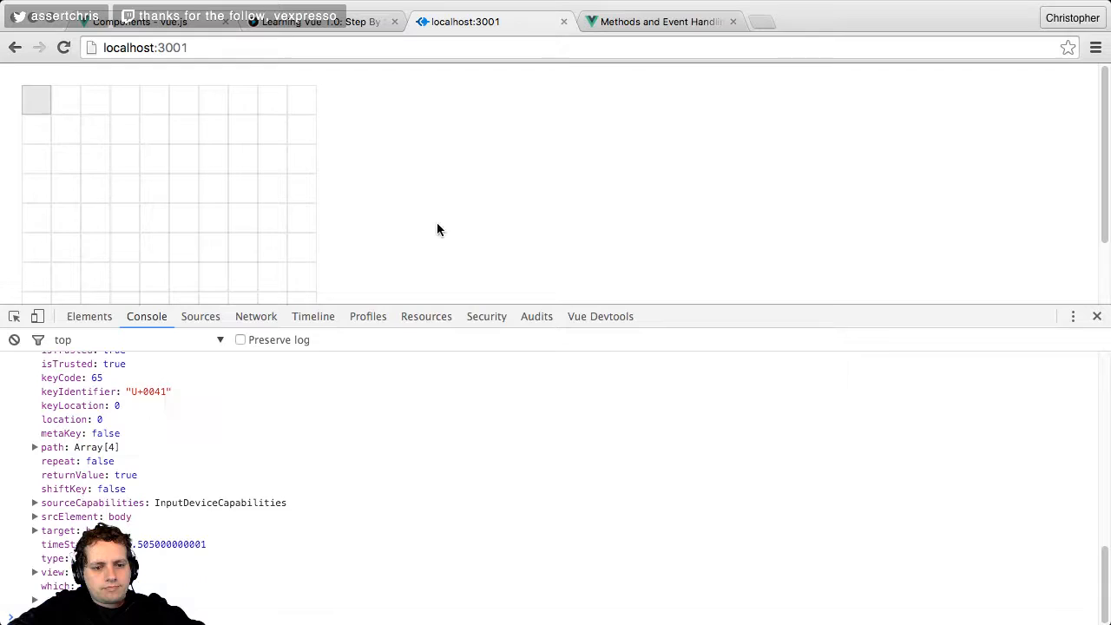
key("w")
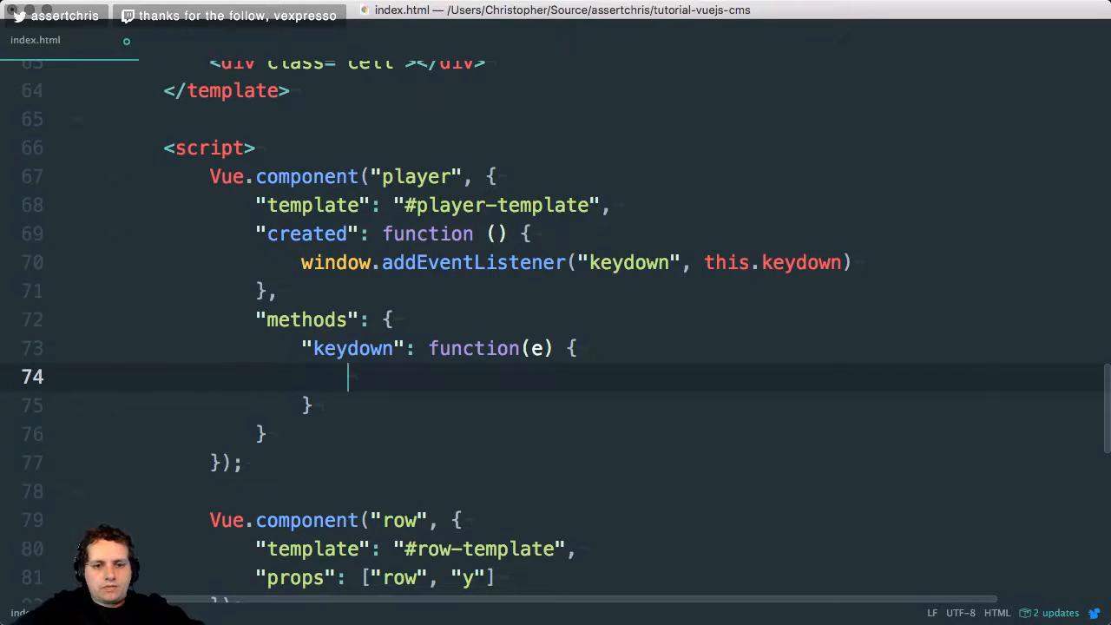
- Write if (e.which == 87/65/83/68) blocks with // w, a, s, d comments
type("if ()")
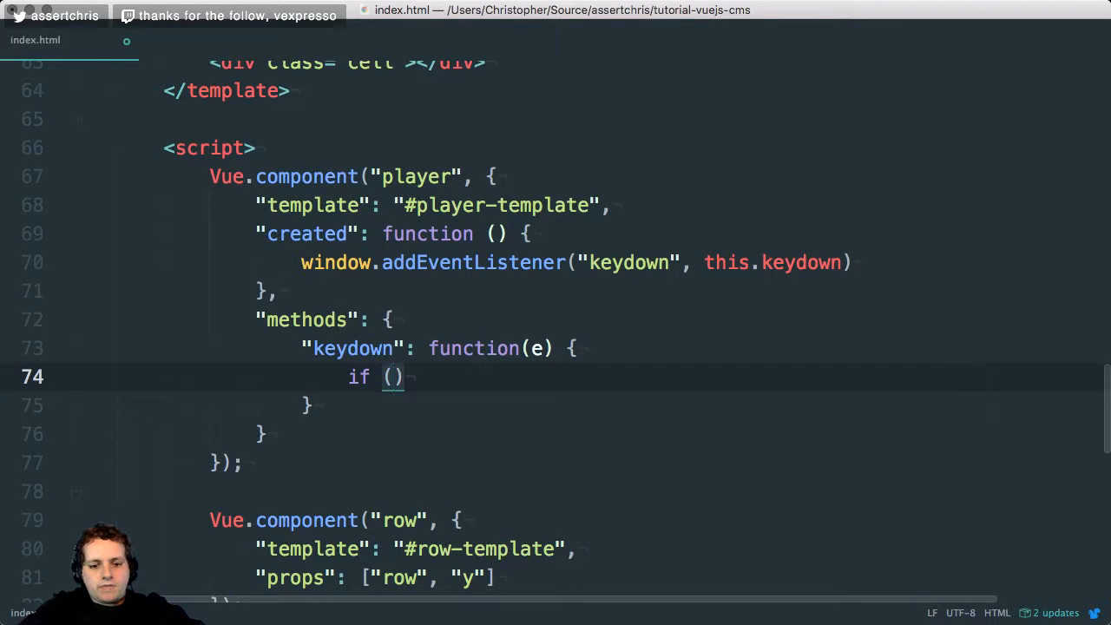
type("e.key")
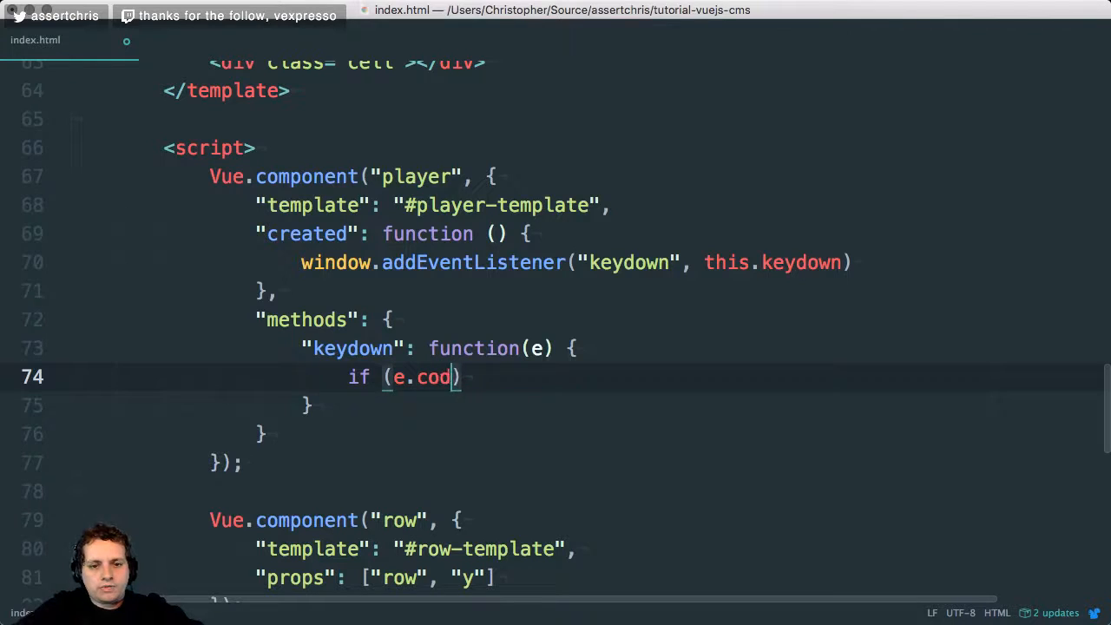
type("e == \"KeyW")
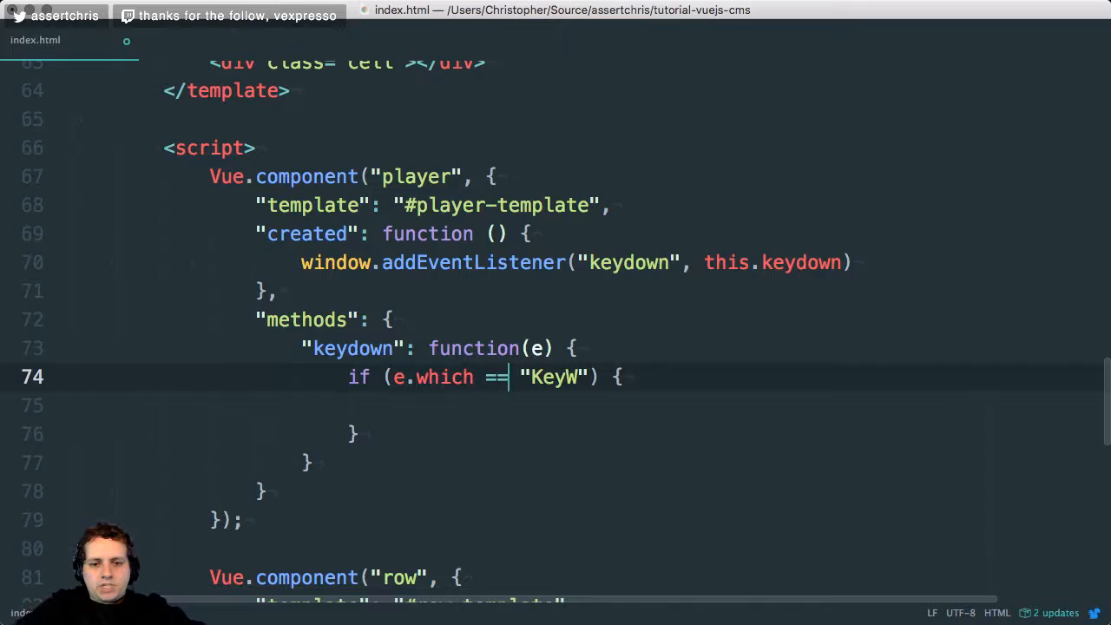
type("87")
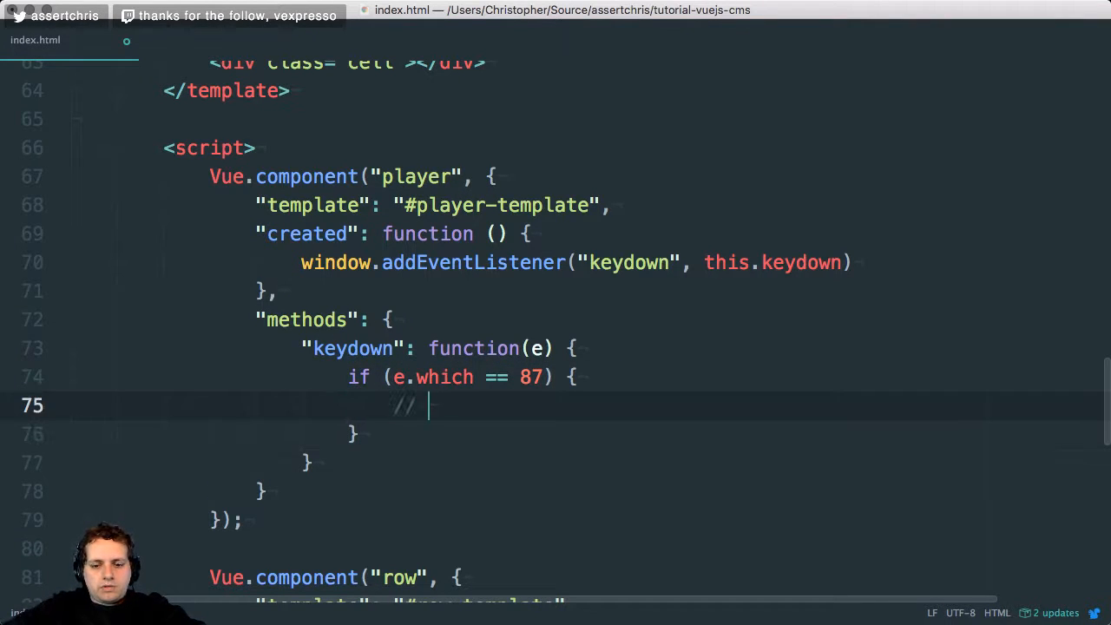
type("w")
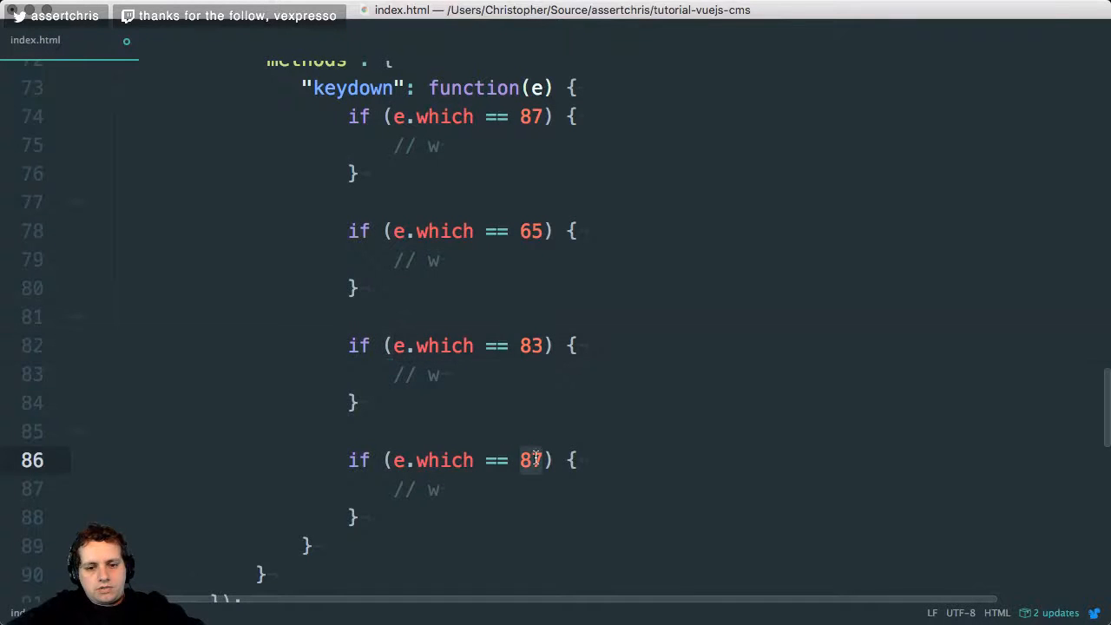
type("6")
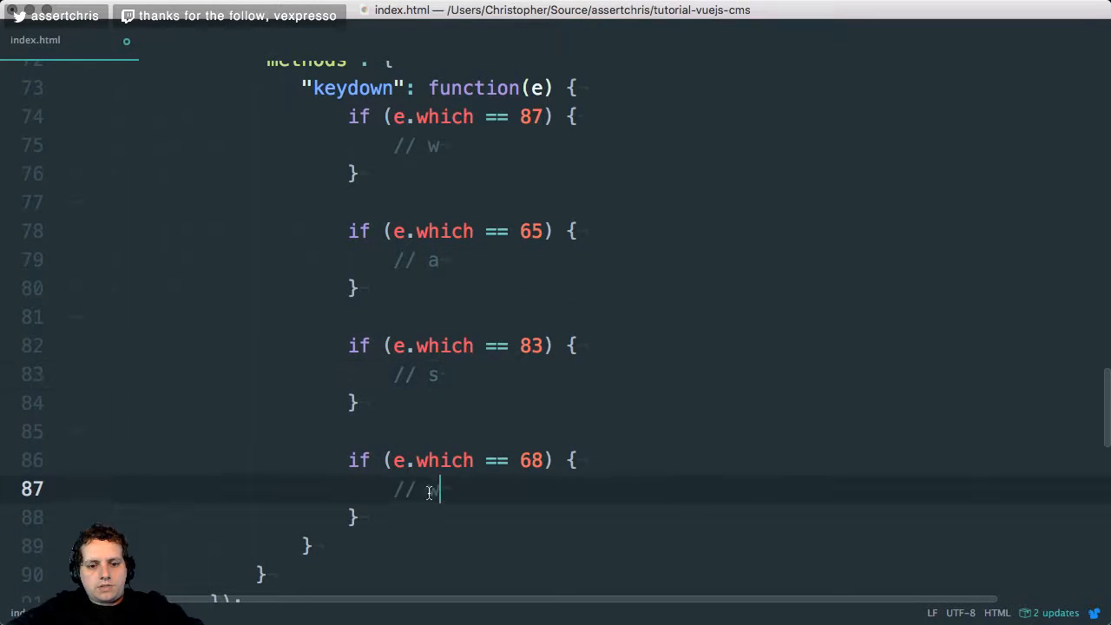
- Give each branch a console.log of its letter: "w", "a", "s", "d"
type("cons")
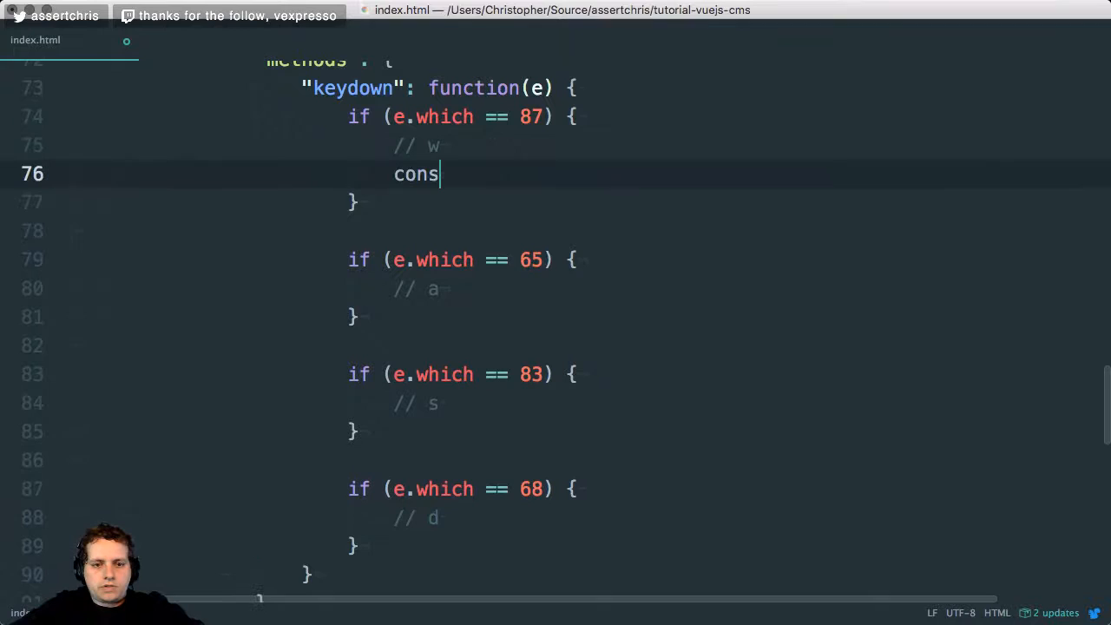
type("ole.log(\"w\");")
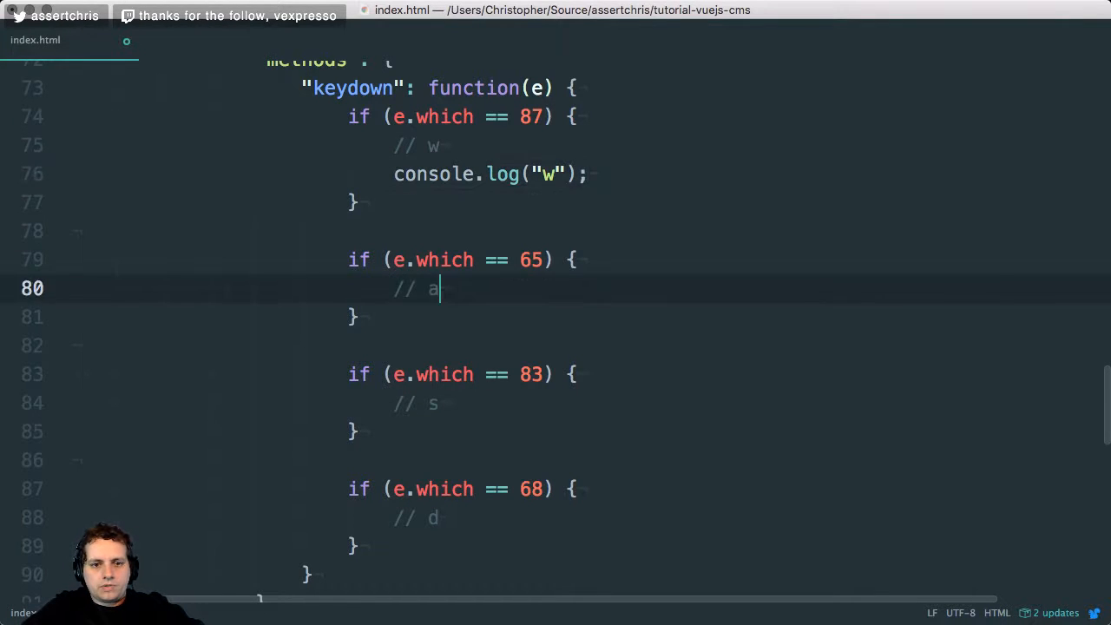
type("console.log(\"a\");")
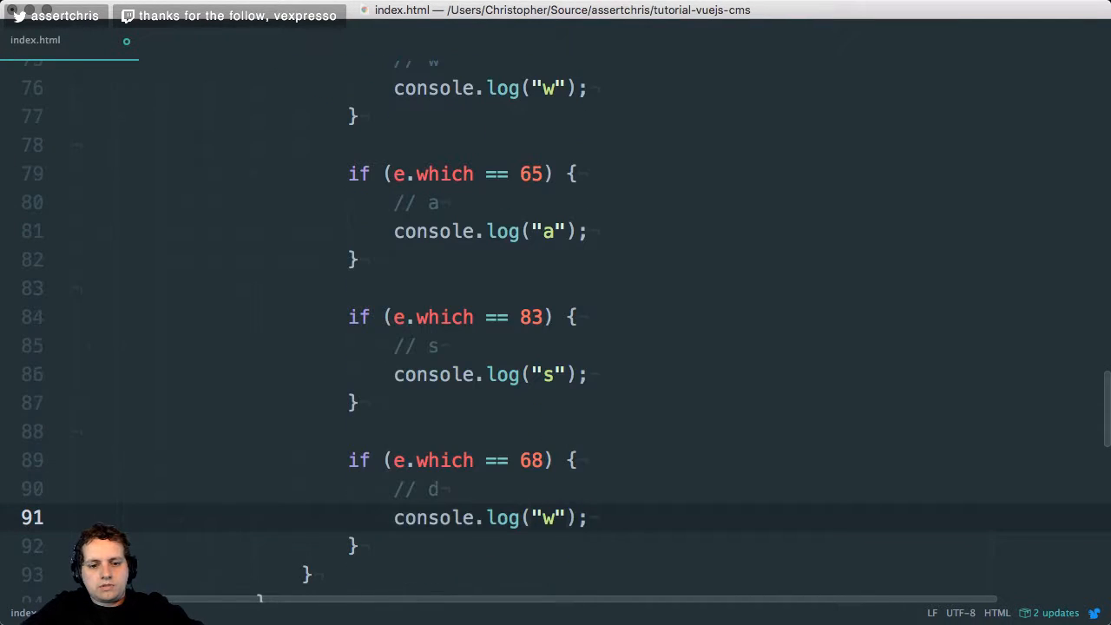
type("d")
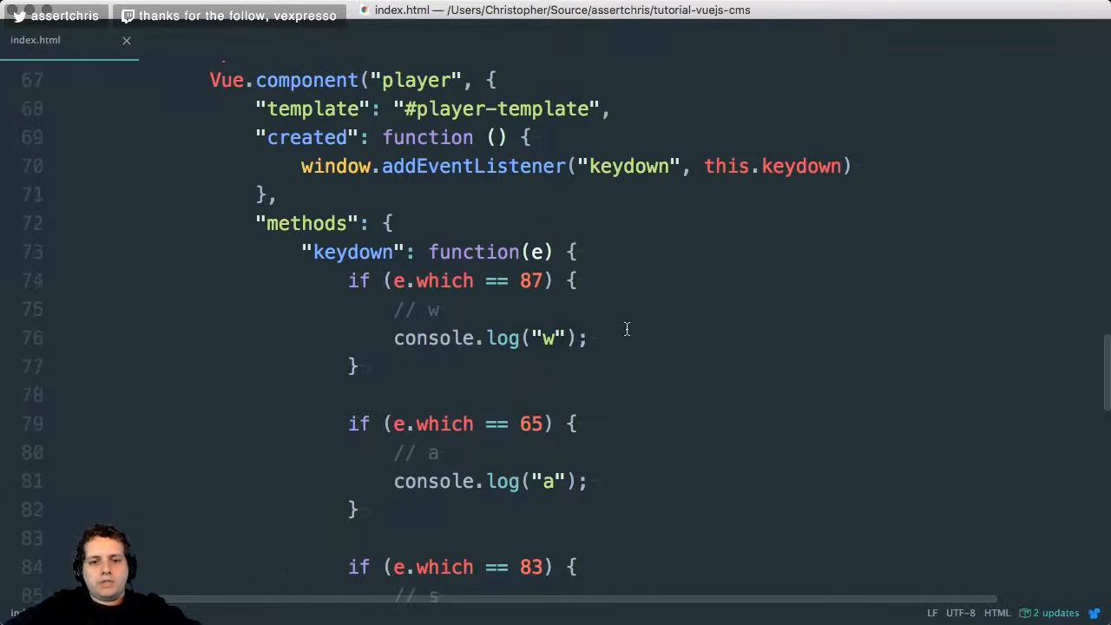
- Start a :grid attribute on the map's element and scroll to the player tag
left_click(589, 337)
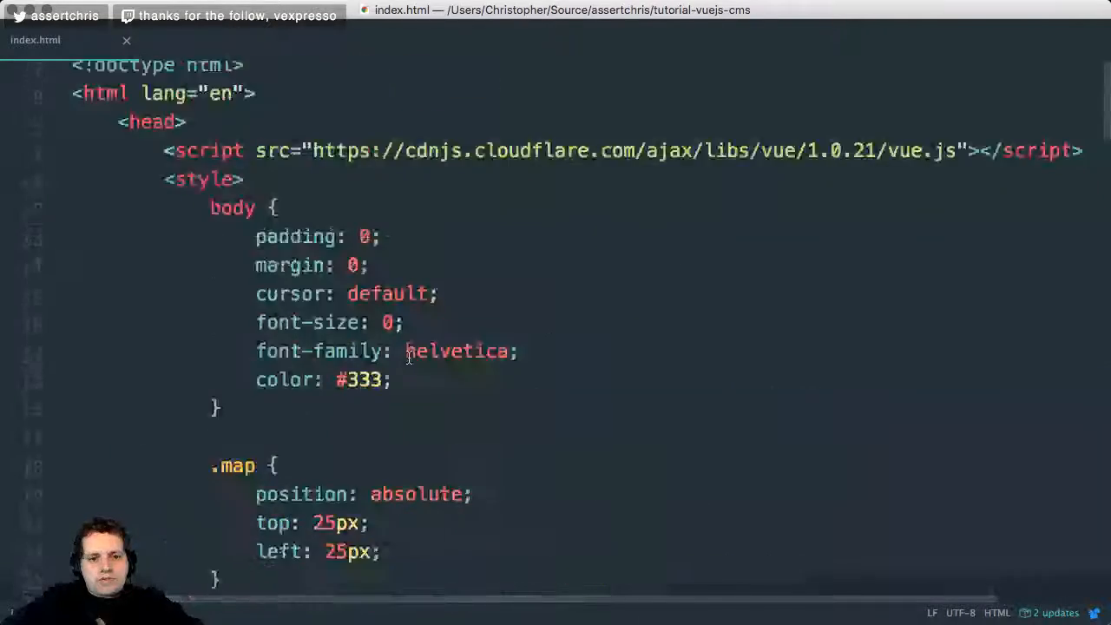
scroll("down", 3)
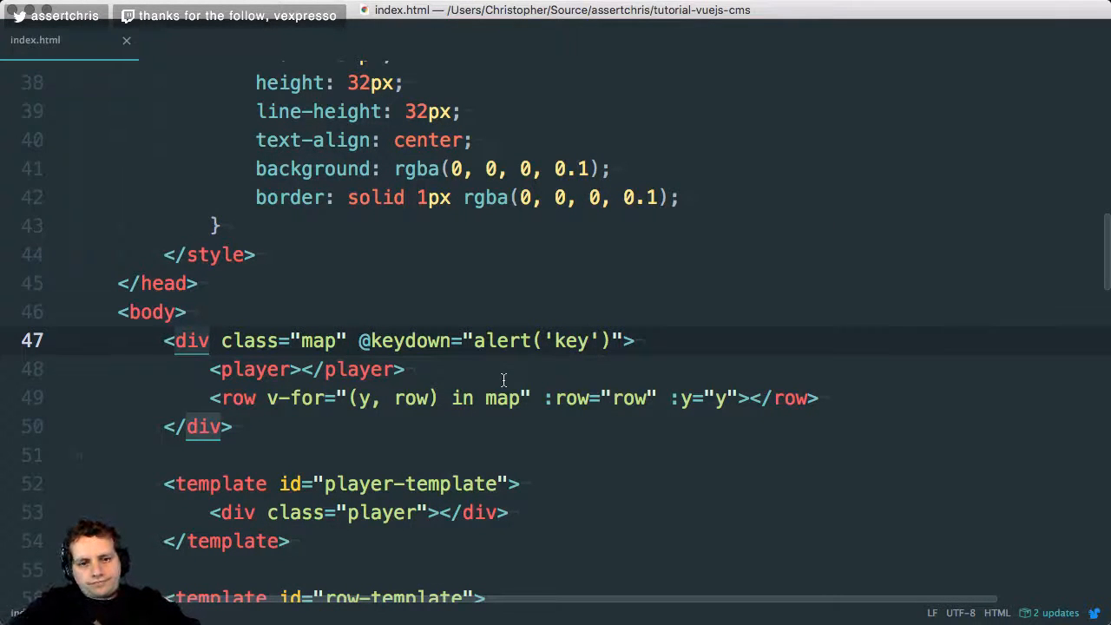
left_click(349, 340)
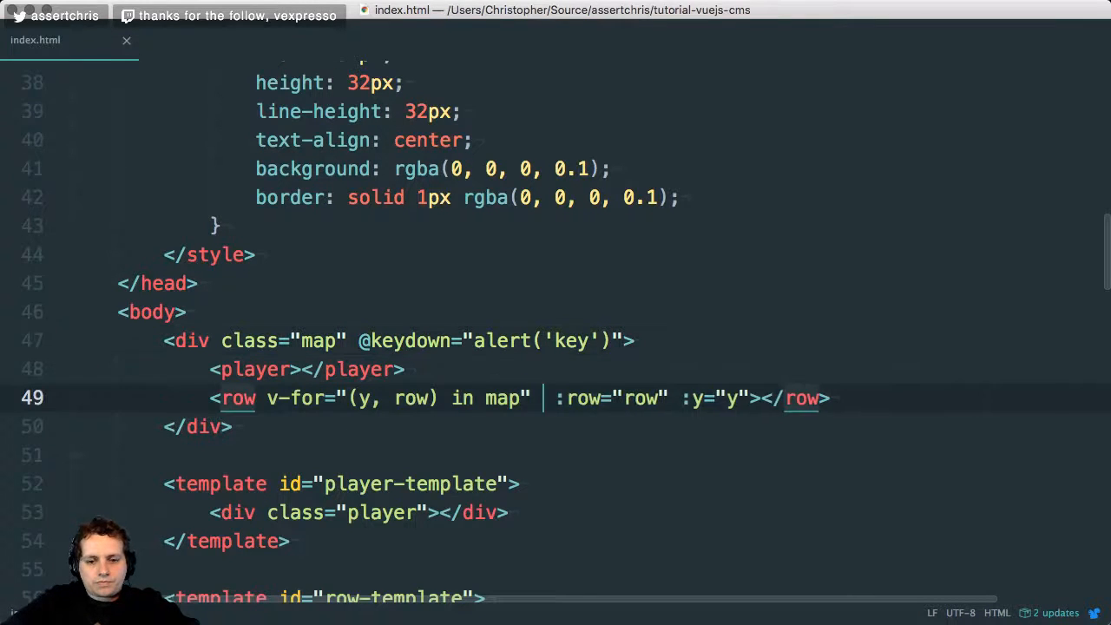
type(":grid=")
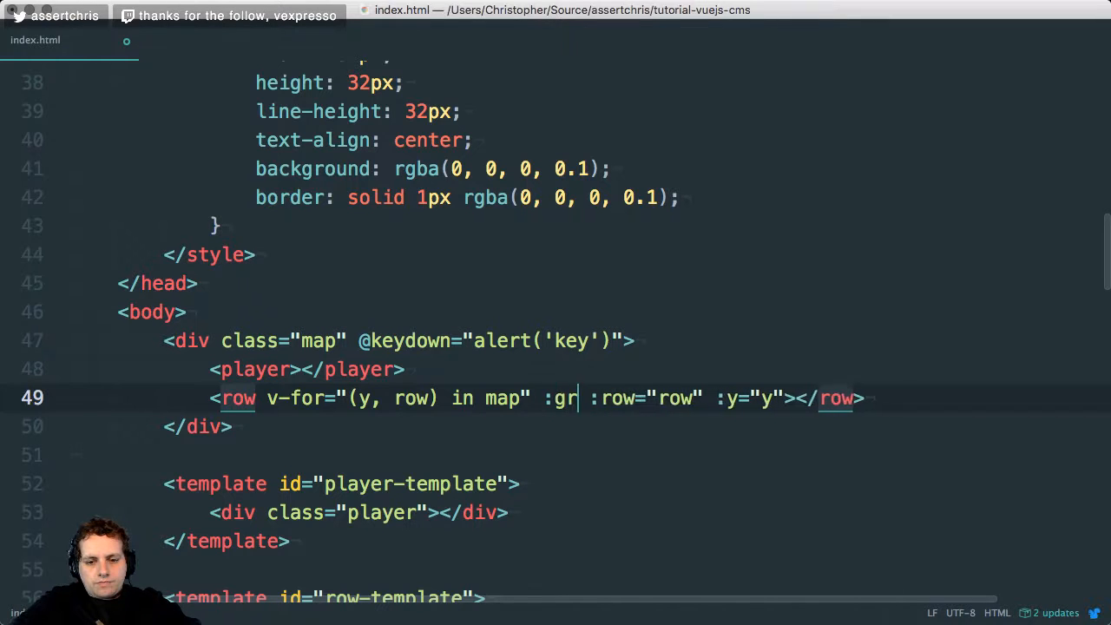
type("id=32\"")
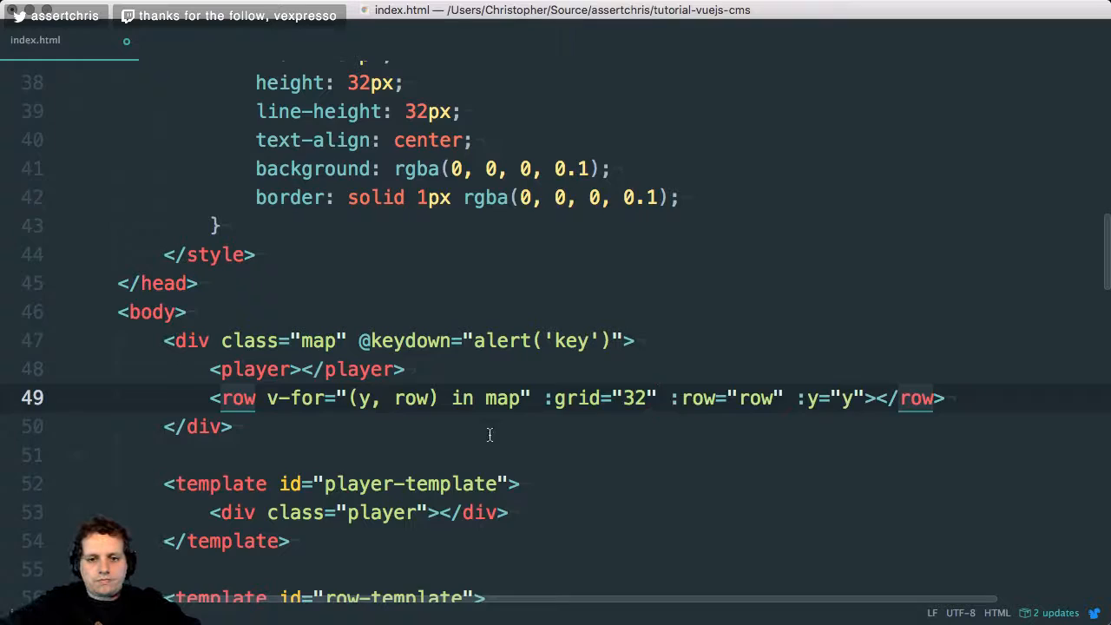
scroll("down", 3)
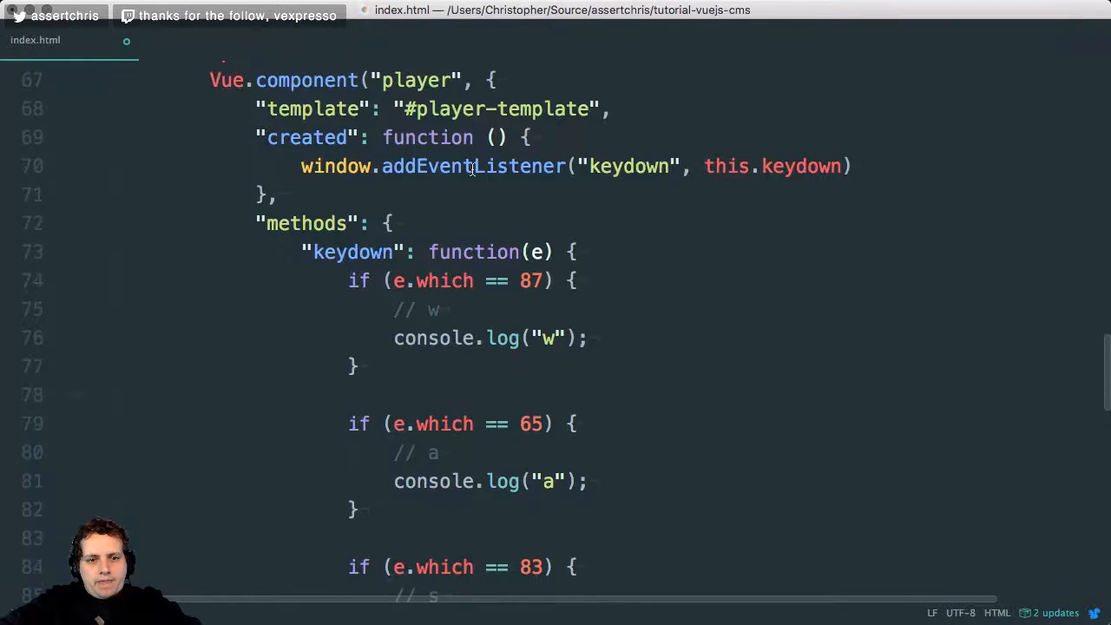
scroll("down", 3)
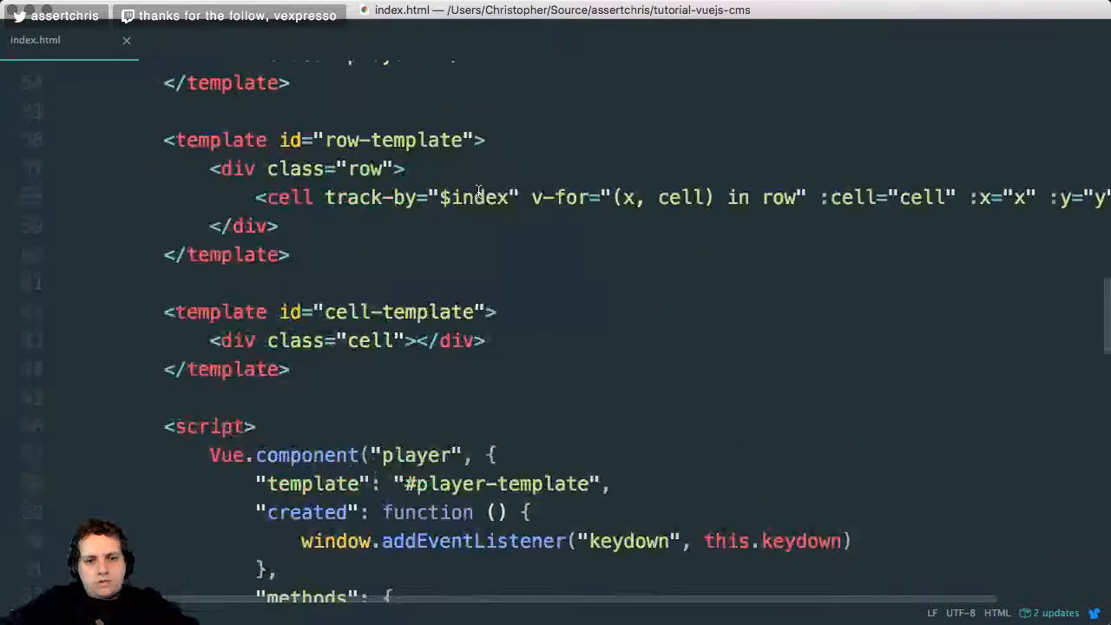
scroll("down", 3)
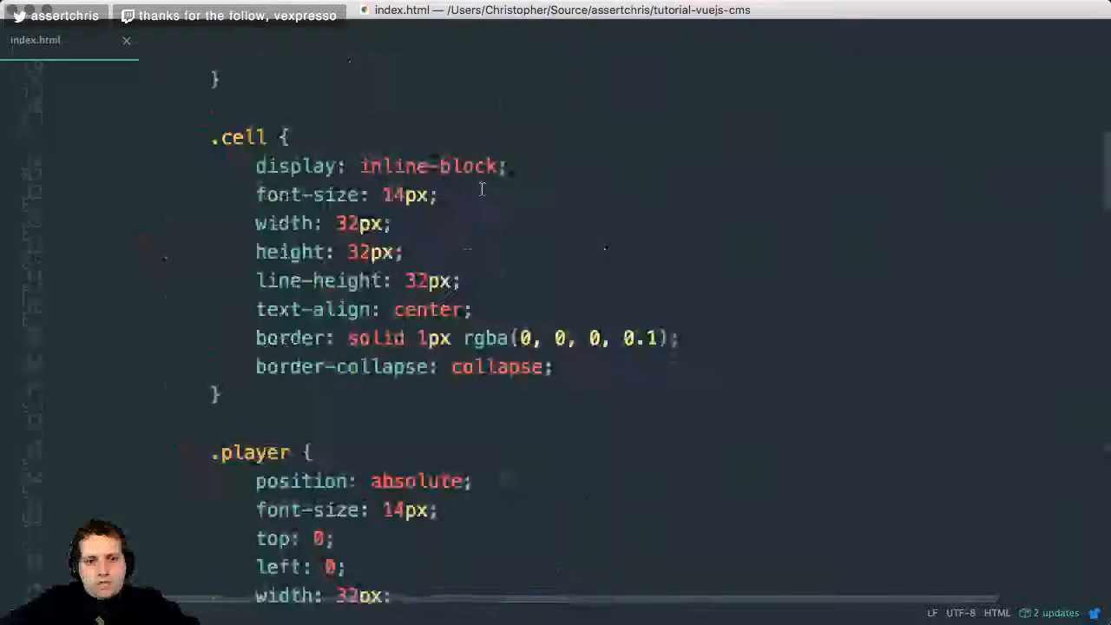
scroll("down", 3)
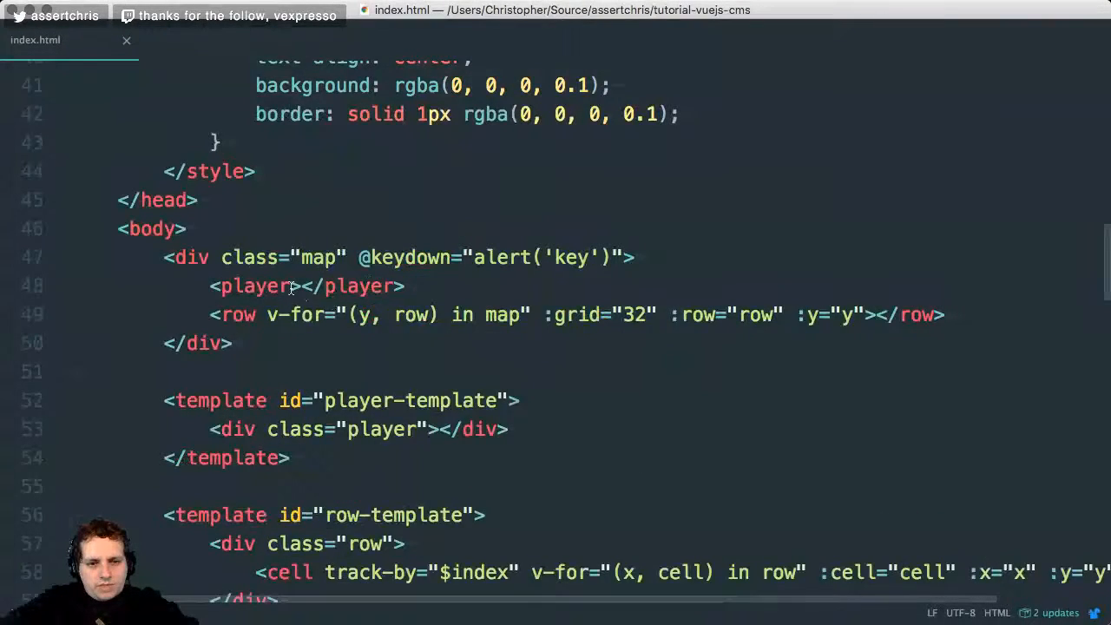
- Give the <player> tag :grid="32" and scroll down to the player component's script
type(":grid")
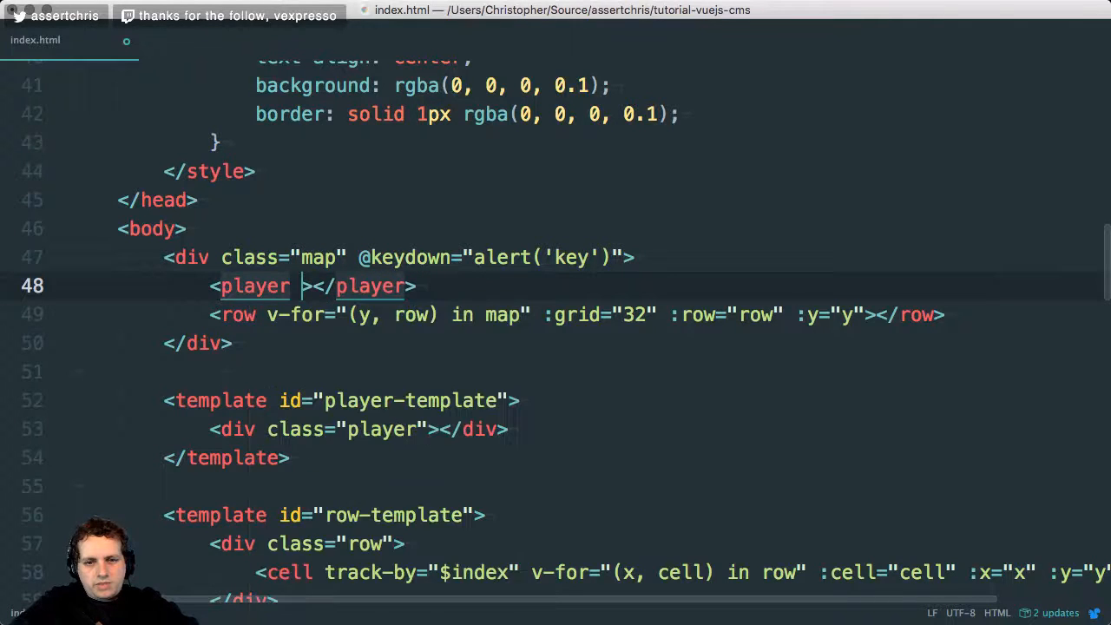
key("backspace")
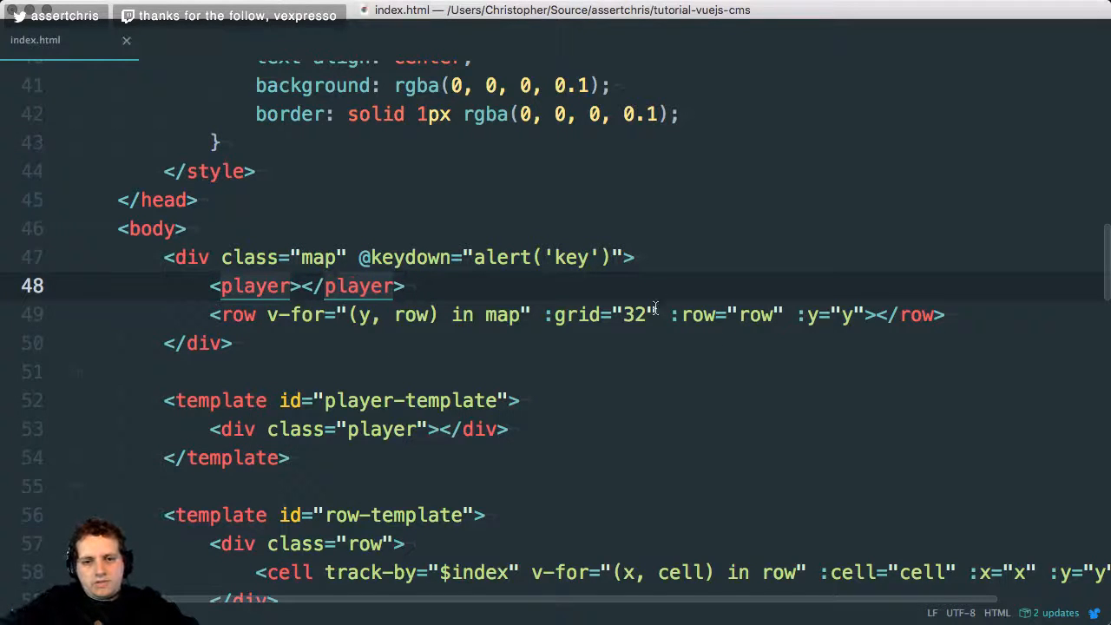
type(":grid=\"32\"")
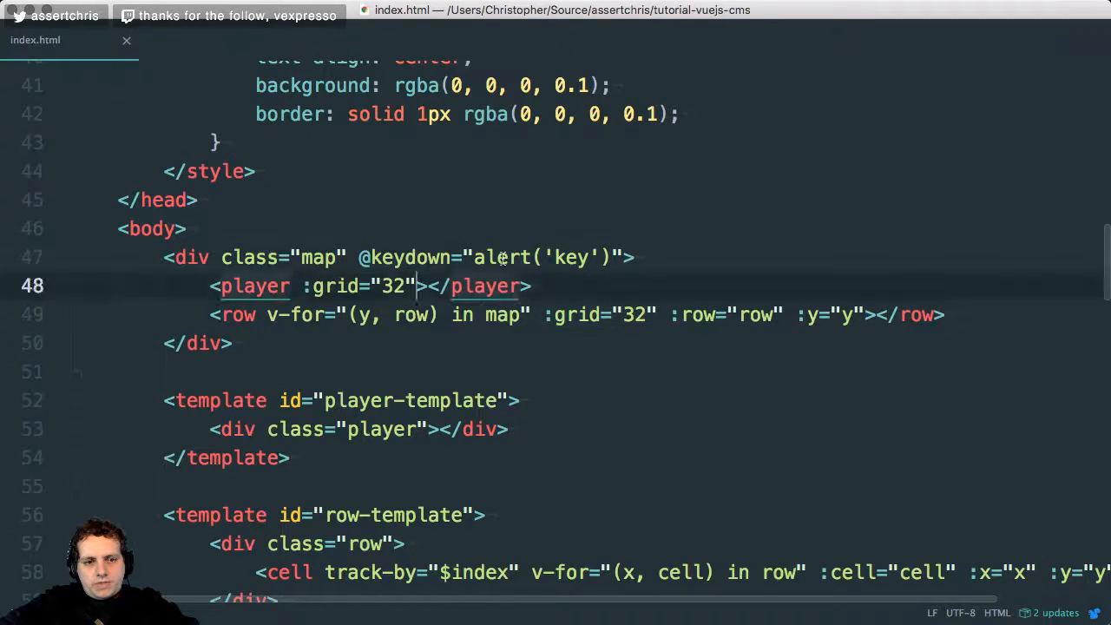
scroll("down", 3)
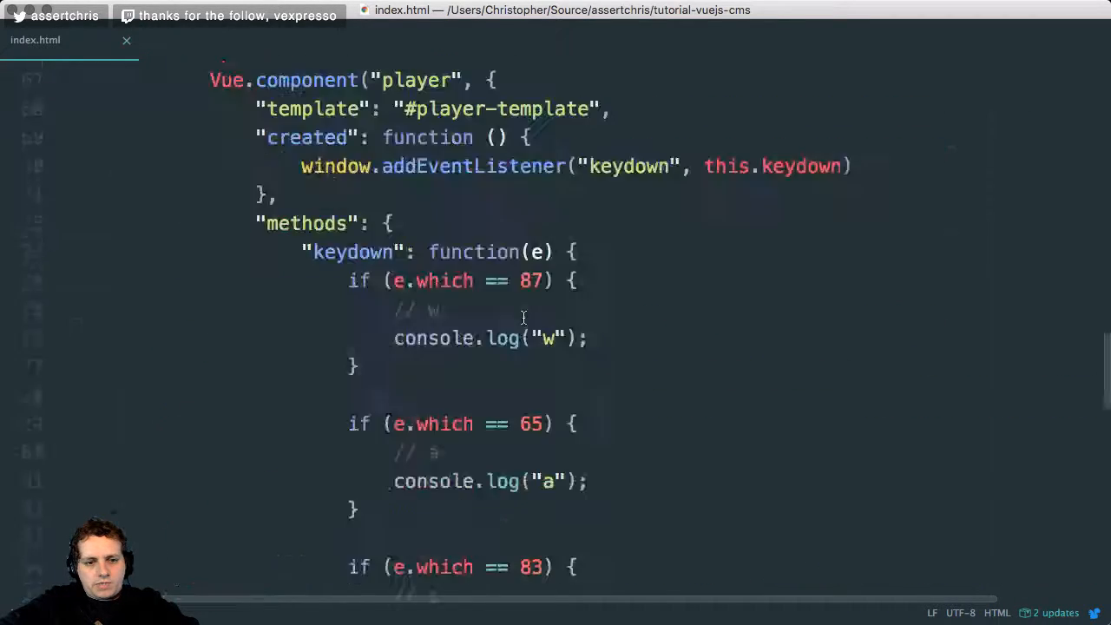
scroll("down", 3)
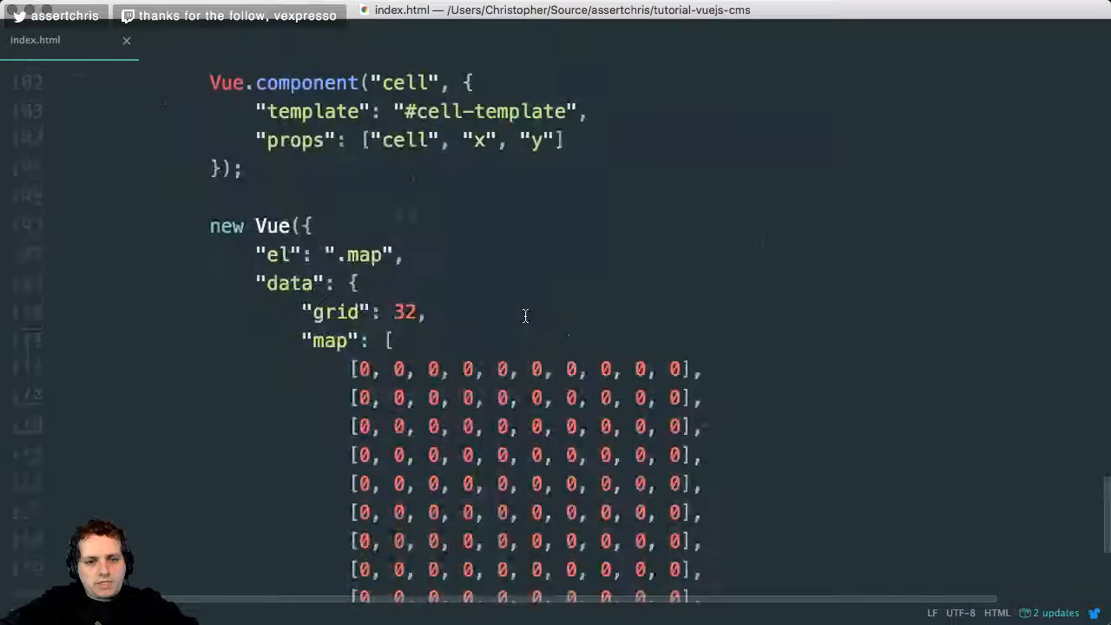
scroll("down", 3)
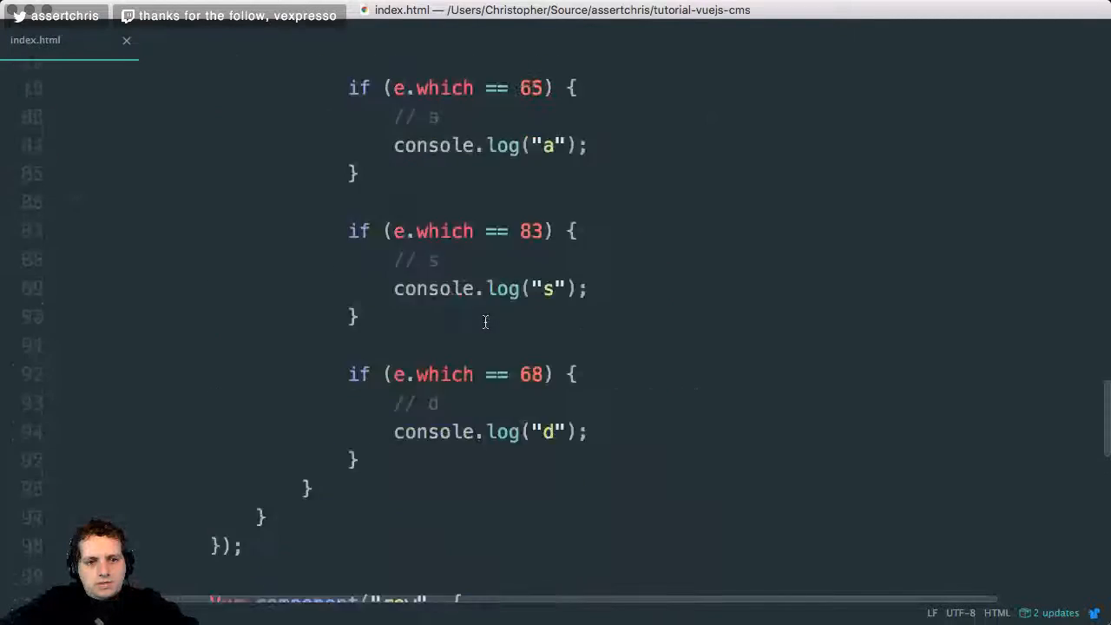
scroll("down", 3)
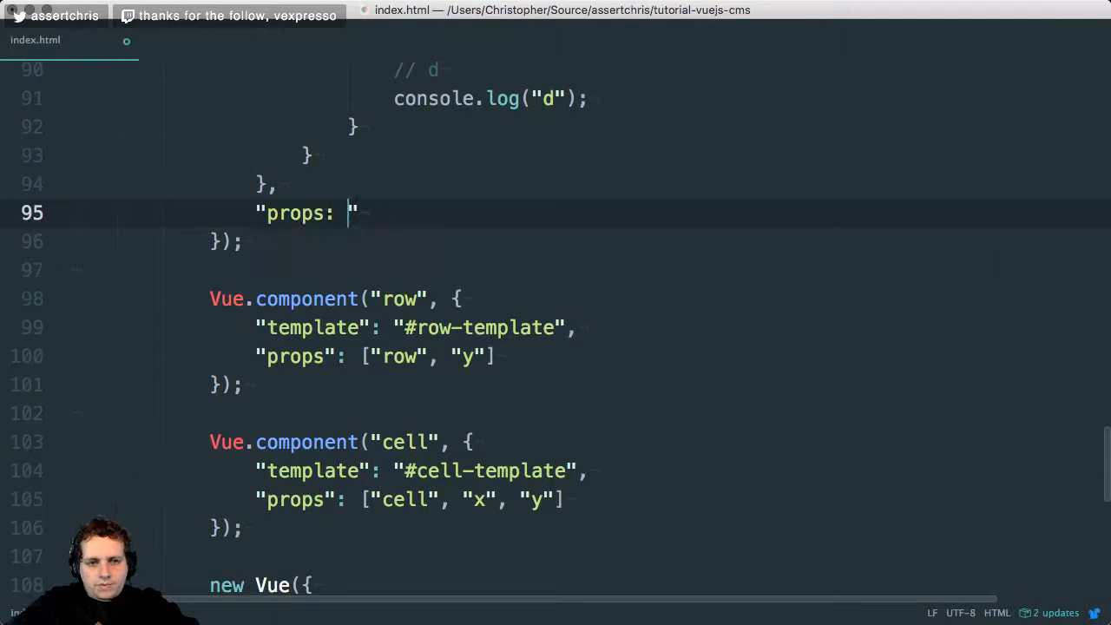
- Add "props": ["grid"] and in the W branch this.style.top -= this.grid
type("[\"g\"]")
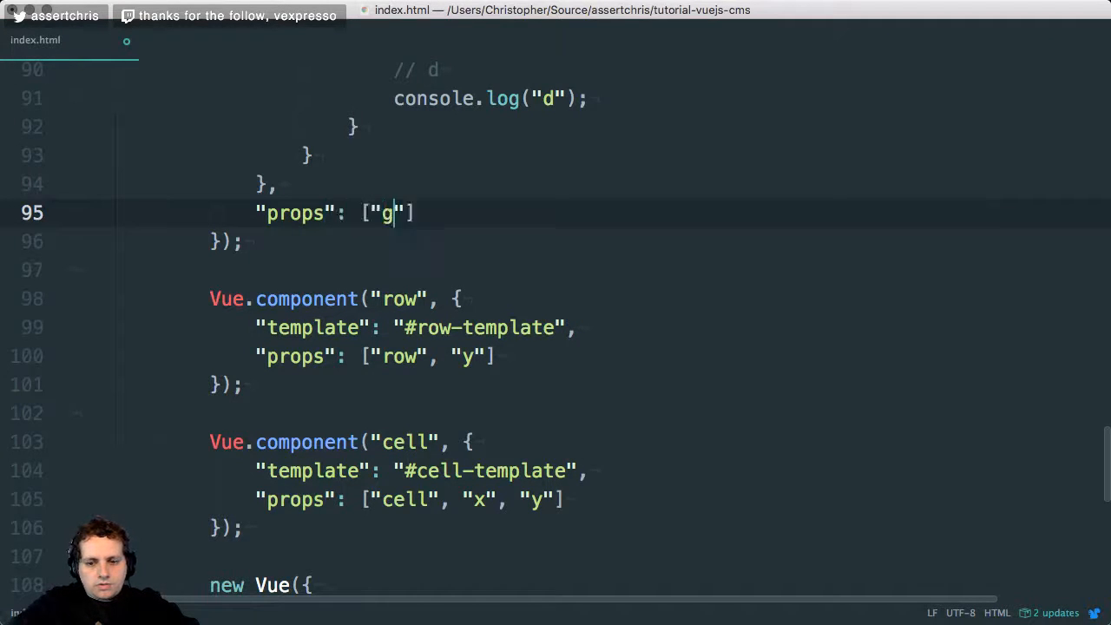
type("rid")
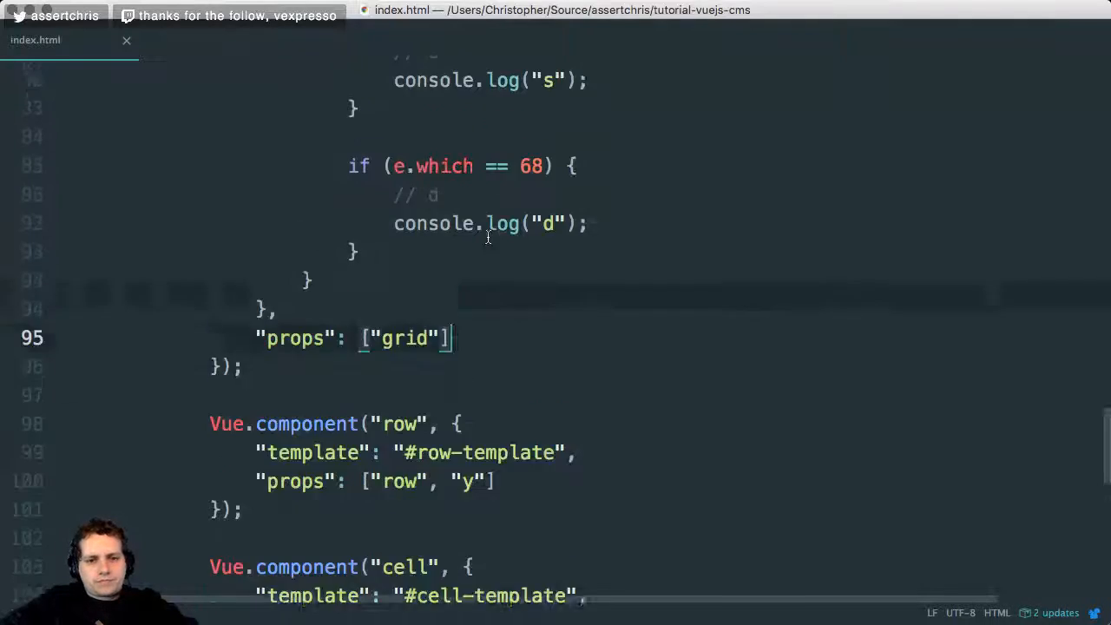
scroll("up", 3)
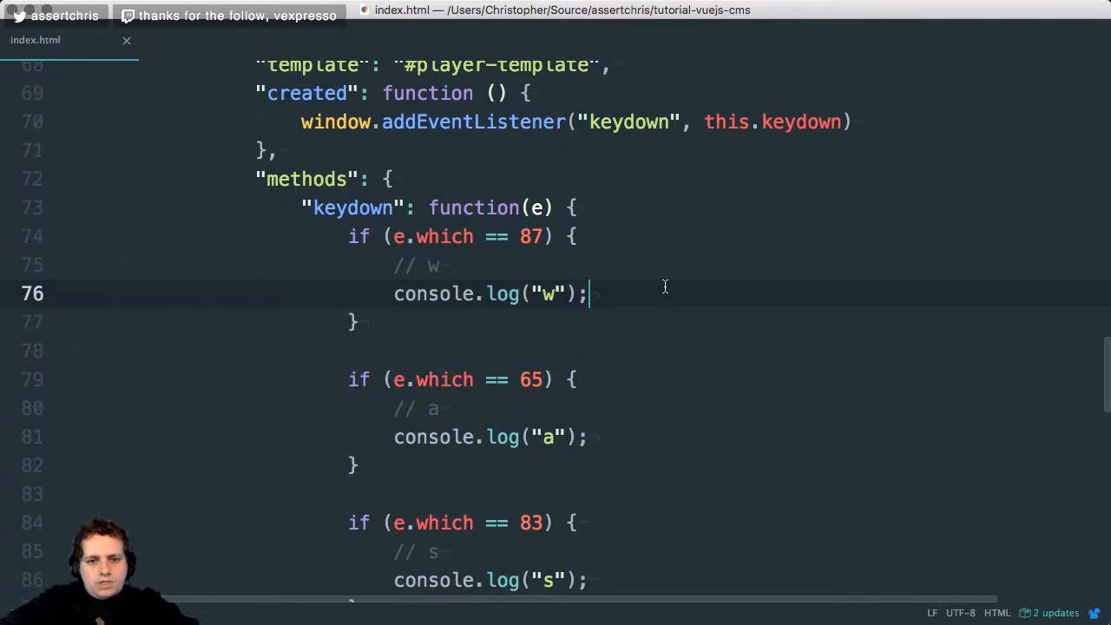
key("enter")
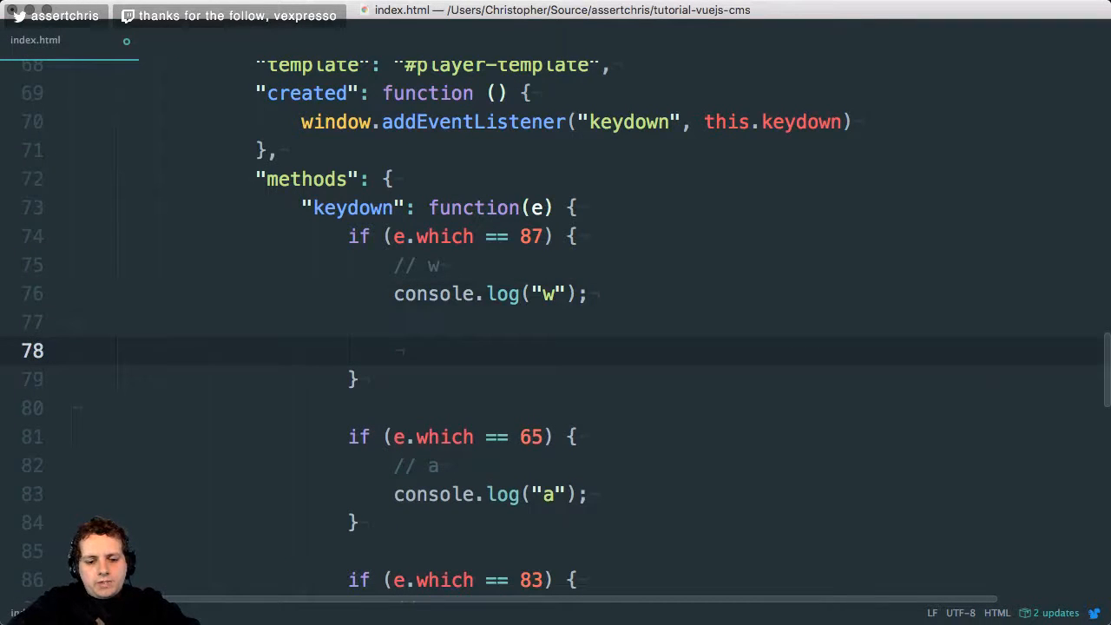
type("this")
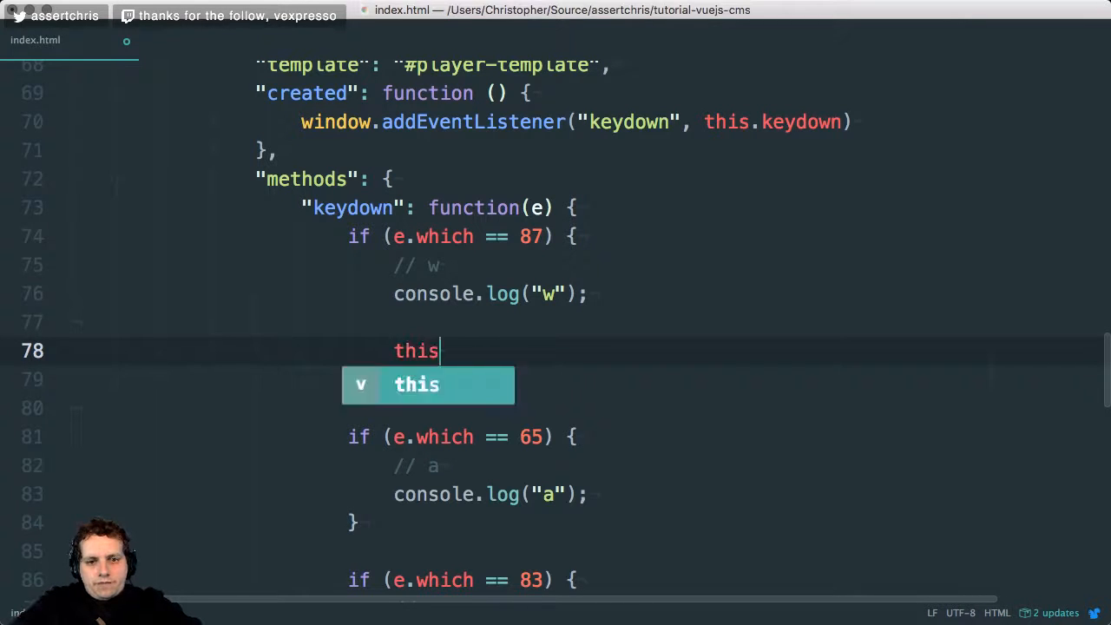
type(".style.top")
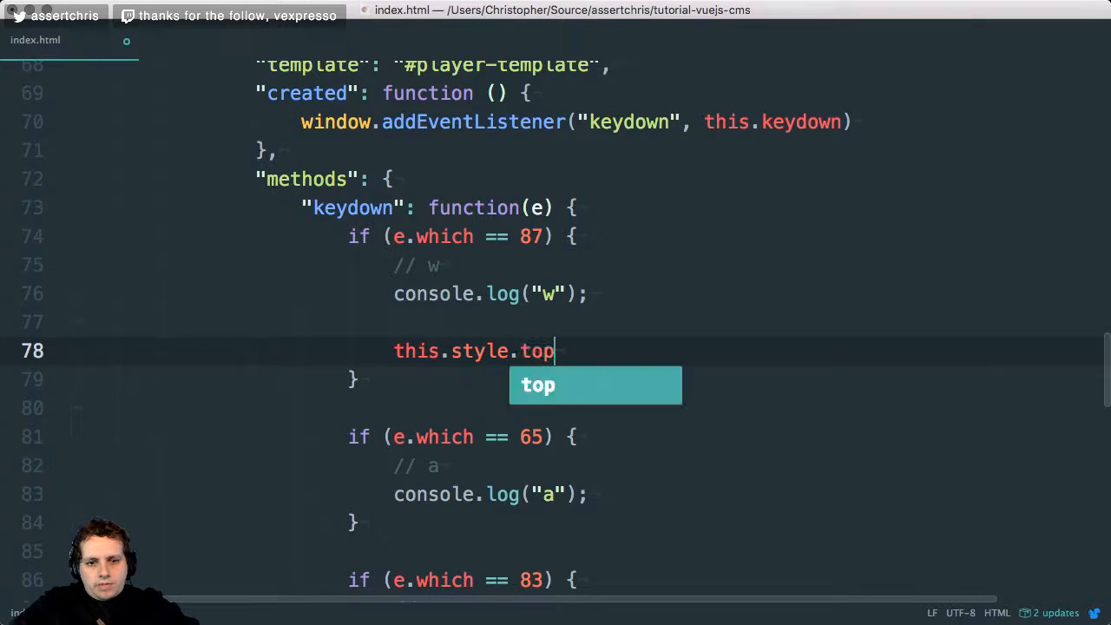
type("-=")
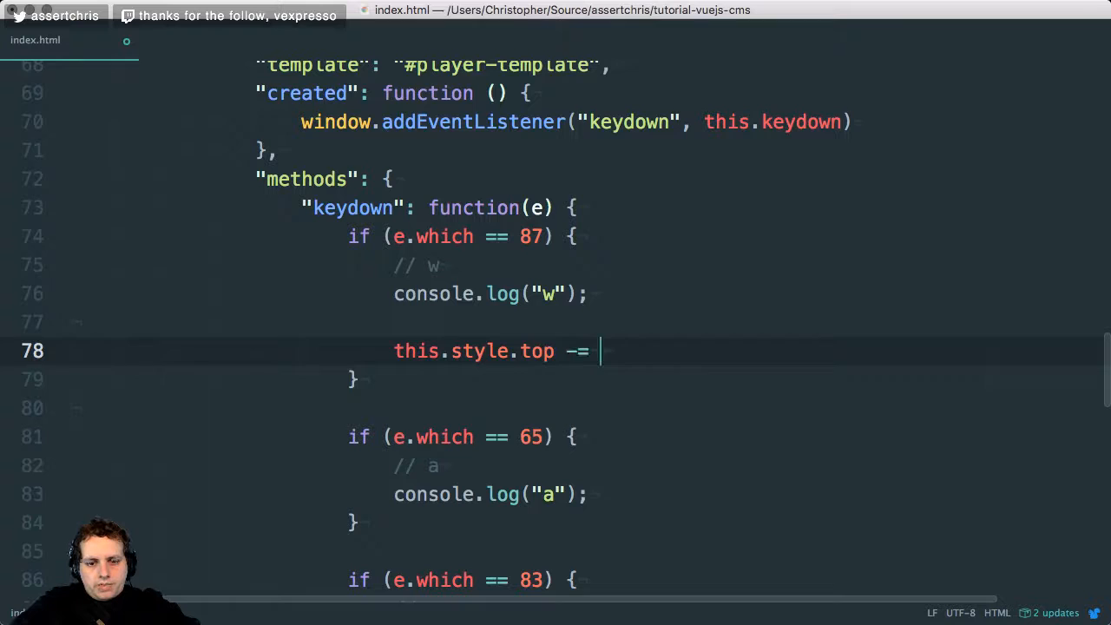
type("this.grid;")
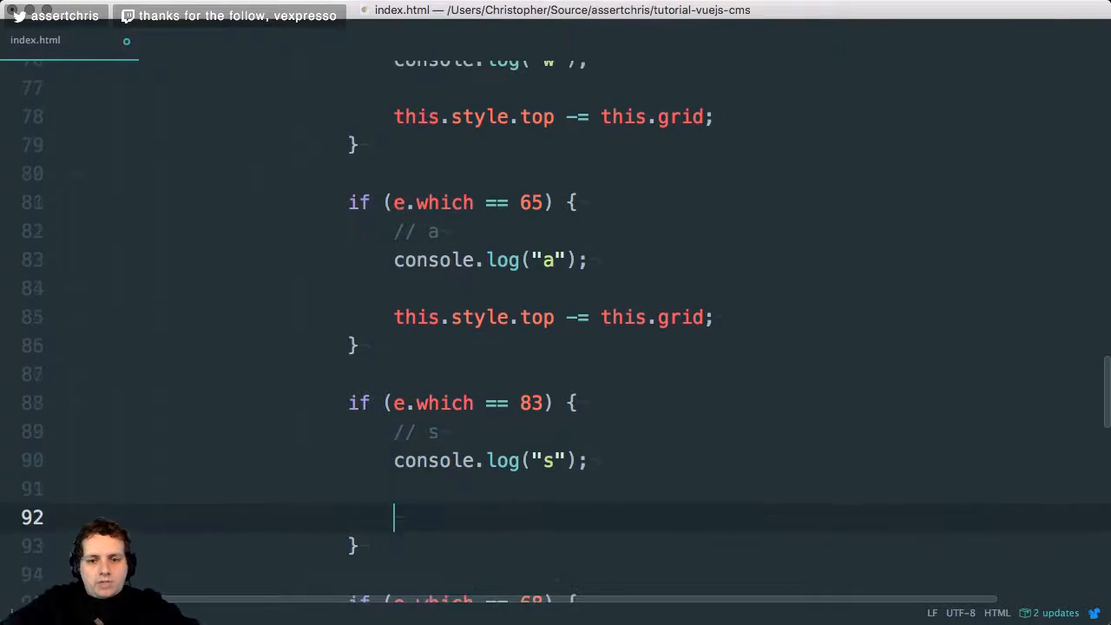
- Repeat this.style.top -= this.grid in the other branches, using left for D
type("this.style.top -= this.grid;")
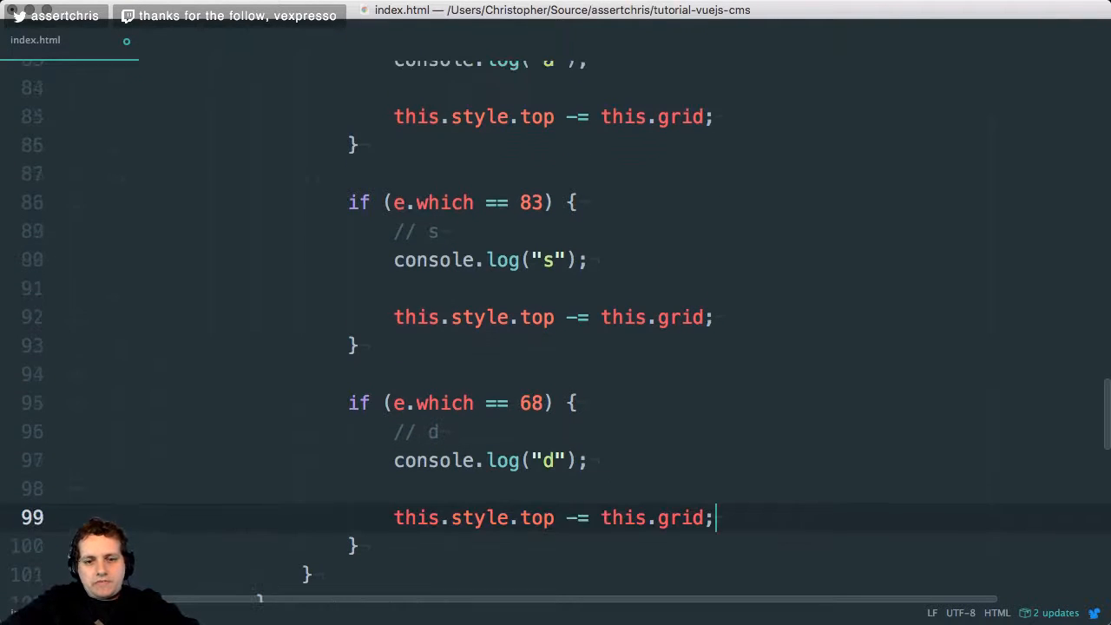
double_click(536, 517)
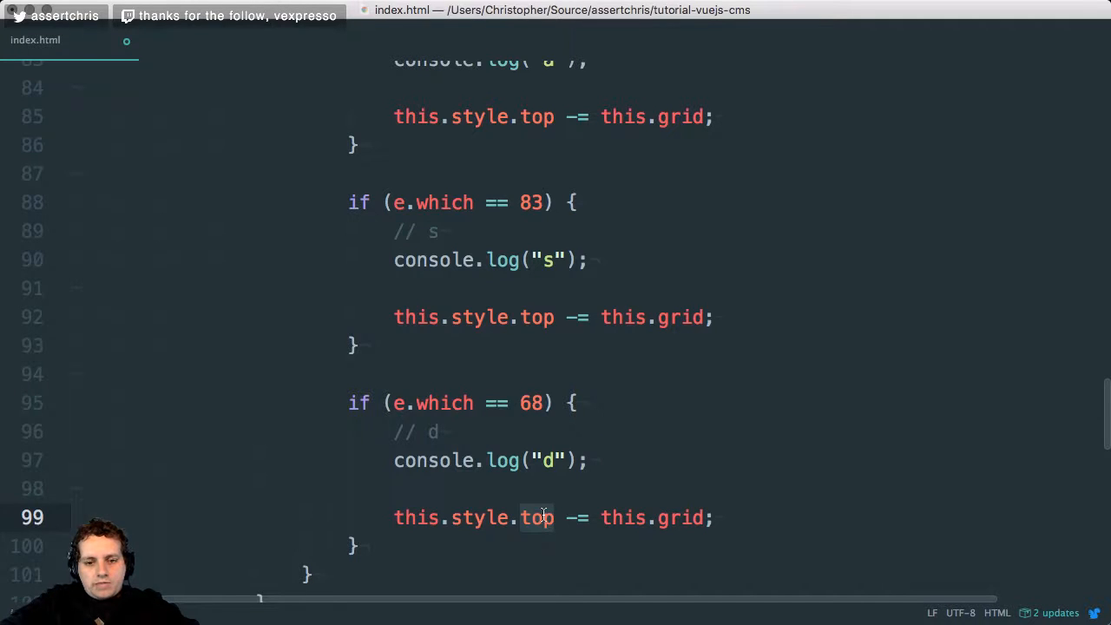
type("left")
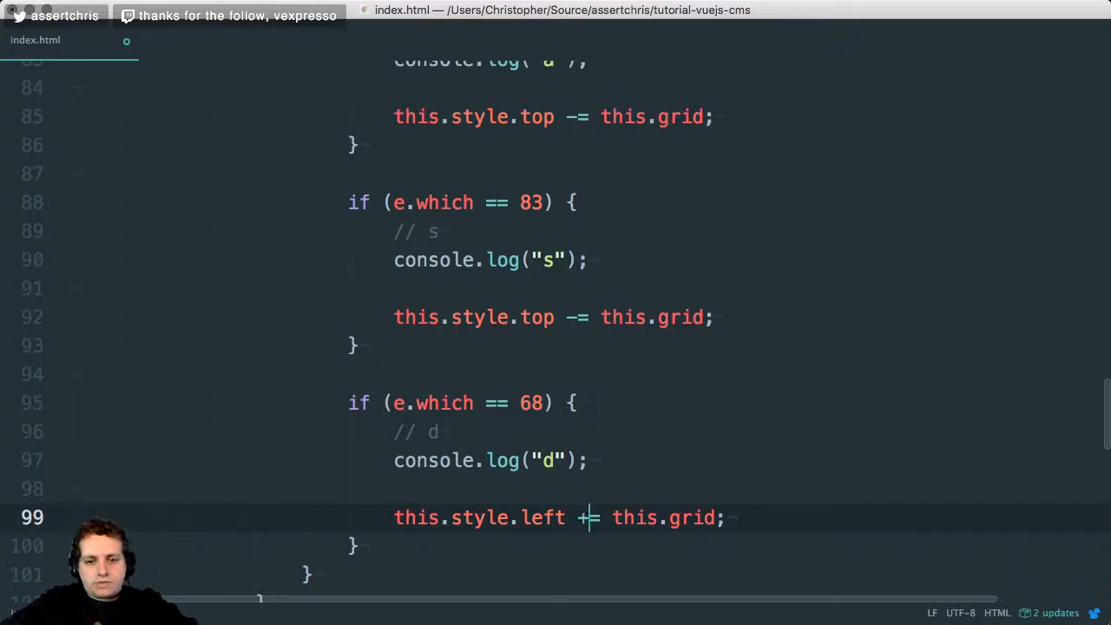
scroll("down", 3)
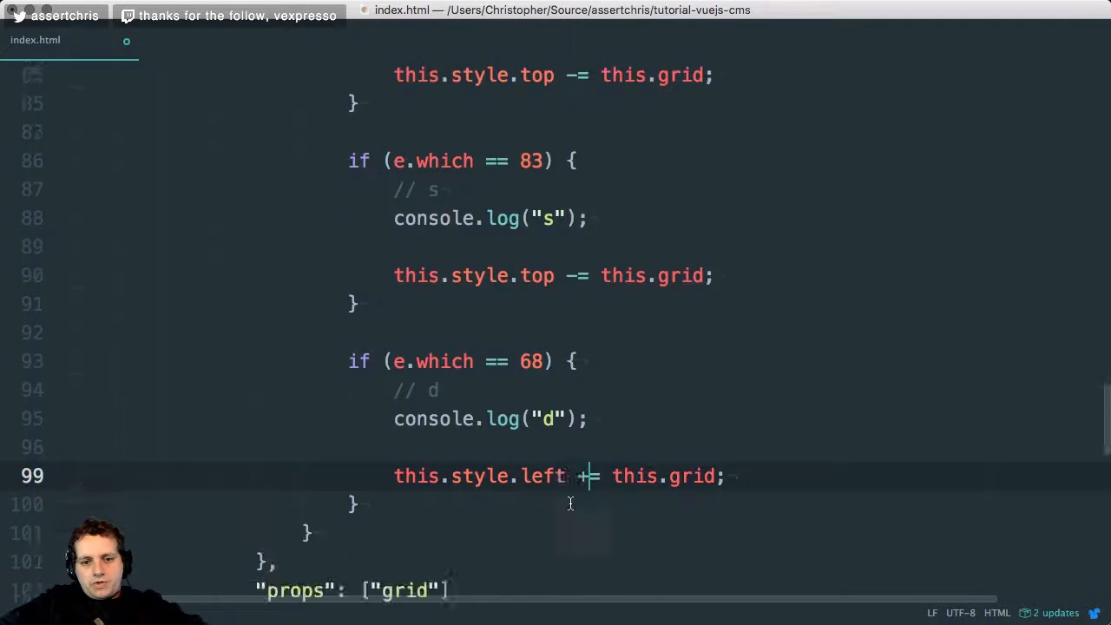
scroll("down", 3)
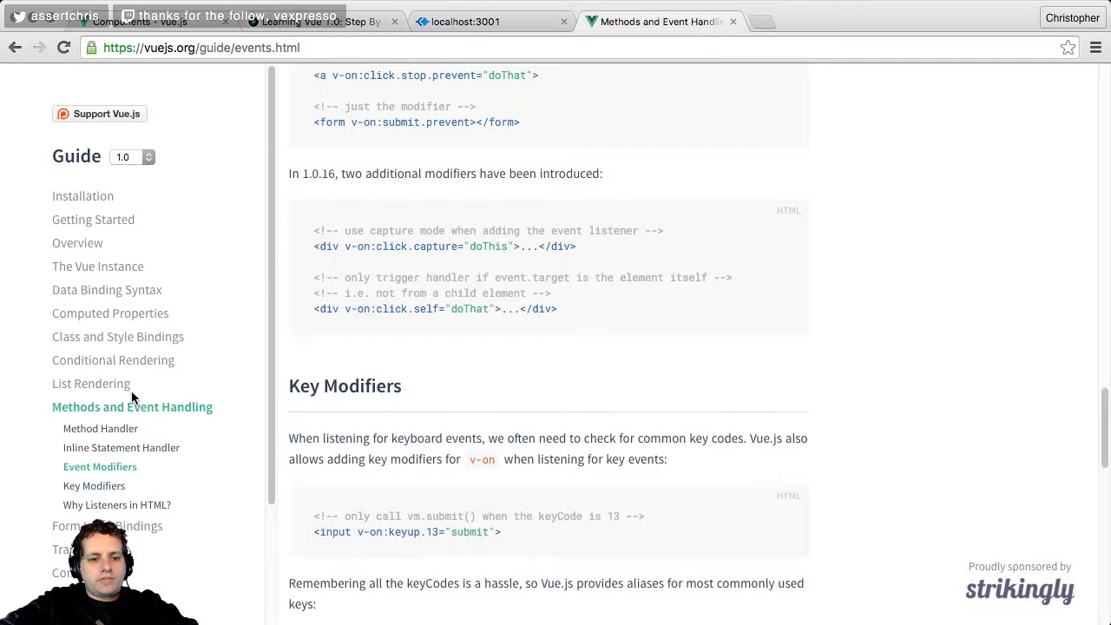
- Search Google for 'vuejs reference' and open the Vue.js API reference result
scroll("down", 3)
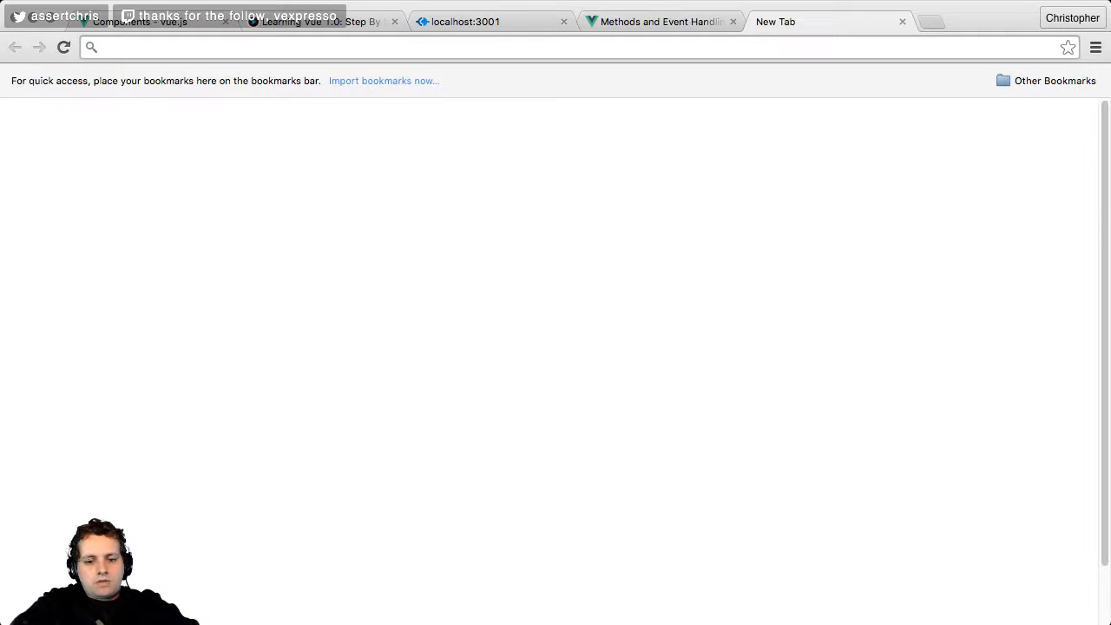
type("vuejs reference element")
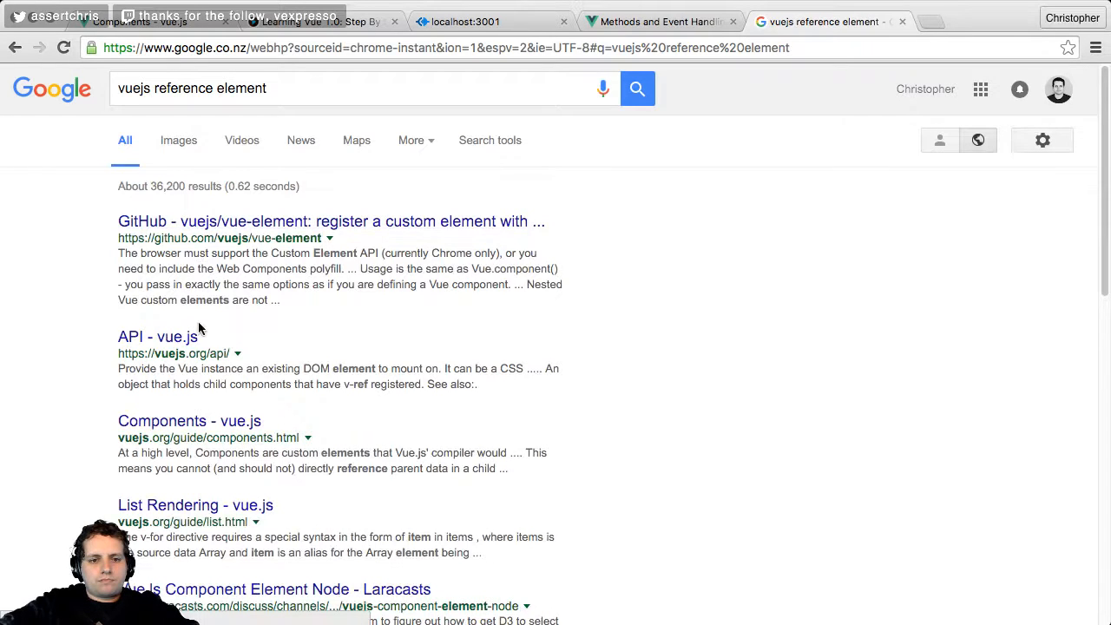
left_click(157, 337)
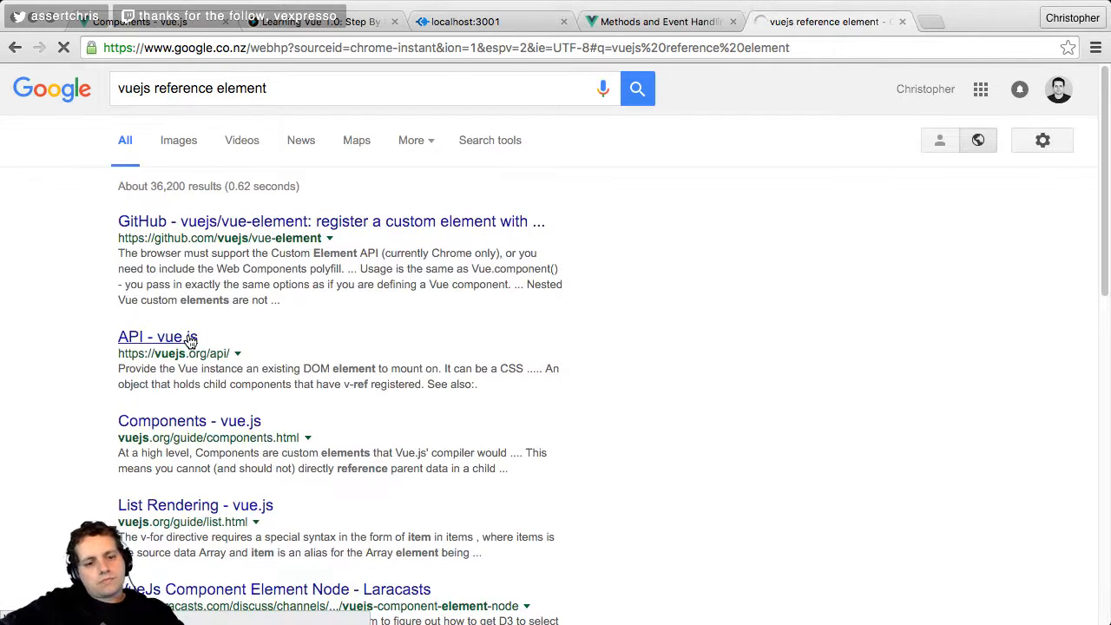
left_click(149, 337)
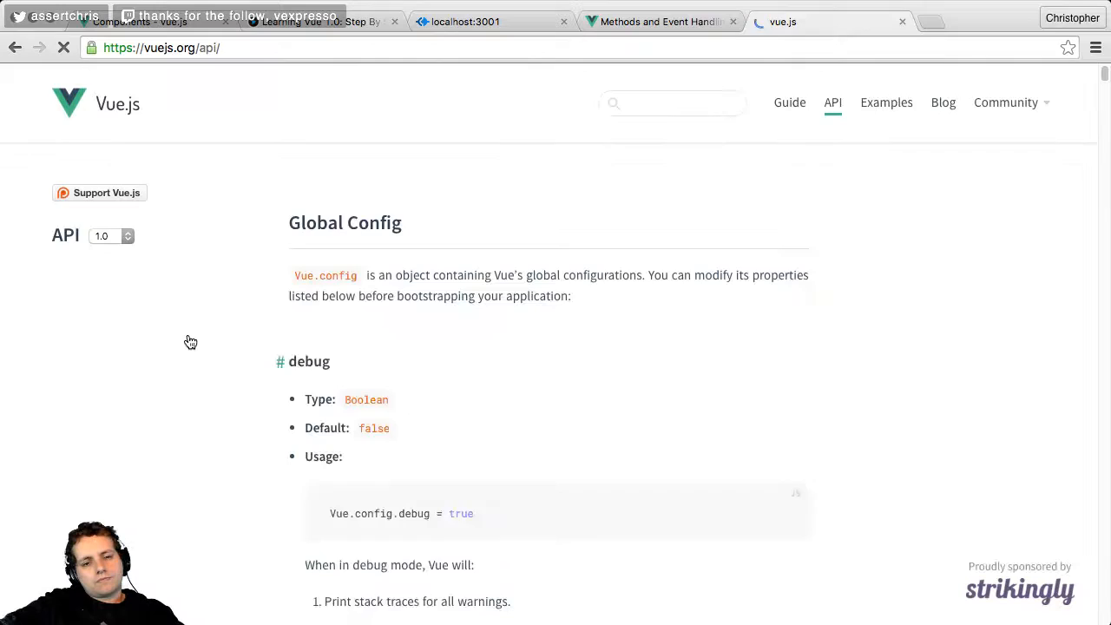
- Scroll through the results and open the Laracasts 'VueJs Component Element Node' thread
scroll("down", 3)
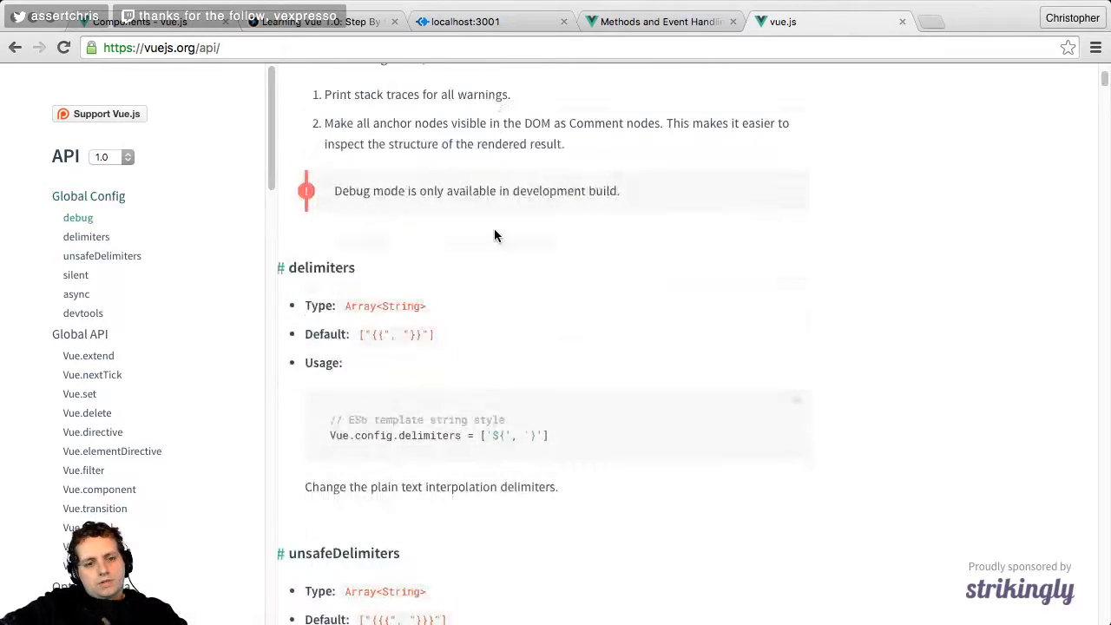
scroll("down", 3)
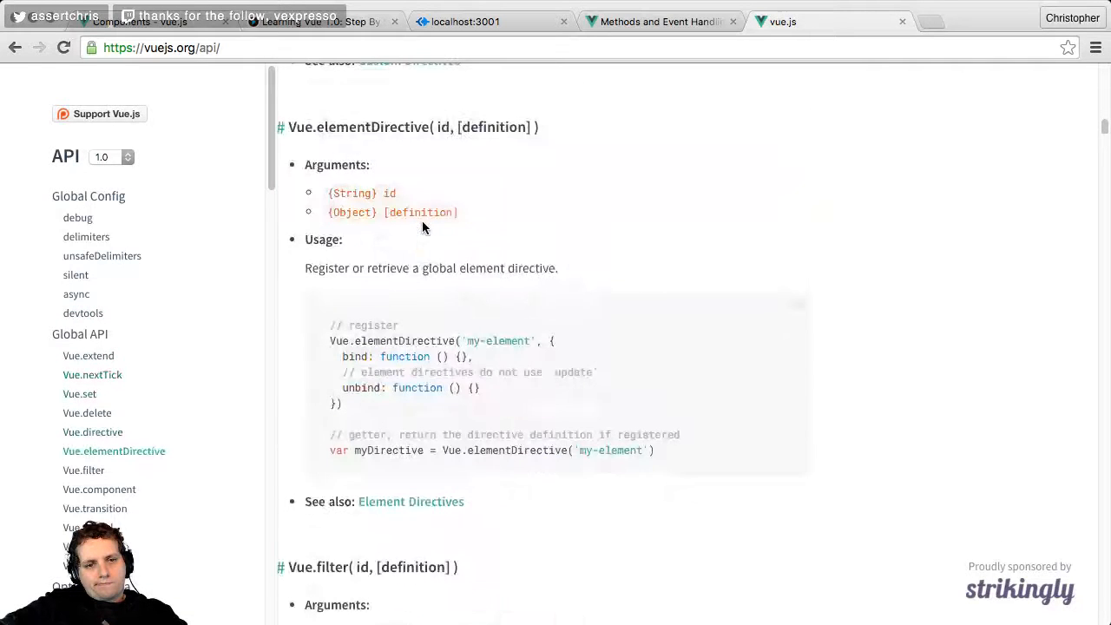
scroll("down", 3)
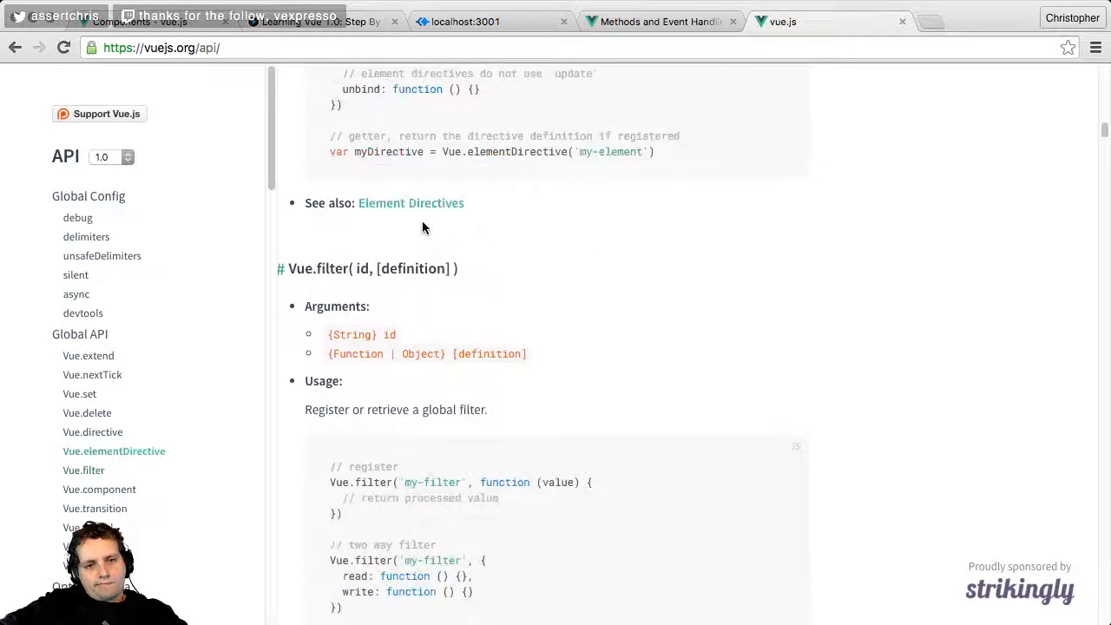
scroll("down", 3)
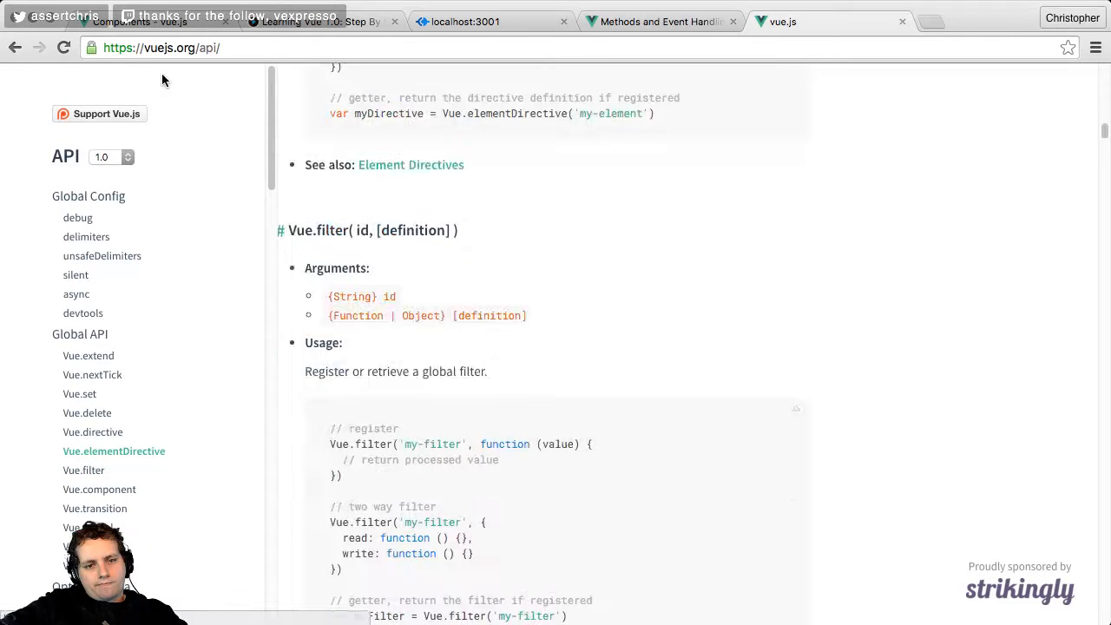
scroll("down", 3)
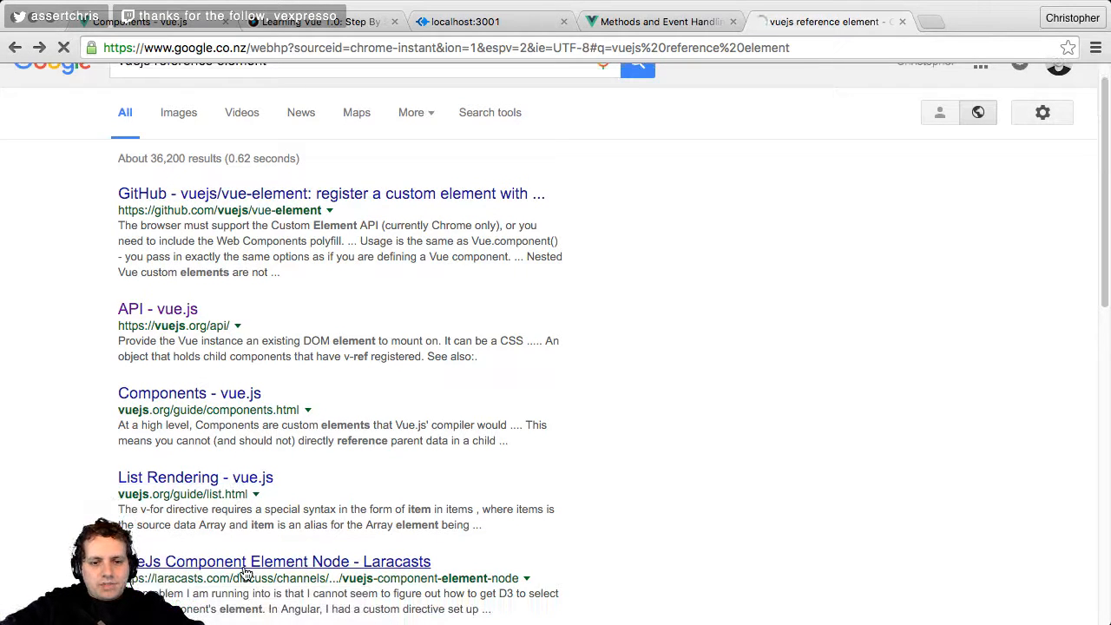
left_click(275, 563)
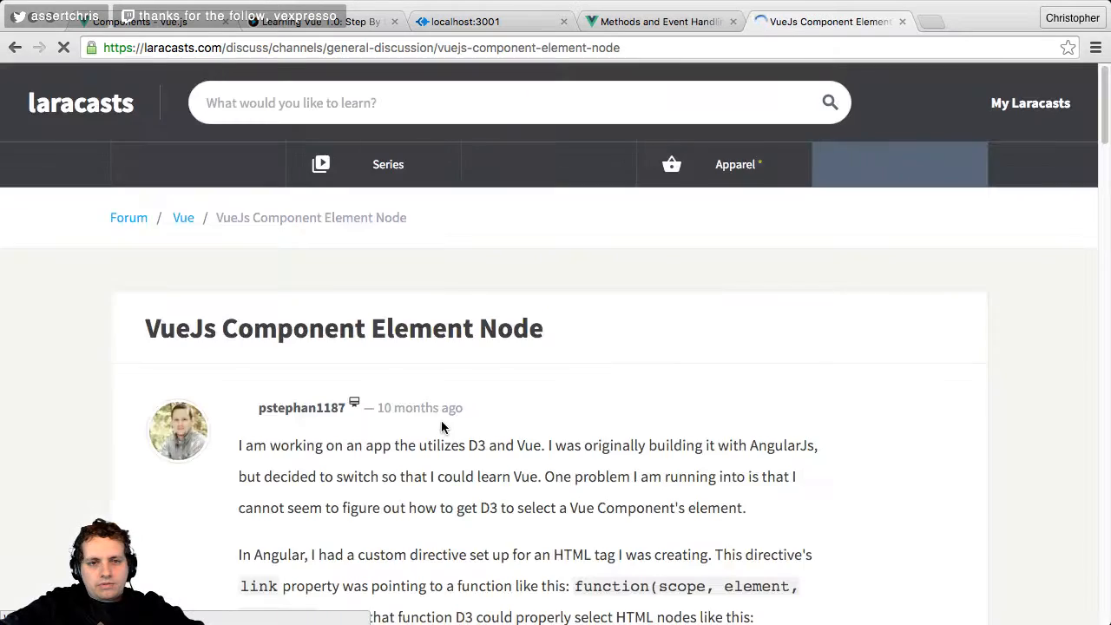
scroll("down", 3)
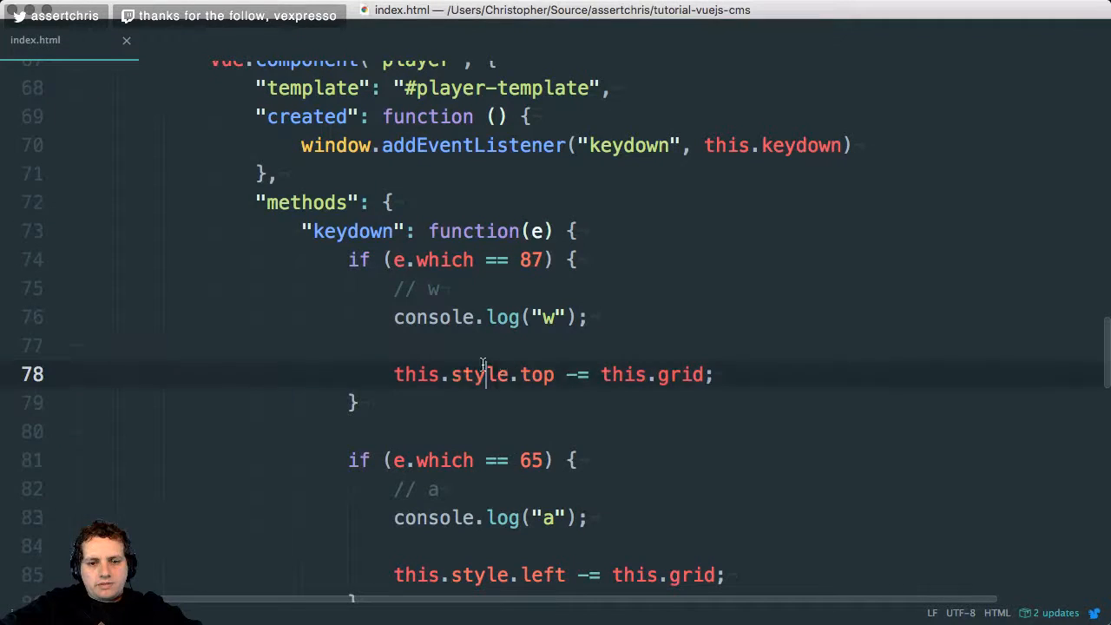
- Insert $el after 'this.' in the keydown style lines, then return to the running grid map page
type("$ek")
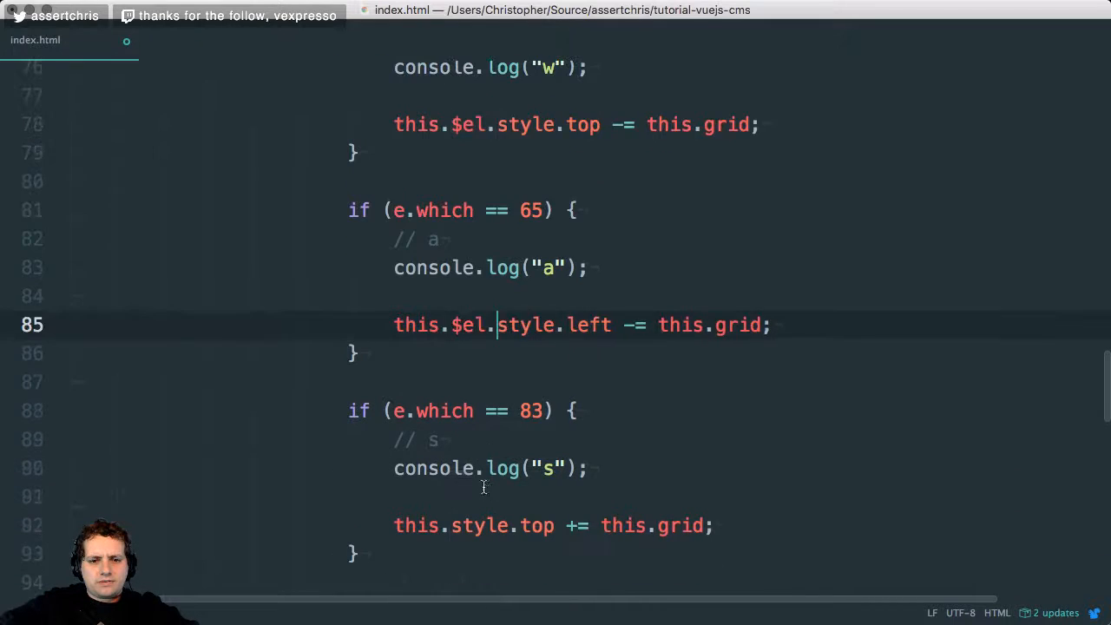
scroll("down", 3)
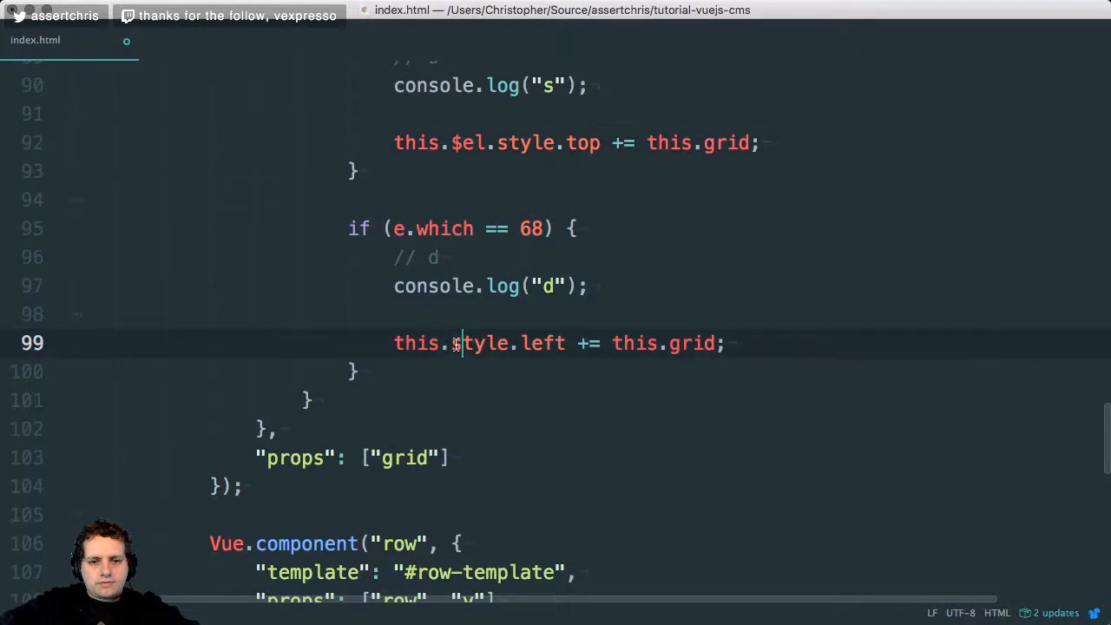
left_click(824, 21)
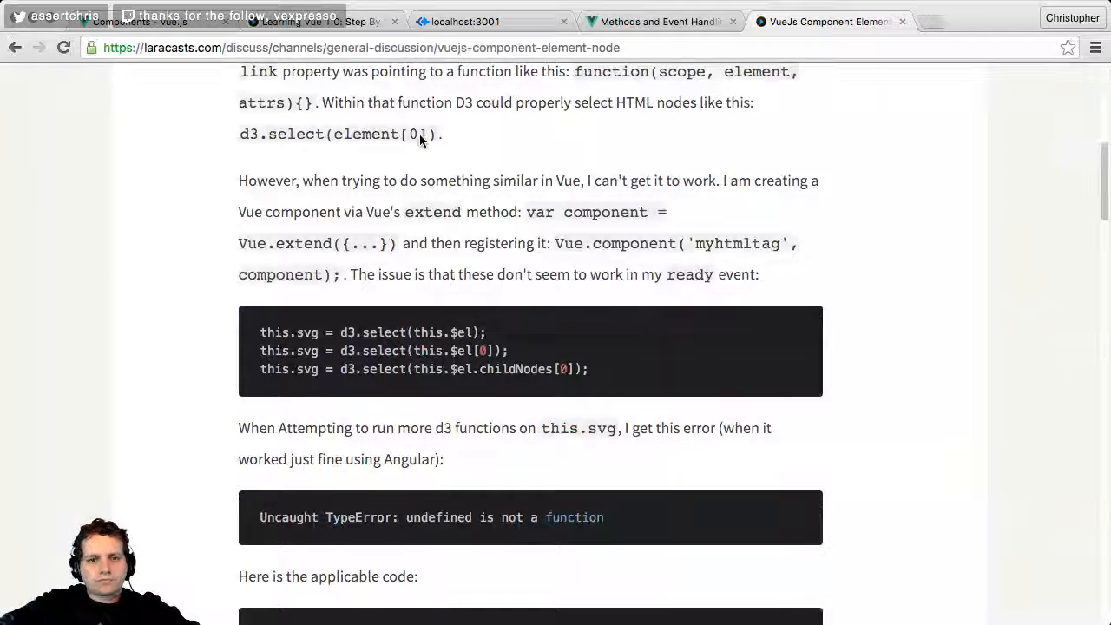
left_click(465, 21)
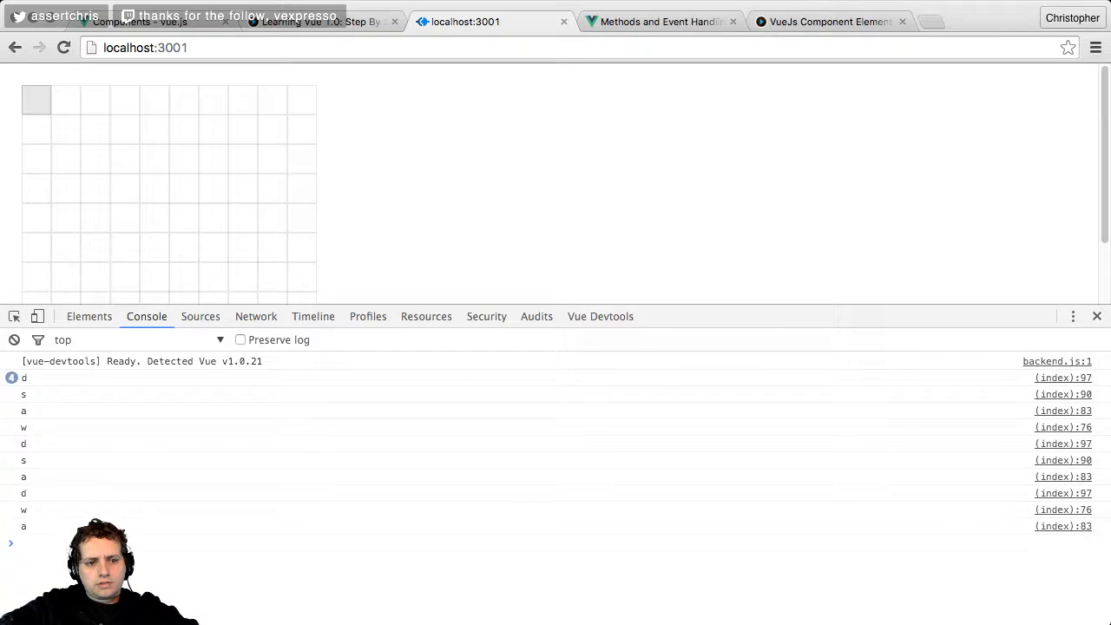
- In DevTools Elements, expand the map div and select div.player to see its positioning styles
left_click(90, 316)
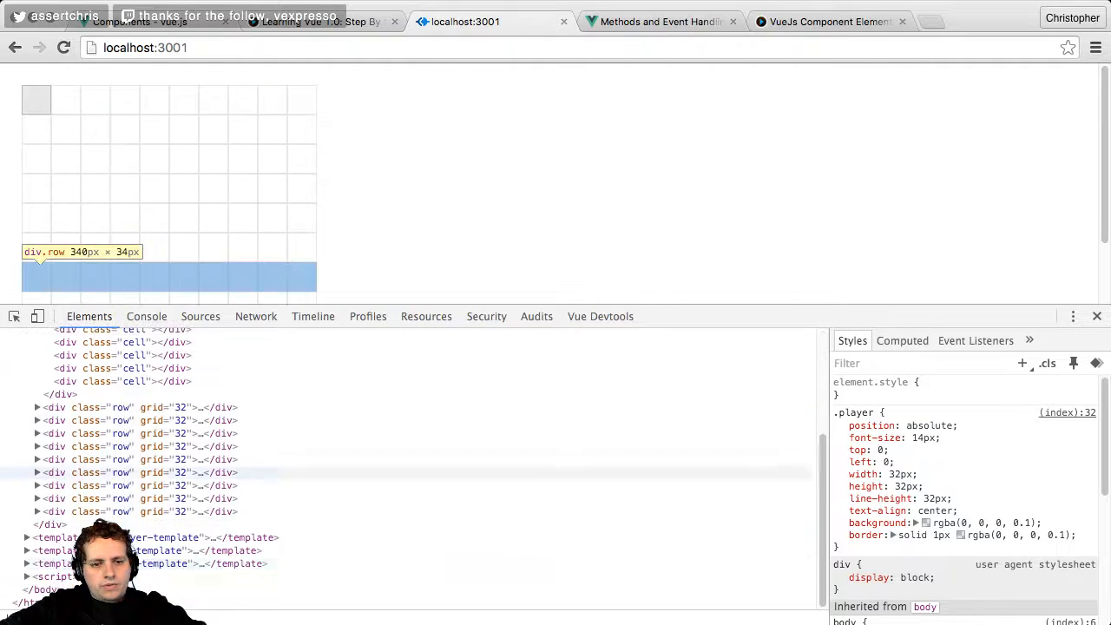
left_click(27, 539)
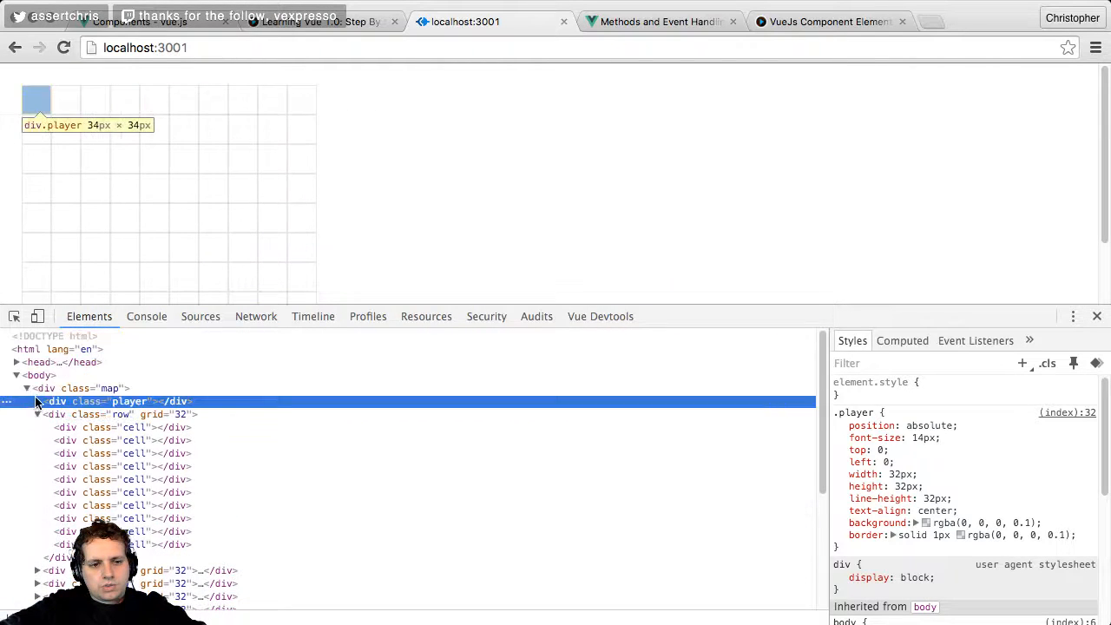
left_click(38, 413)
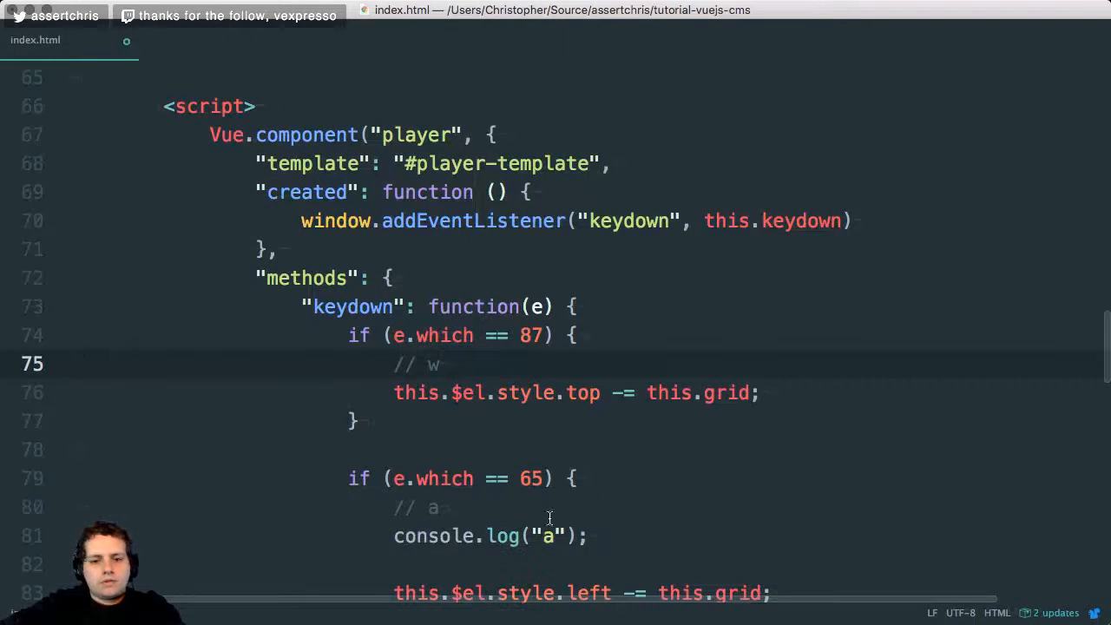
- Remove the per-branch letter logs and add console.log() at the top of the keydown method
scroll("down", 3)
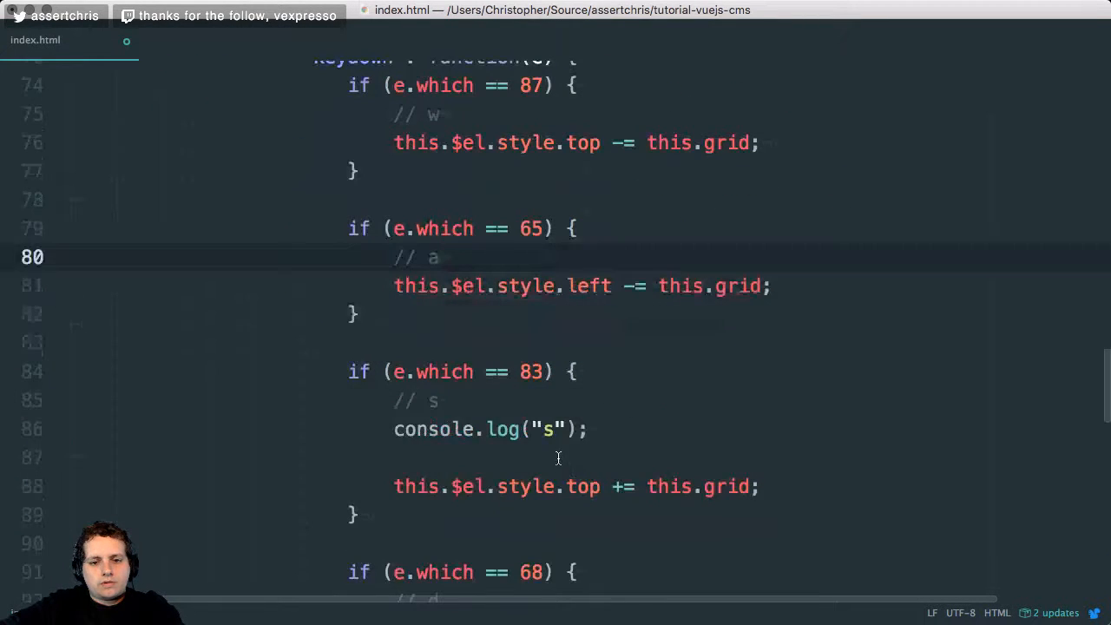
scroll("down", 3)
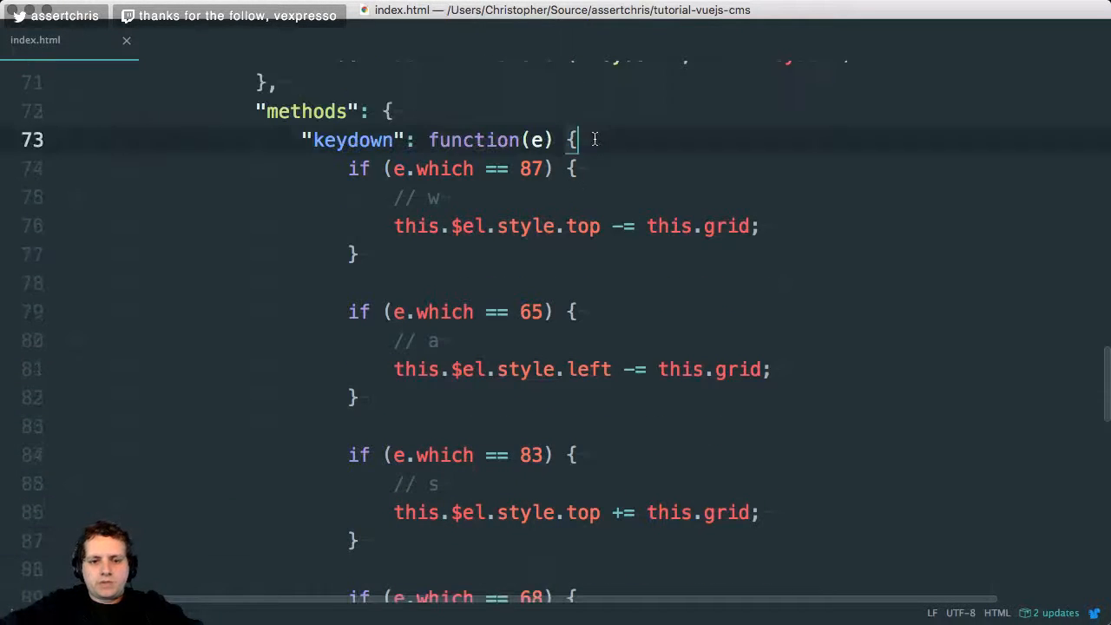
type("console.")
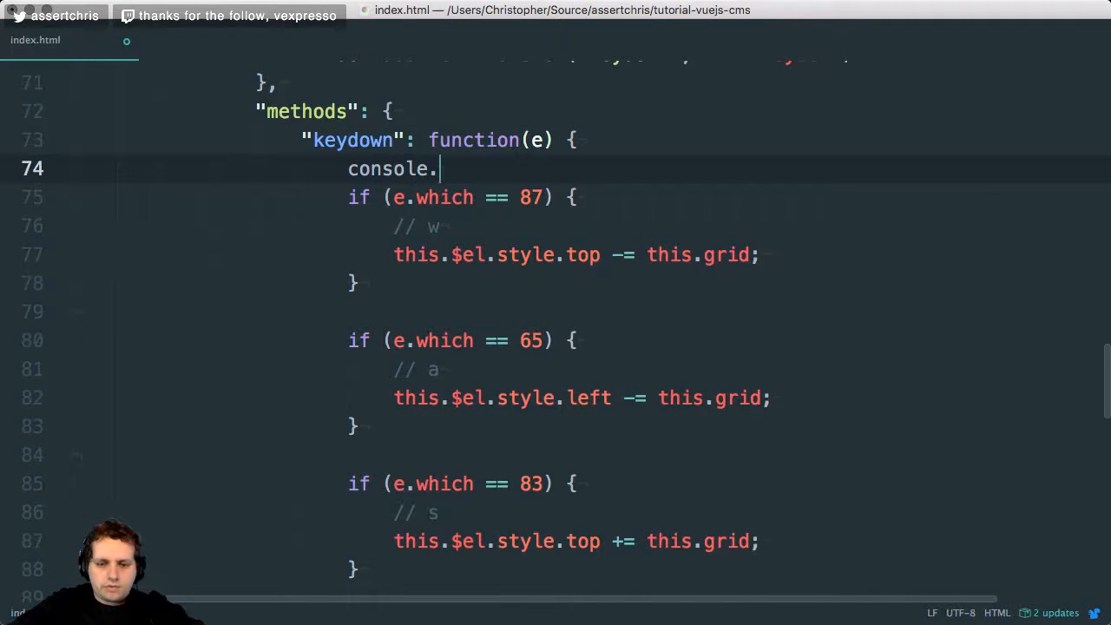
type("log()")
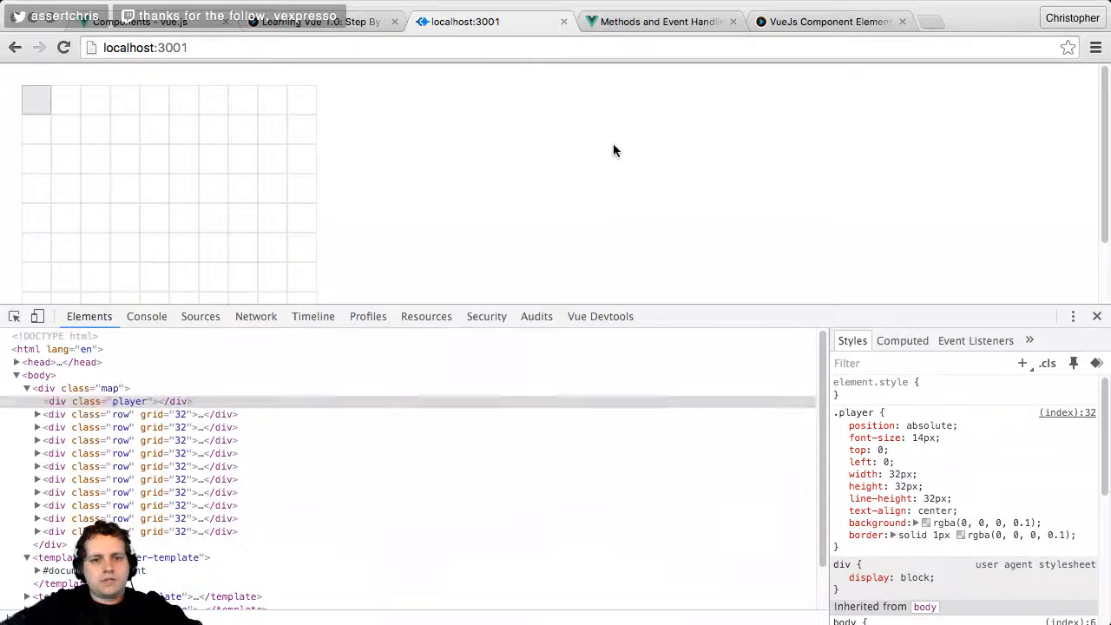
- In the Console, expand the logged Player component object and browse its $el and other properties
left_click(145, 316)
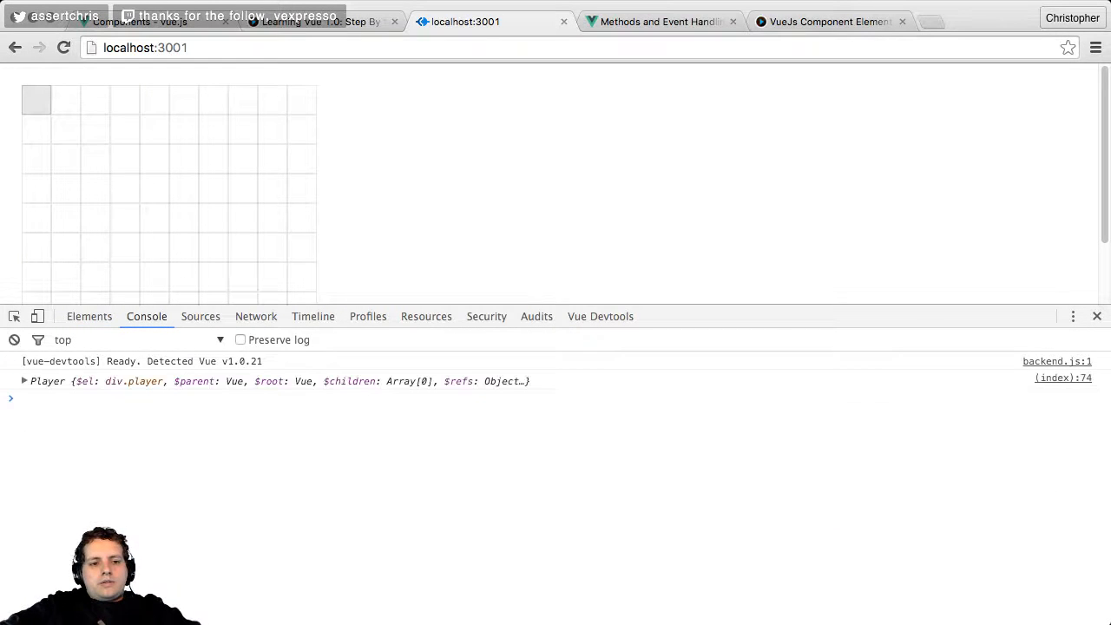
left_click(24, 382)
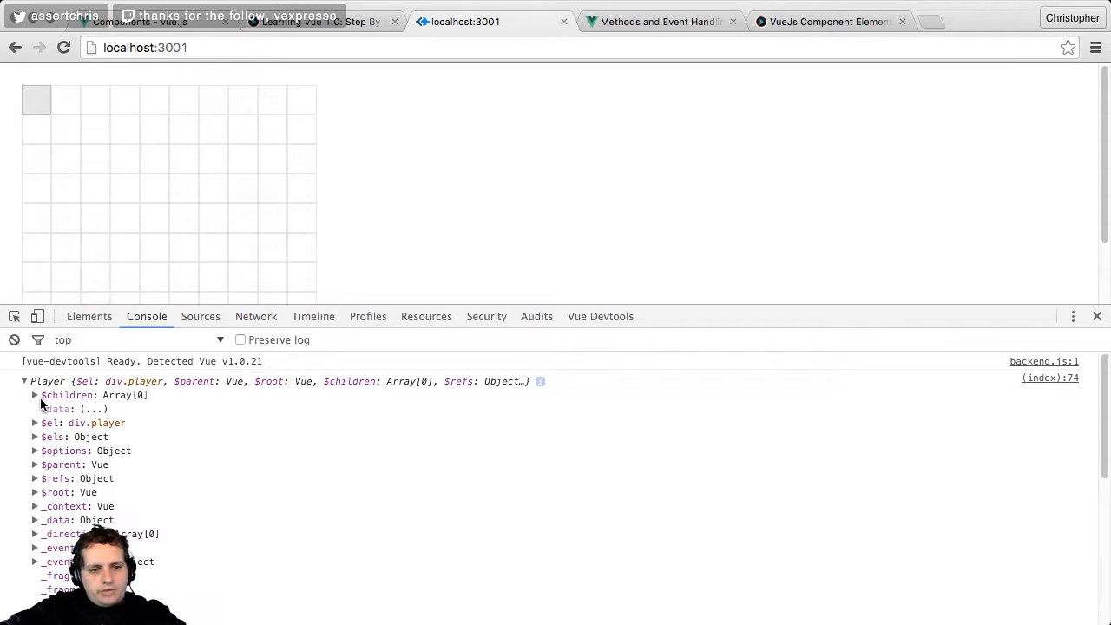
left_click(35, 424)
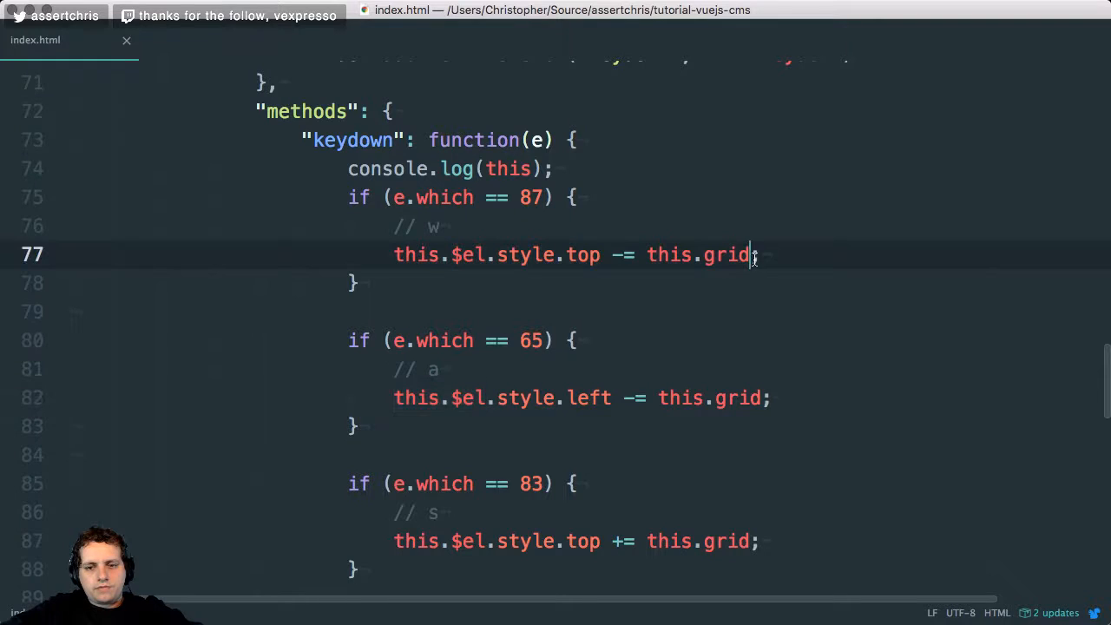
- Rewrite the w branch as this.$el.style.top = (this.$el.offsetTop + this.grid) + "px"
type("+ \"px\";")
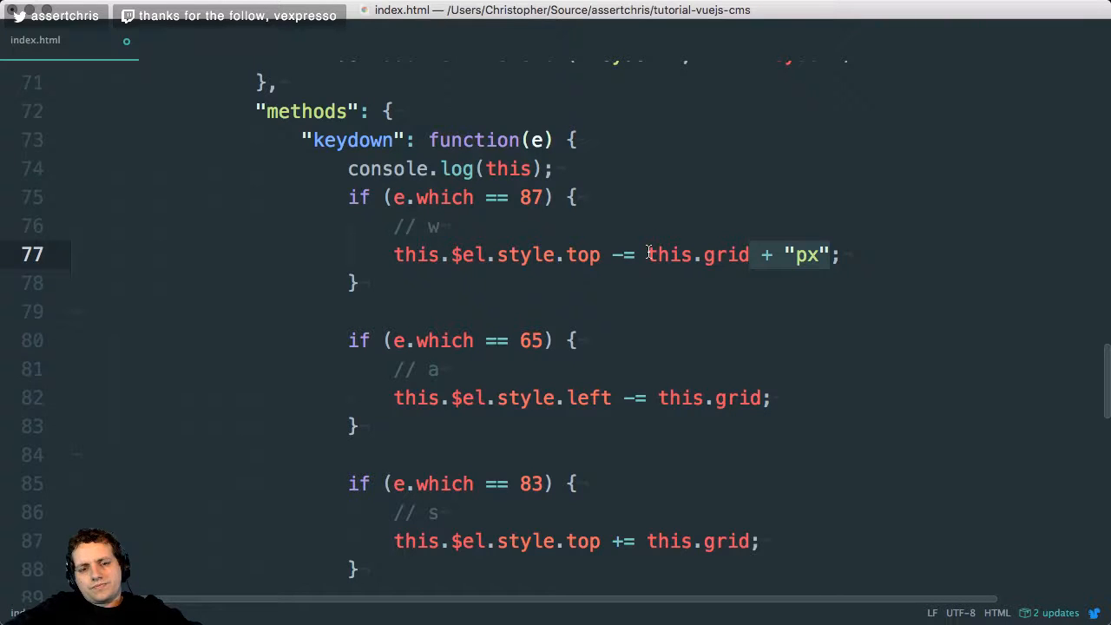
key("Backspace")
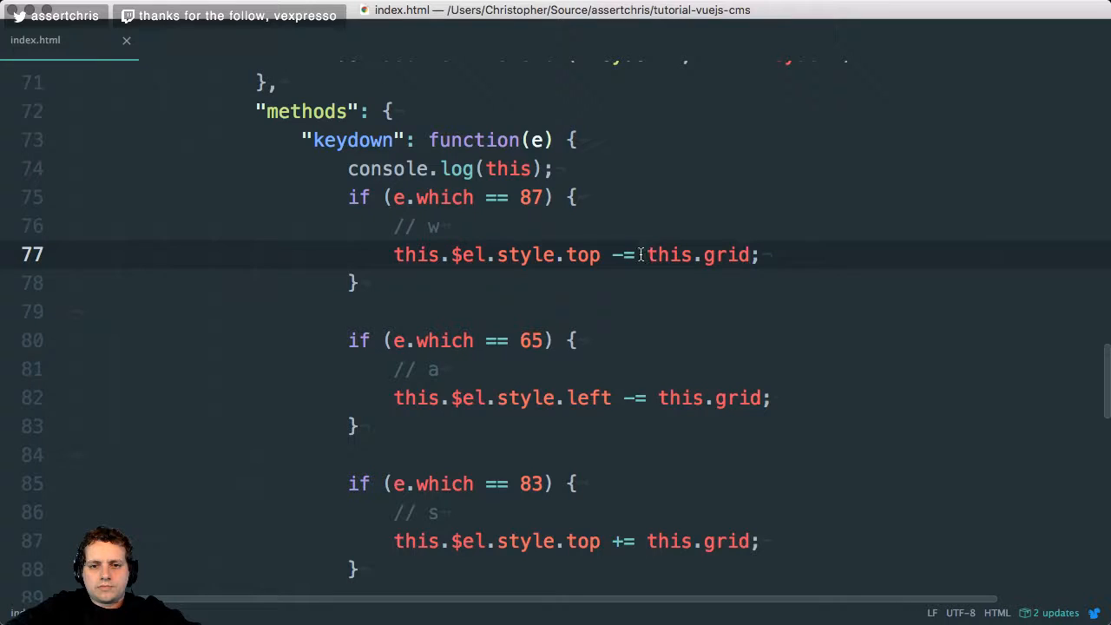
type("elthis.")
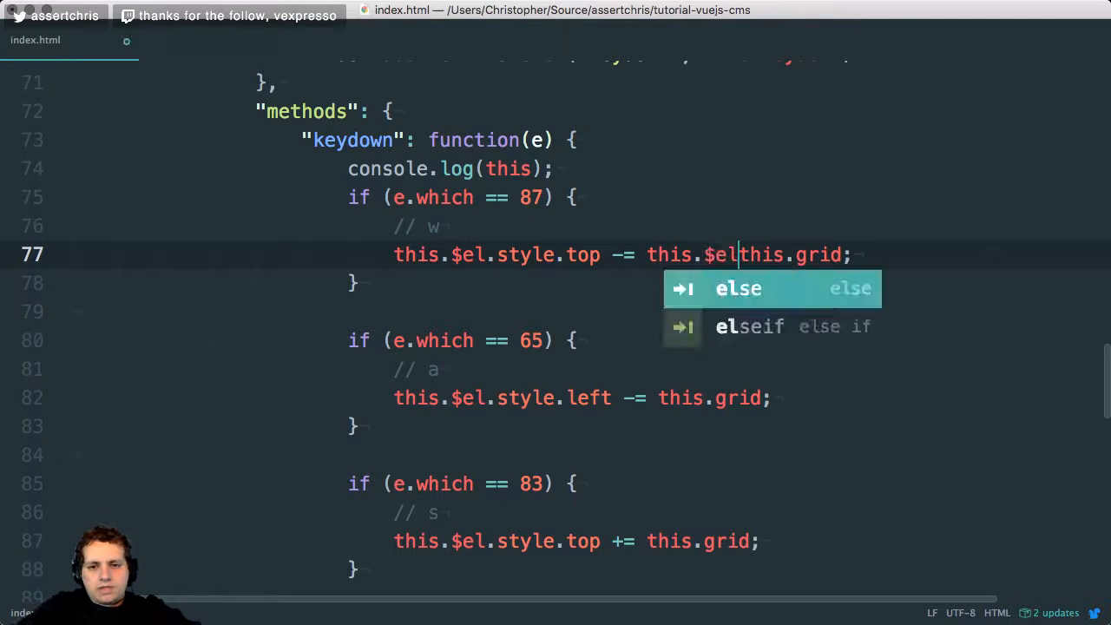
type("offsetTop")
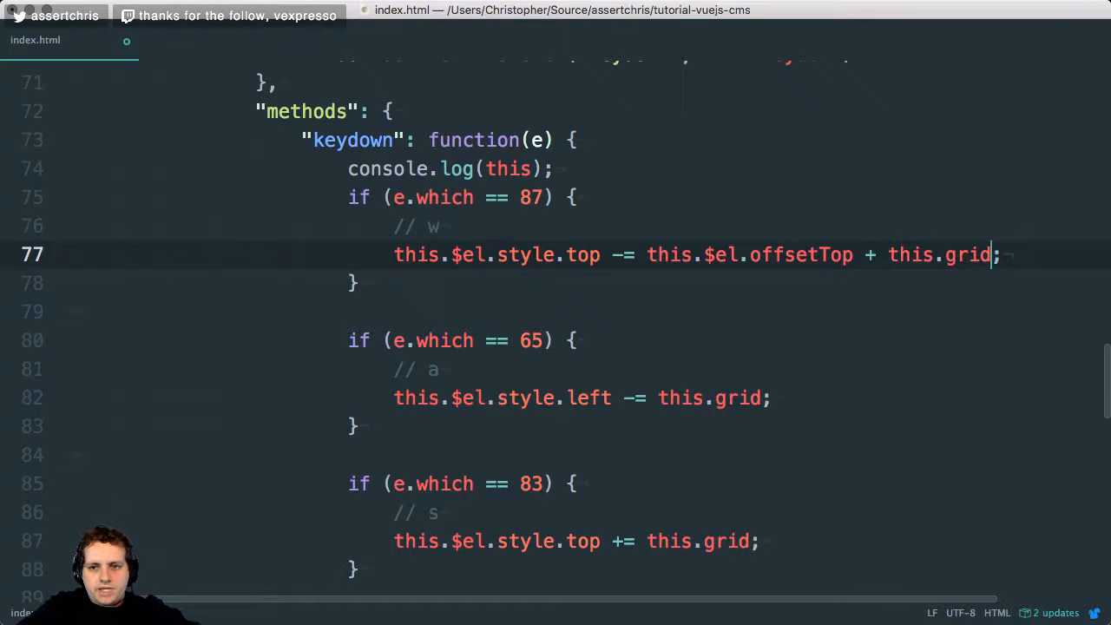
type("+ \"px\"")
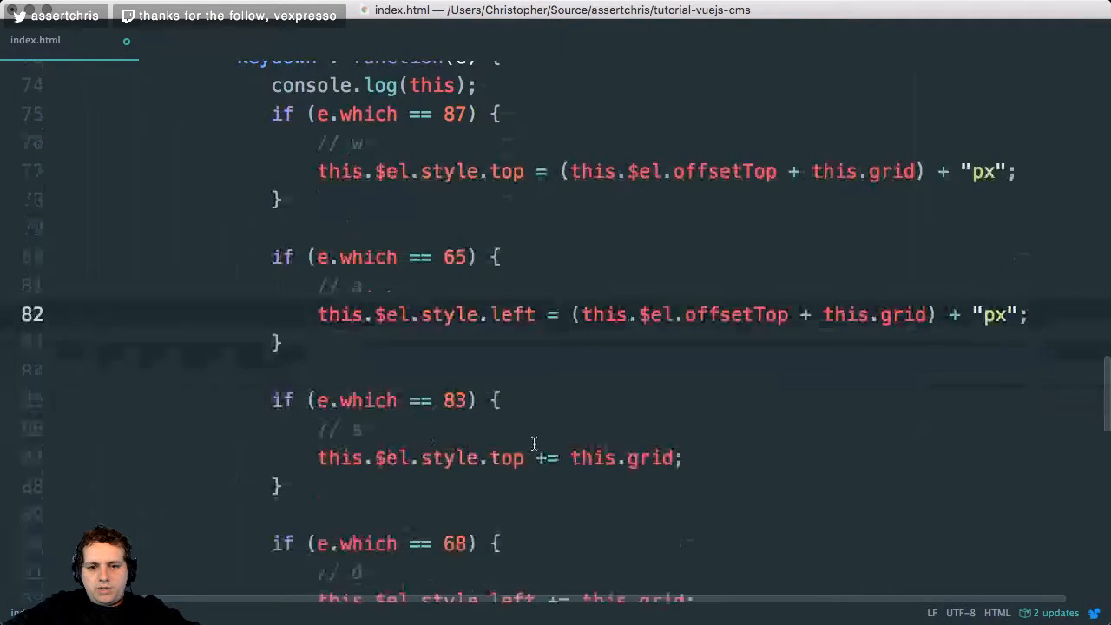
- Apply the same offsetTop/offsetLeft plus grid with 'px' pattern to the remaining a, s, d branches
scroll("down", 3)
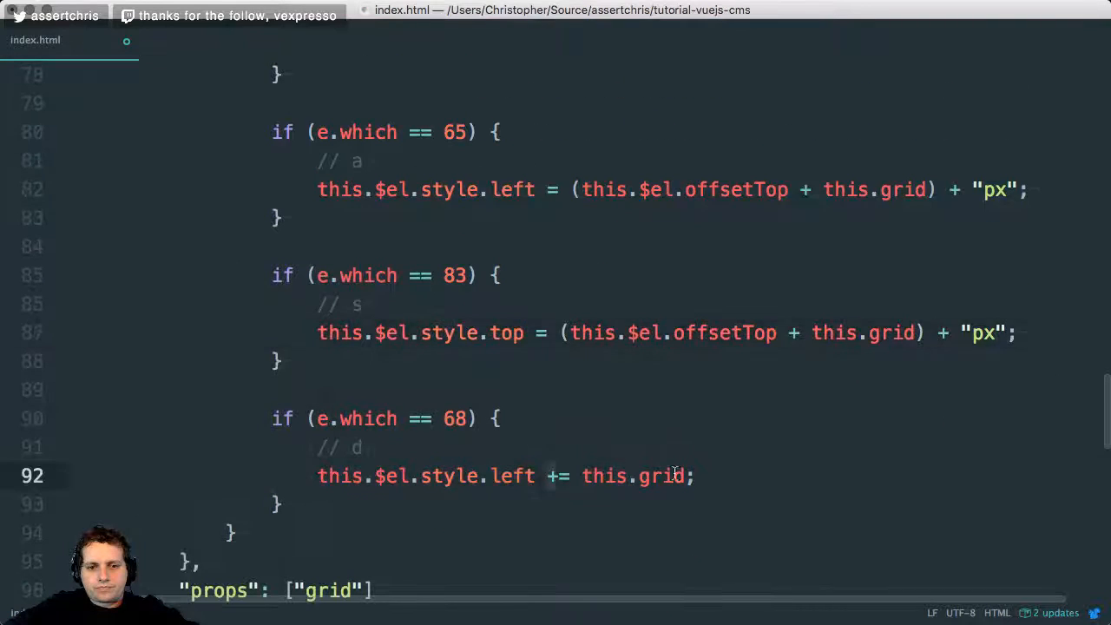
scroll("up", 3)
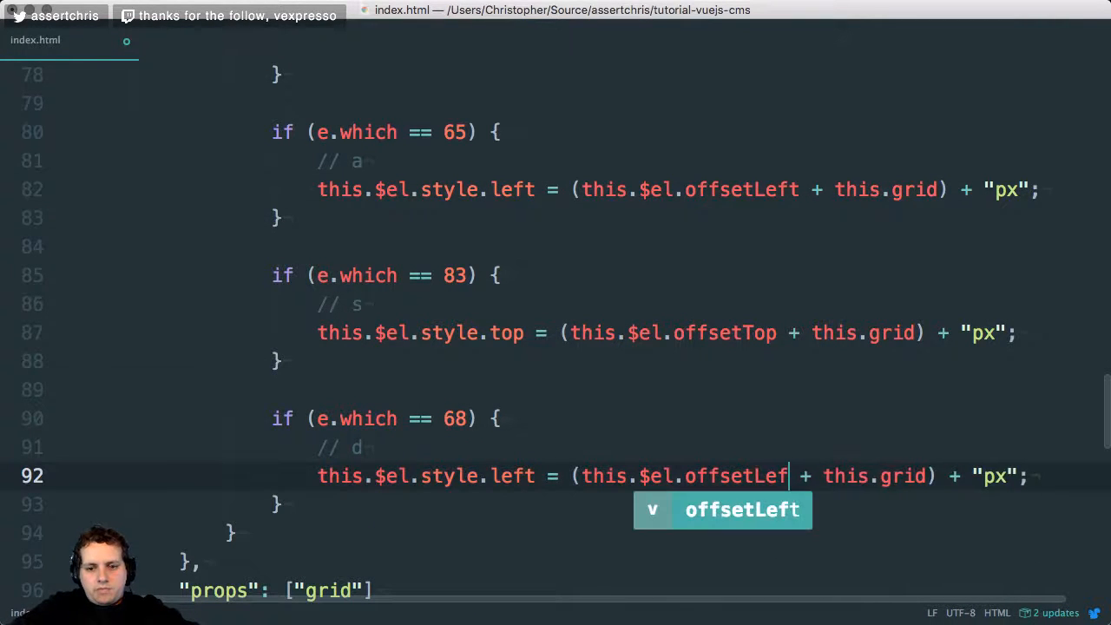
type("t")
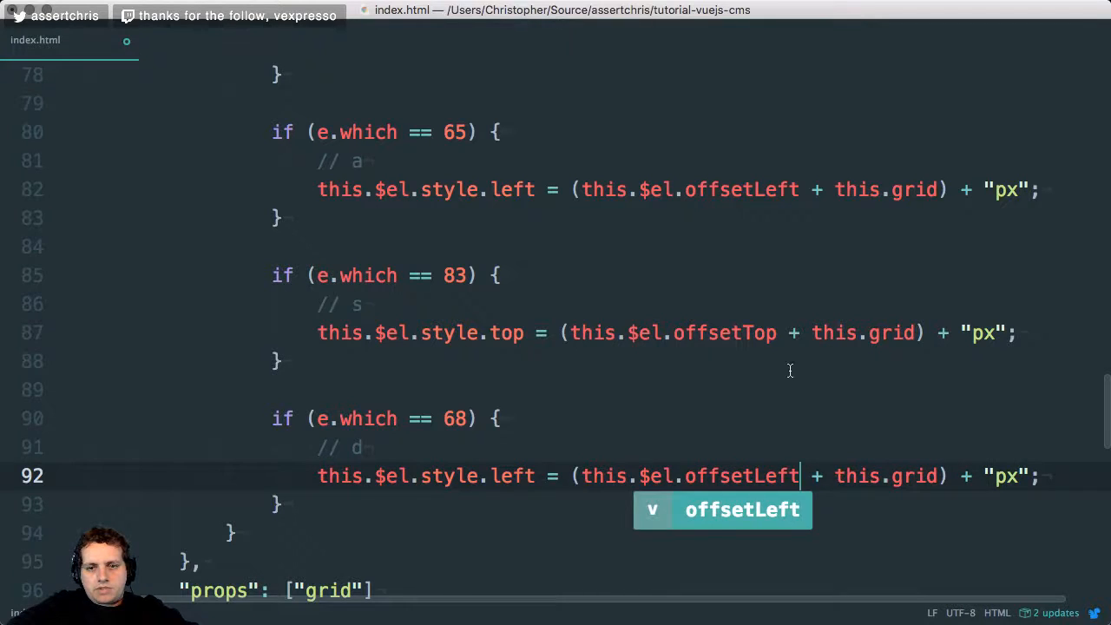